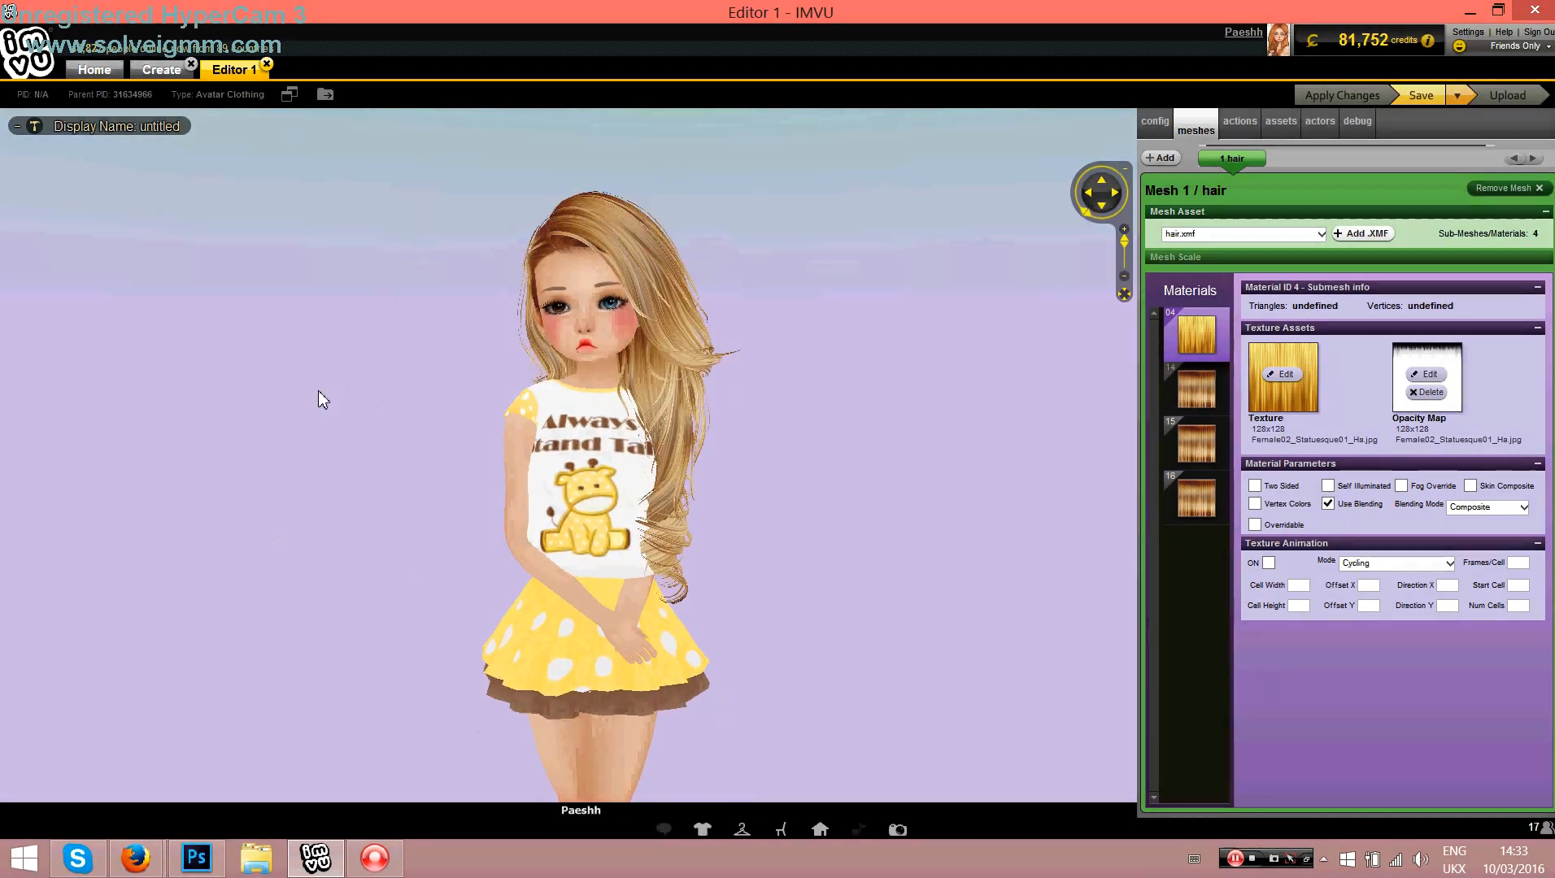
{"action": "mouse_move", "coordinate": [137, 857]}
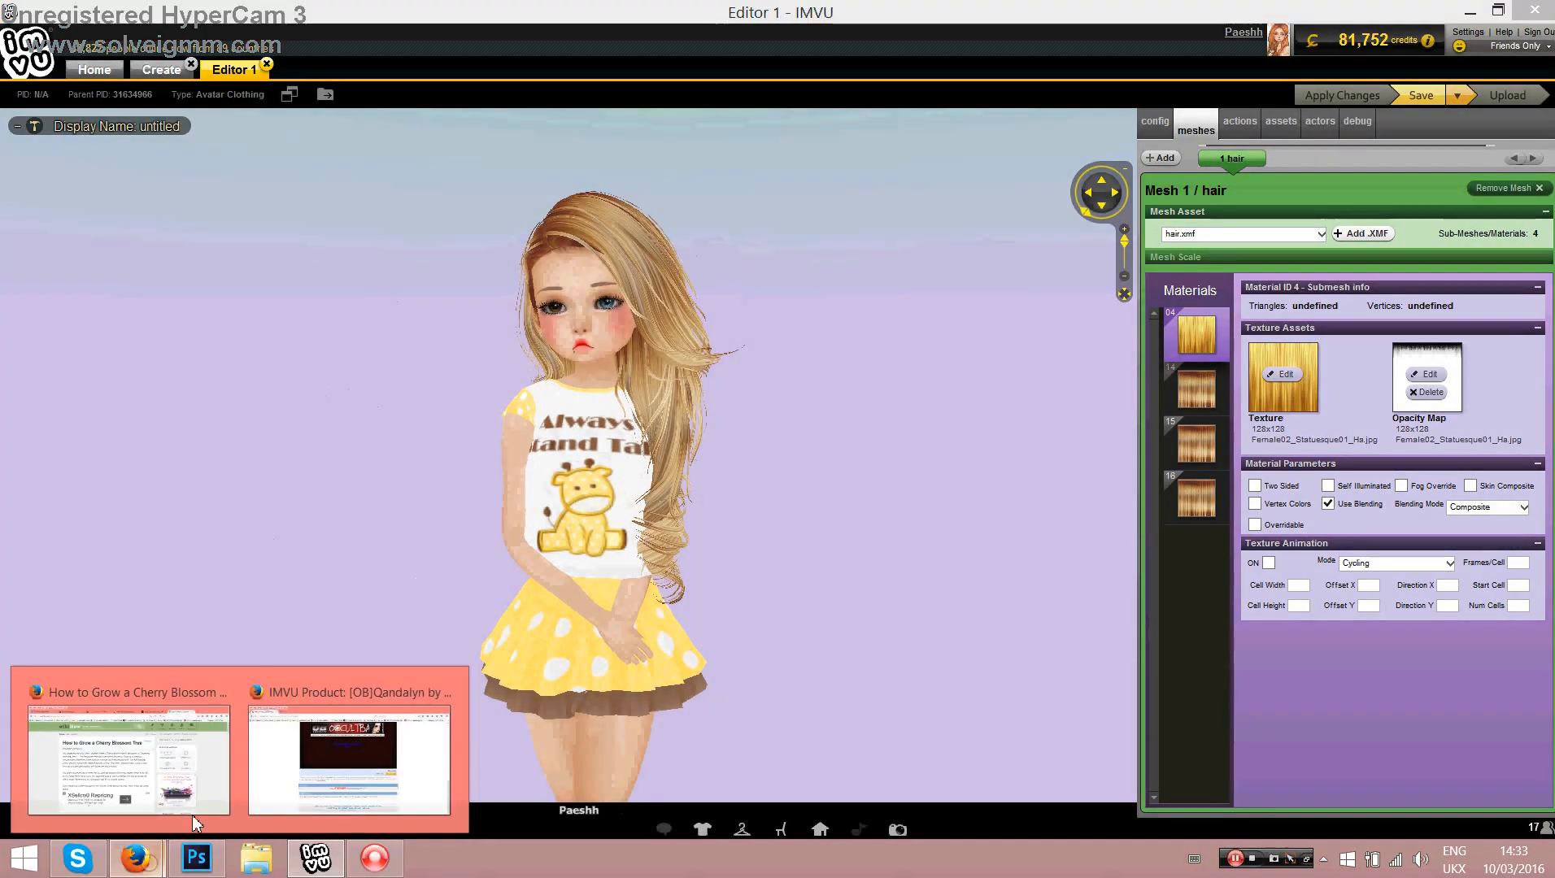
Step: Glance at the product page in Firefox via the taskbar preview and scroll up
{"action": "left_click", "coordinate": [347, 759]}
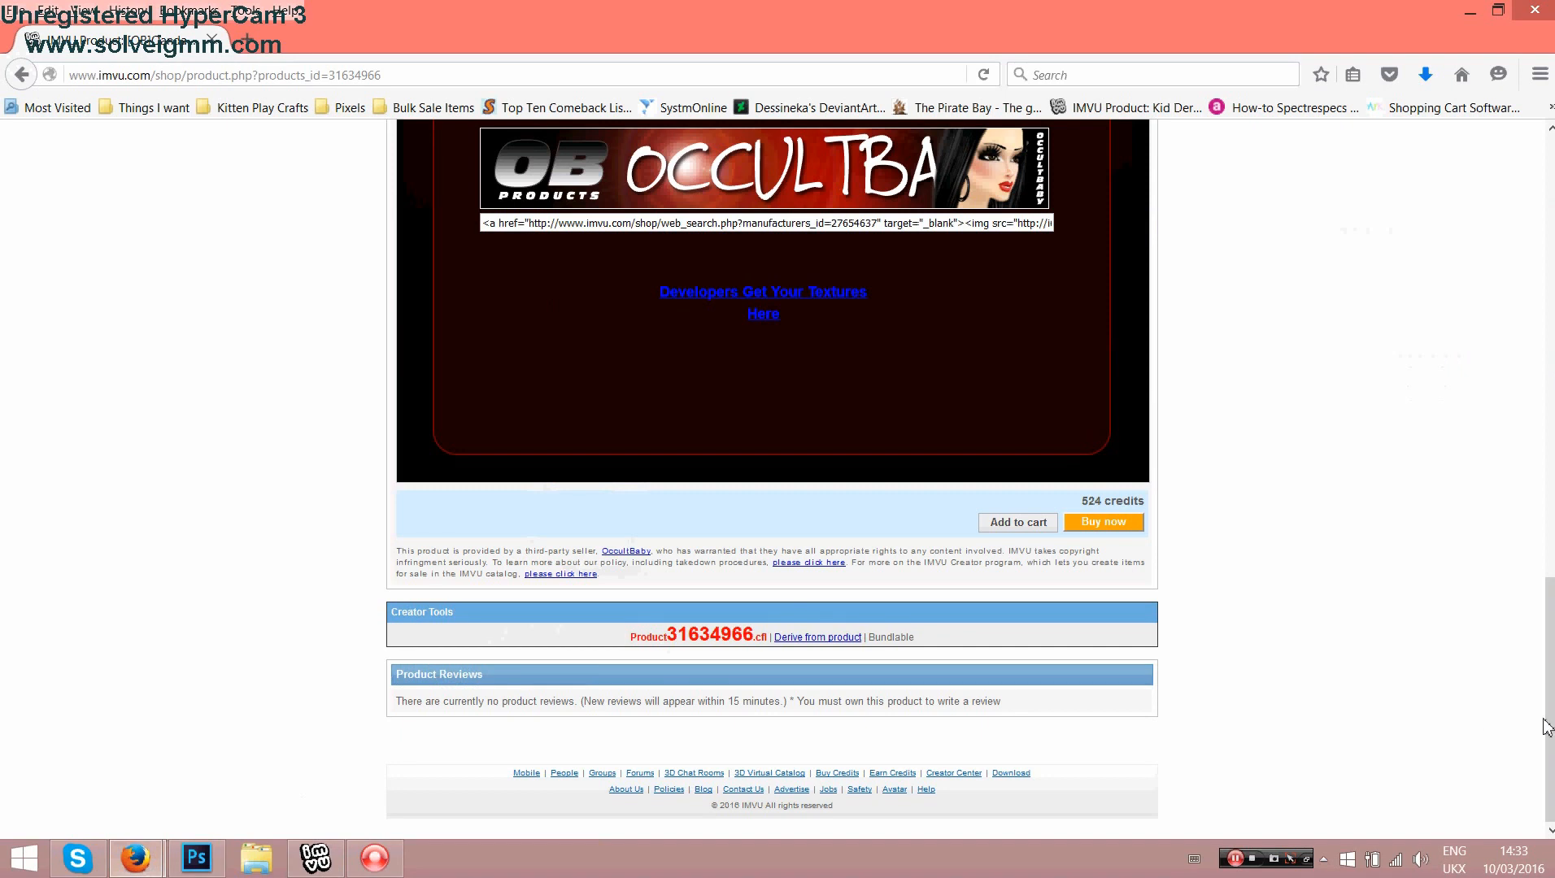
{"action": "scroll", "scroll_direction": "up", "scroll_amount": 3}
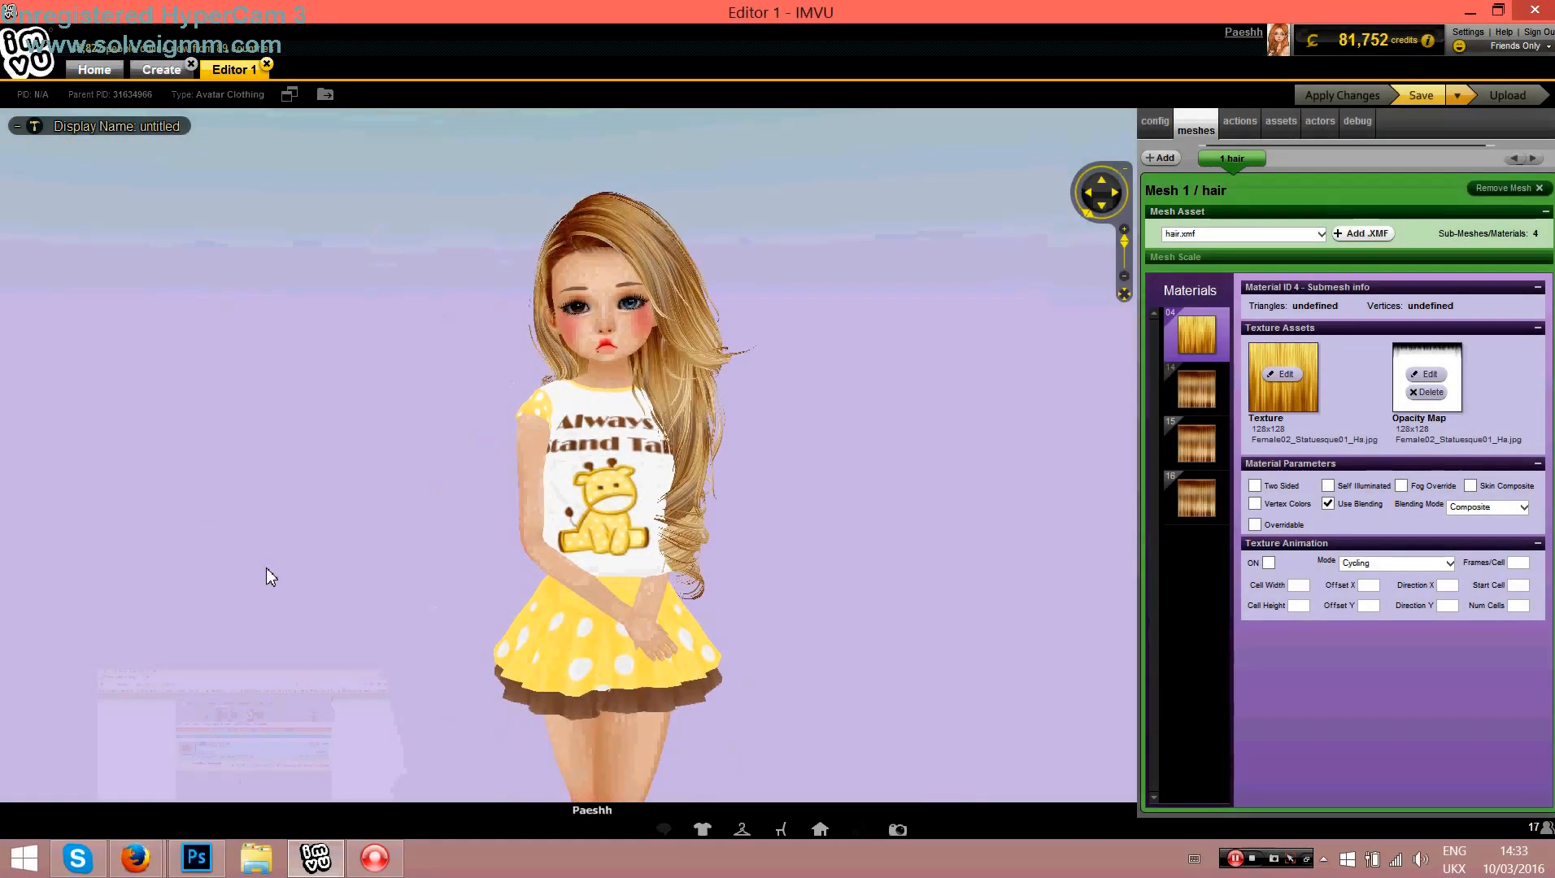
{"action": "mouse_move", "coordinate": [1090, 588]}
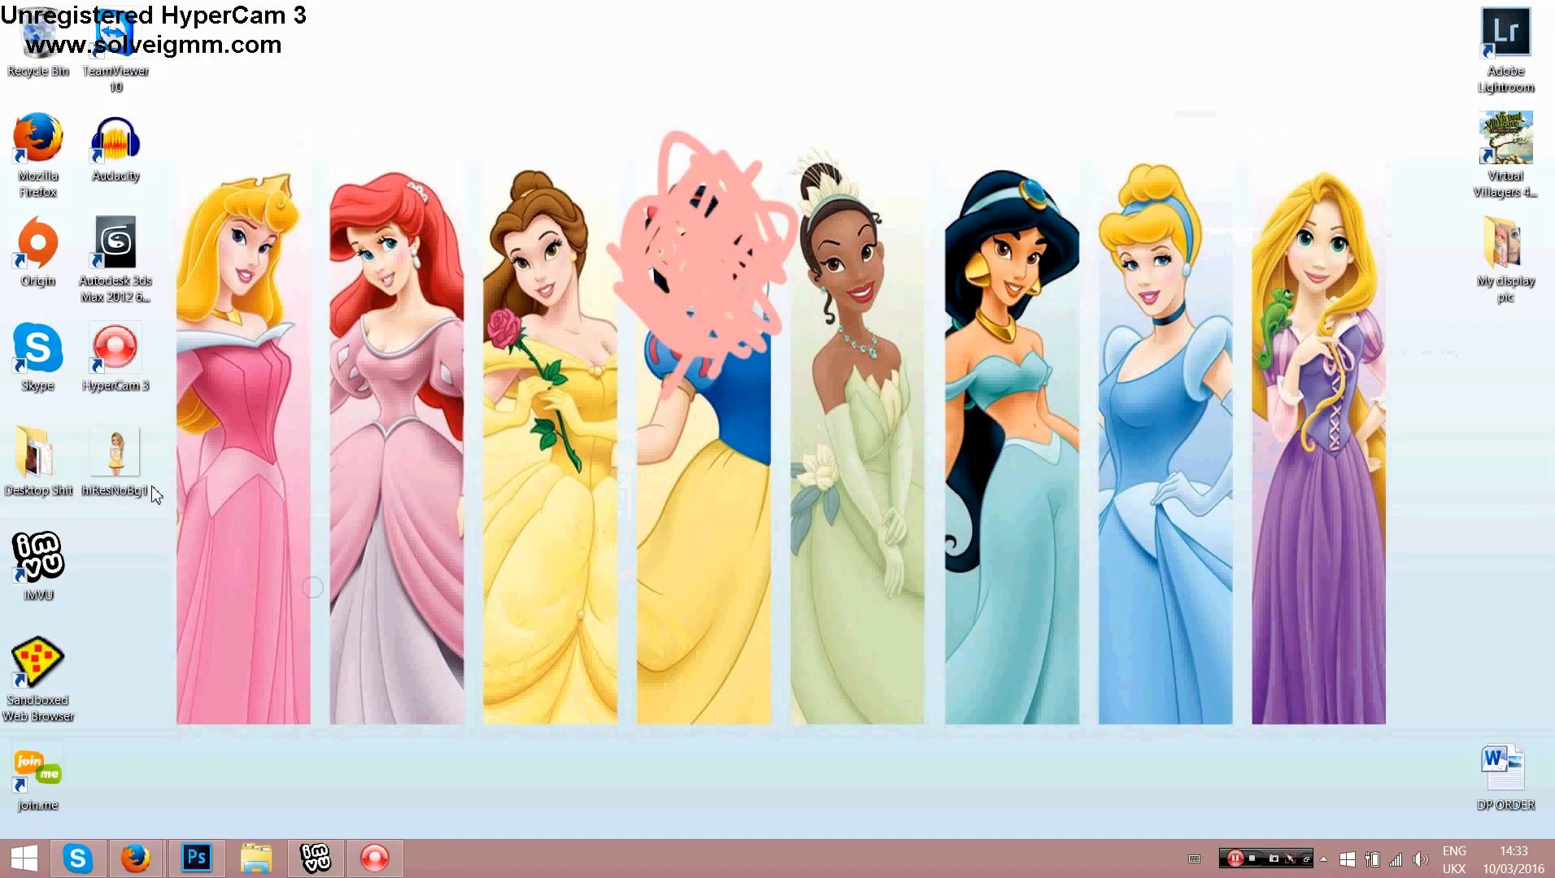
Step: Open the background-free hiResNoBg1 avatar image from the Desktop in Photoshop
{"action": "double_click", "coordinate": [114, 456]}
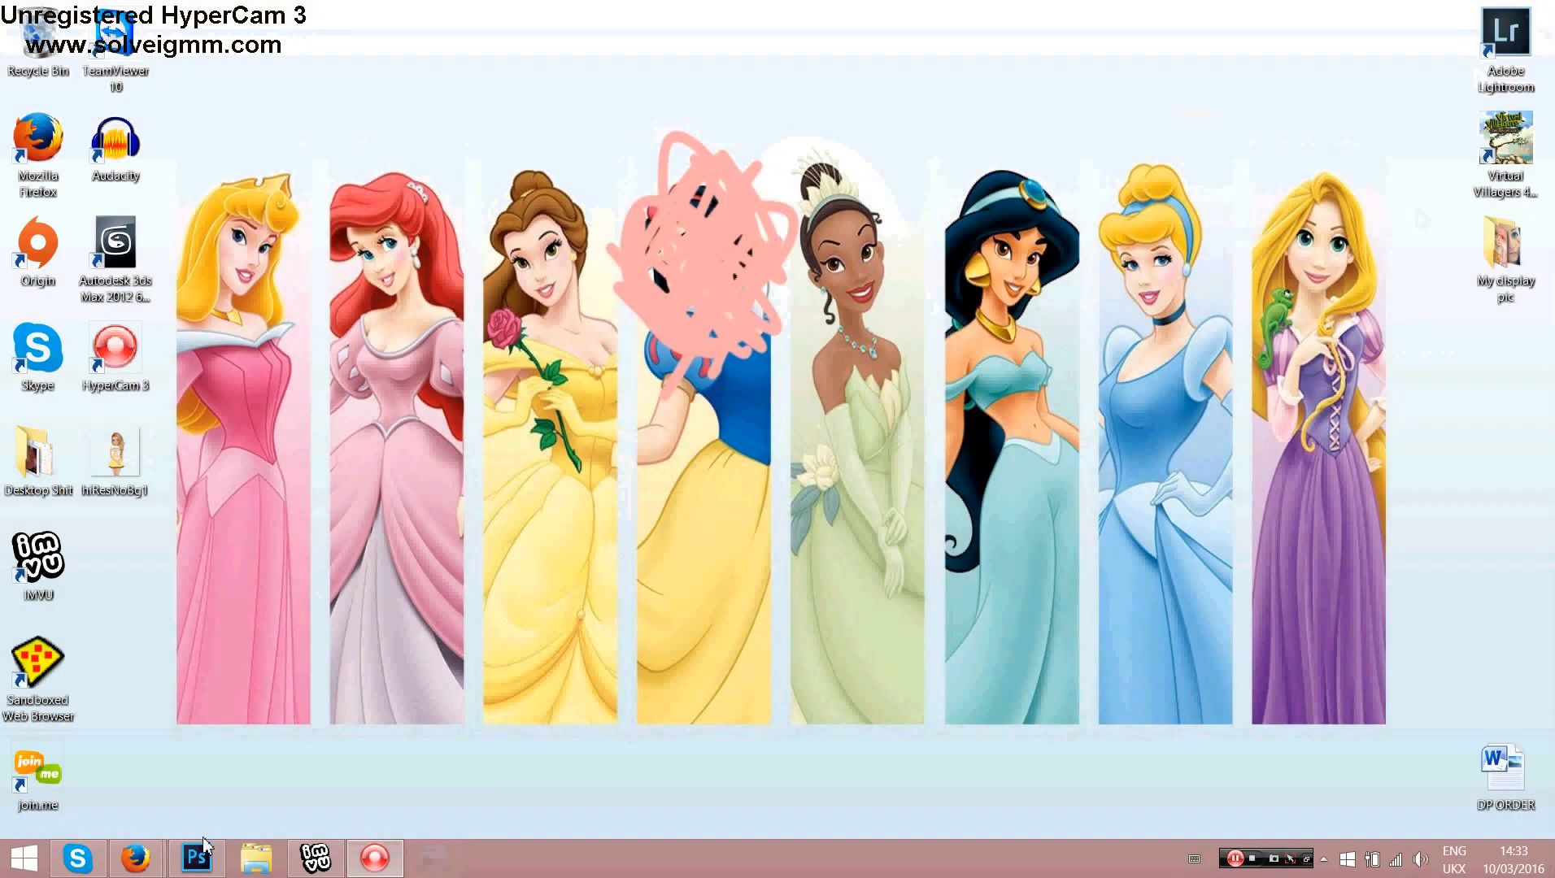
{"action": "left_click", "coordinate": [44, 11]}
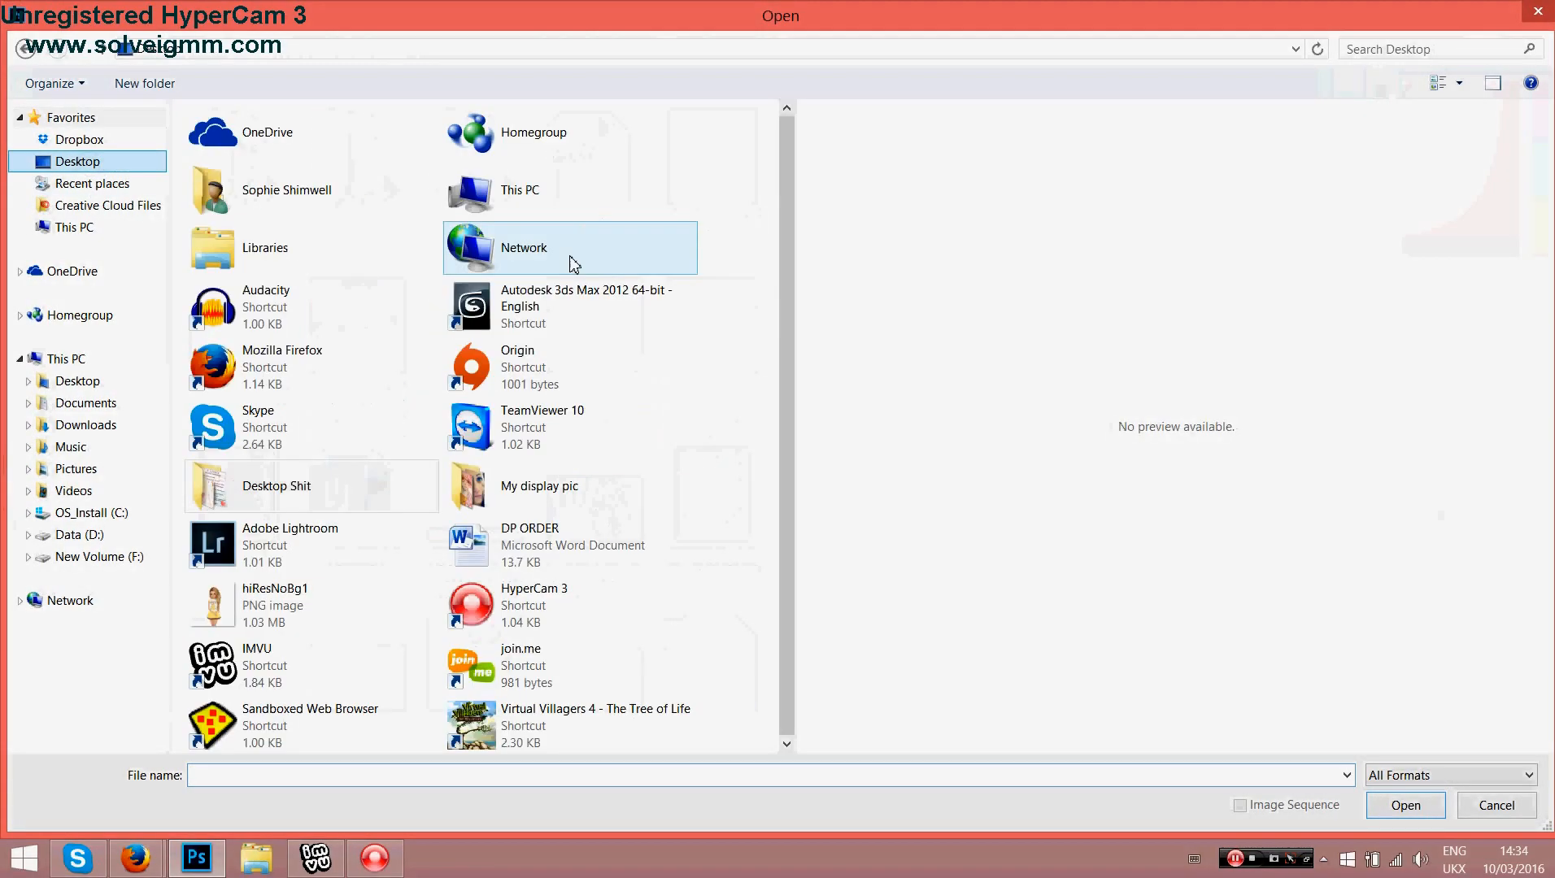
{"action": "left_click", "coordinate": [275, 605]}
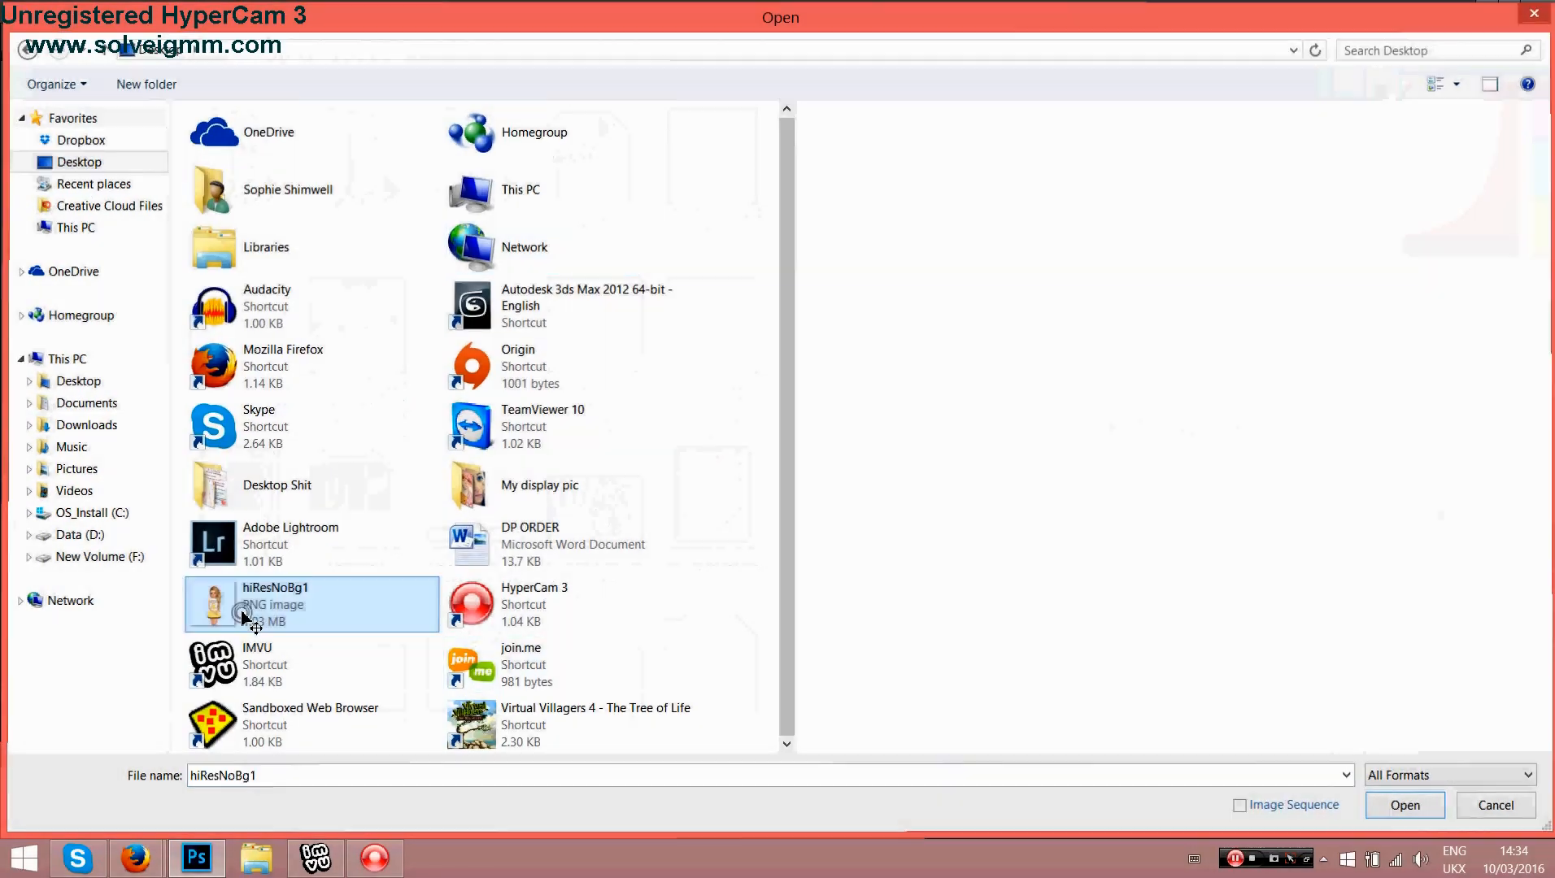
{"action": "left_click", "coordinate": [1405, 804]}
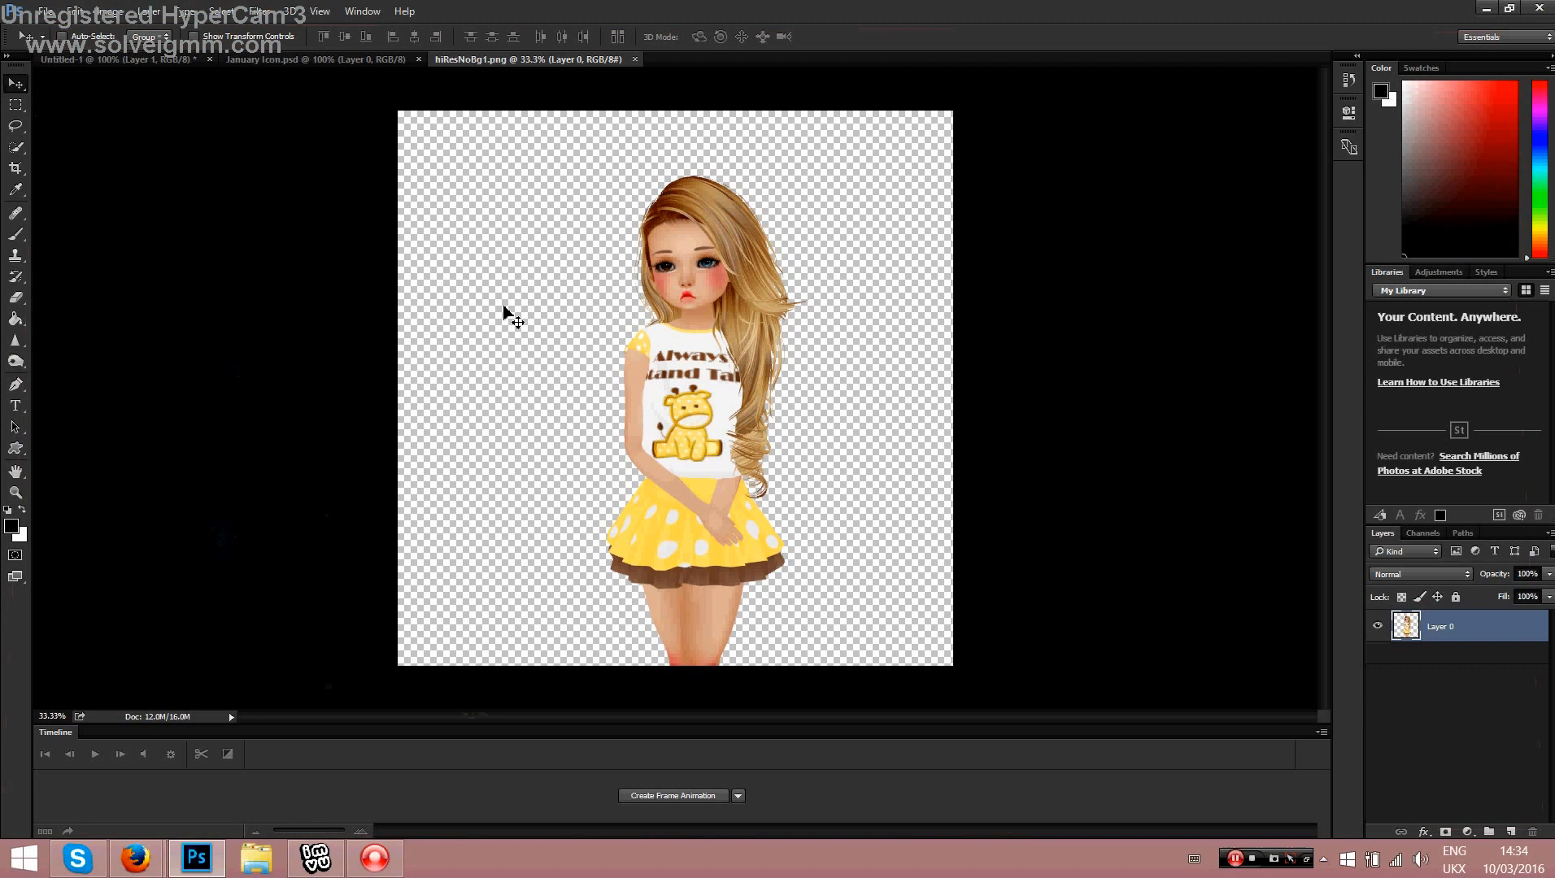
{"action": "mouse_move", "coordinate": [327, 94]}
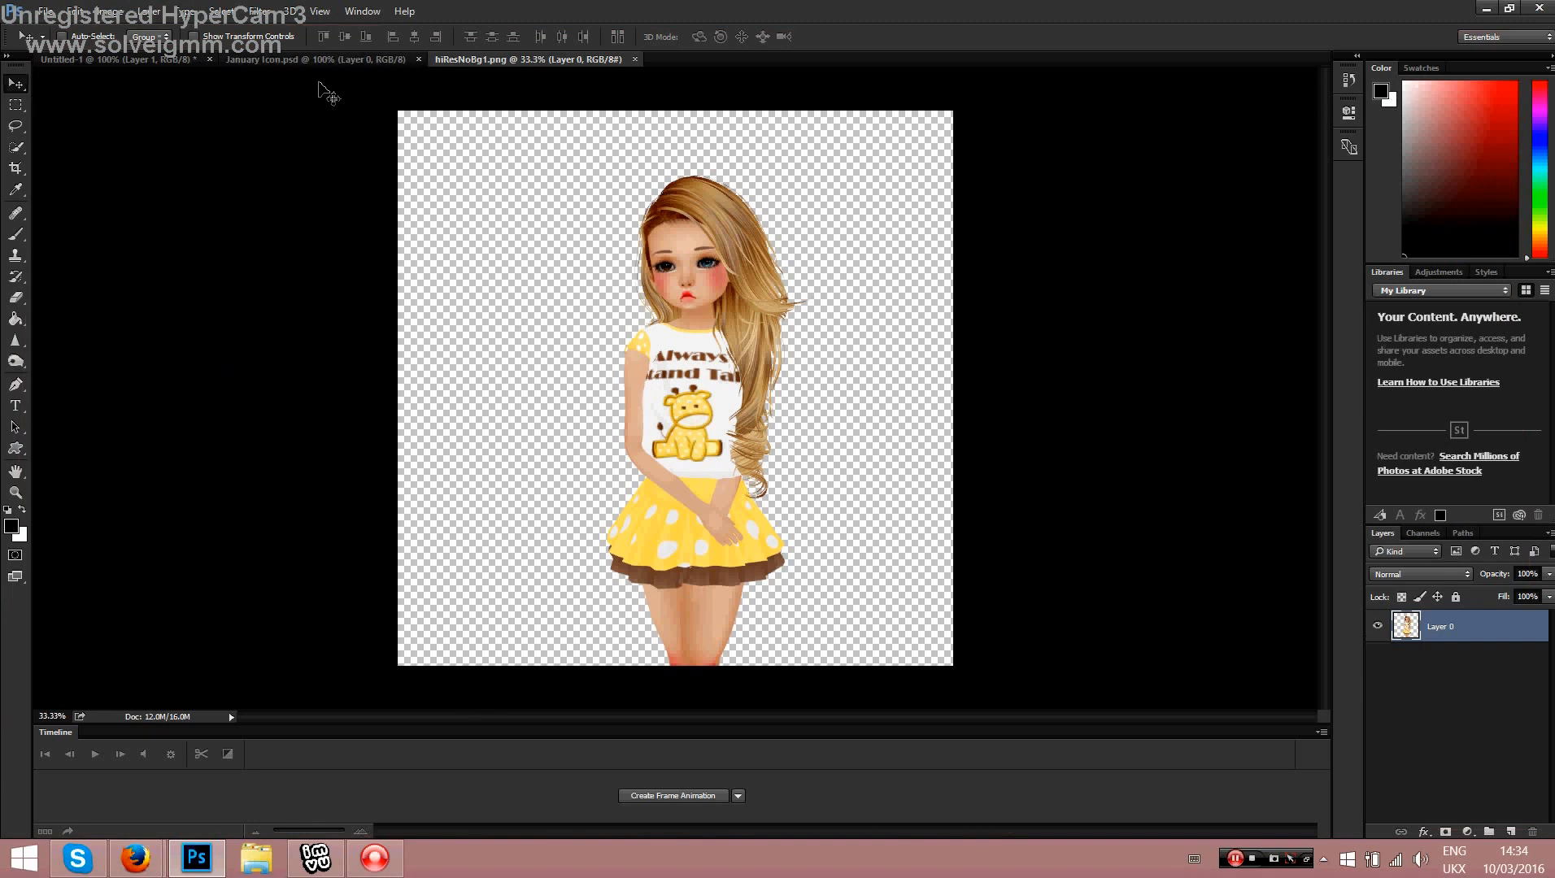
{"action": "mouse_move", "coordinate": [416, 160]}
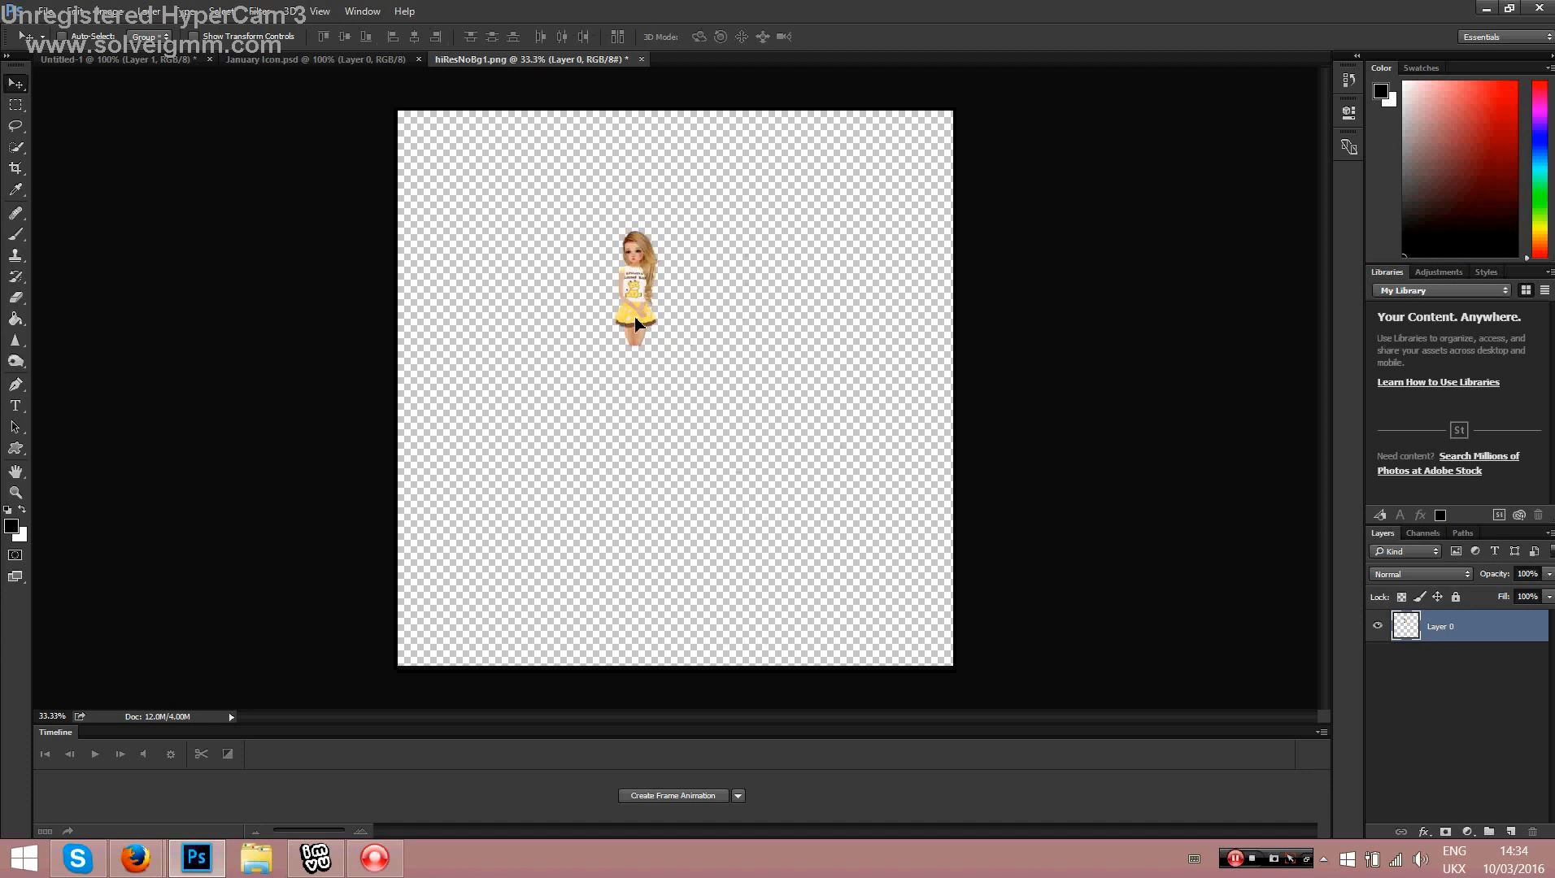
Step: Commit the Free Transform that shrinks the avatar before pasting it into January Icon
{"action": "left_click", "coordinate": [277, 59]}
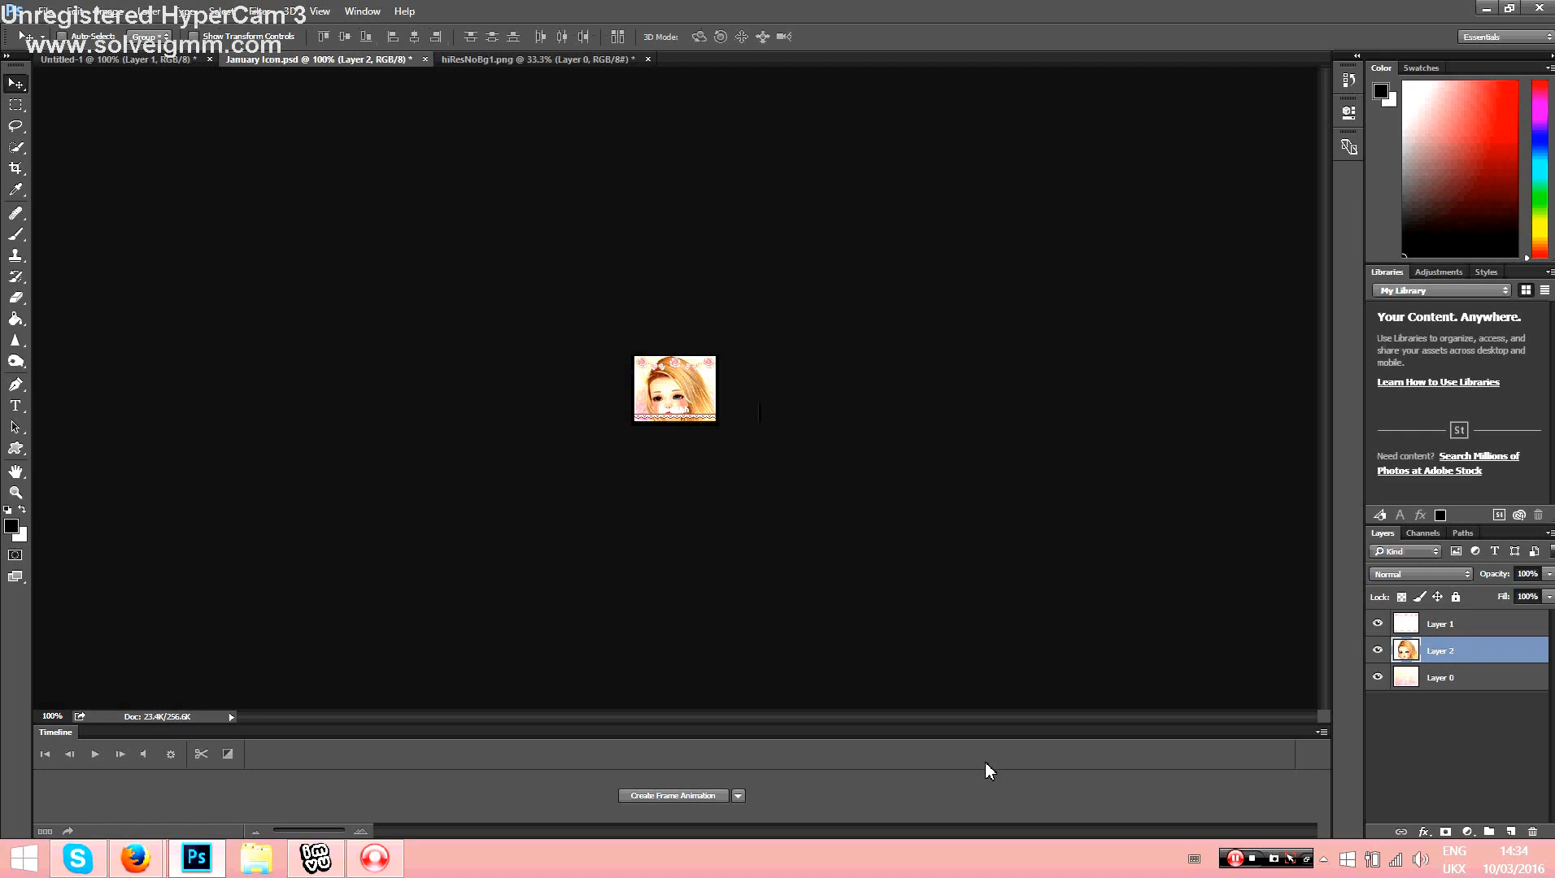
{"action": "mouse_move", "coordinate": [607, 320]}
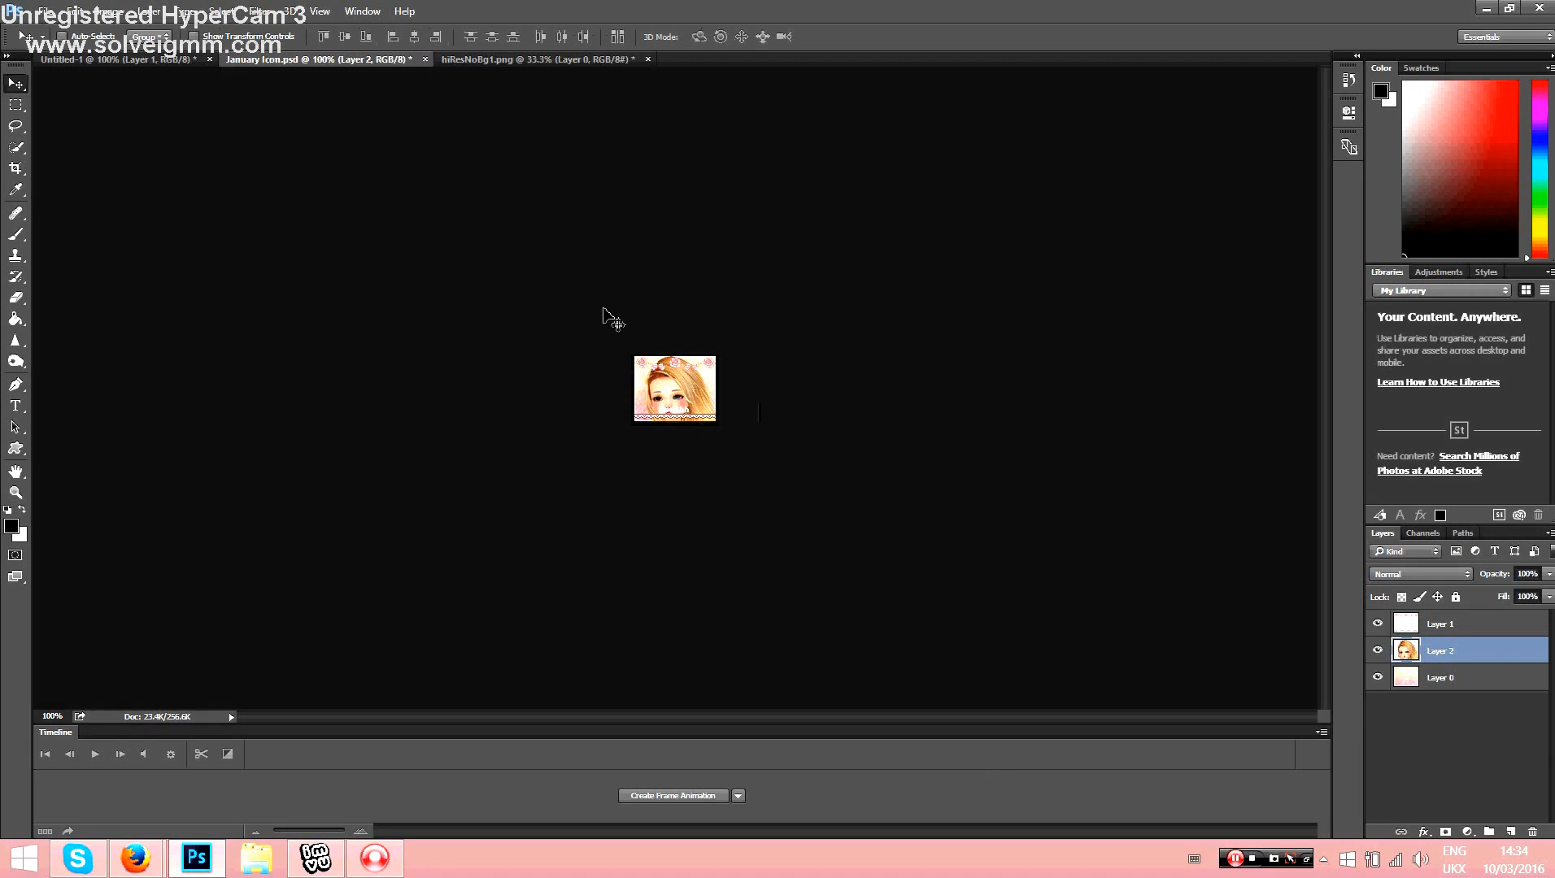
{"action": "mouse_move", "coordinate": [697, 446]}
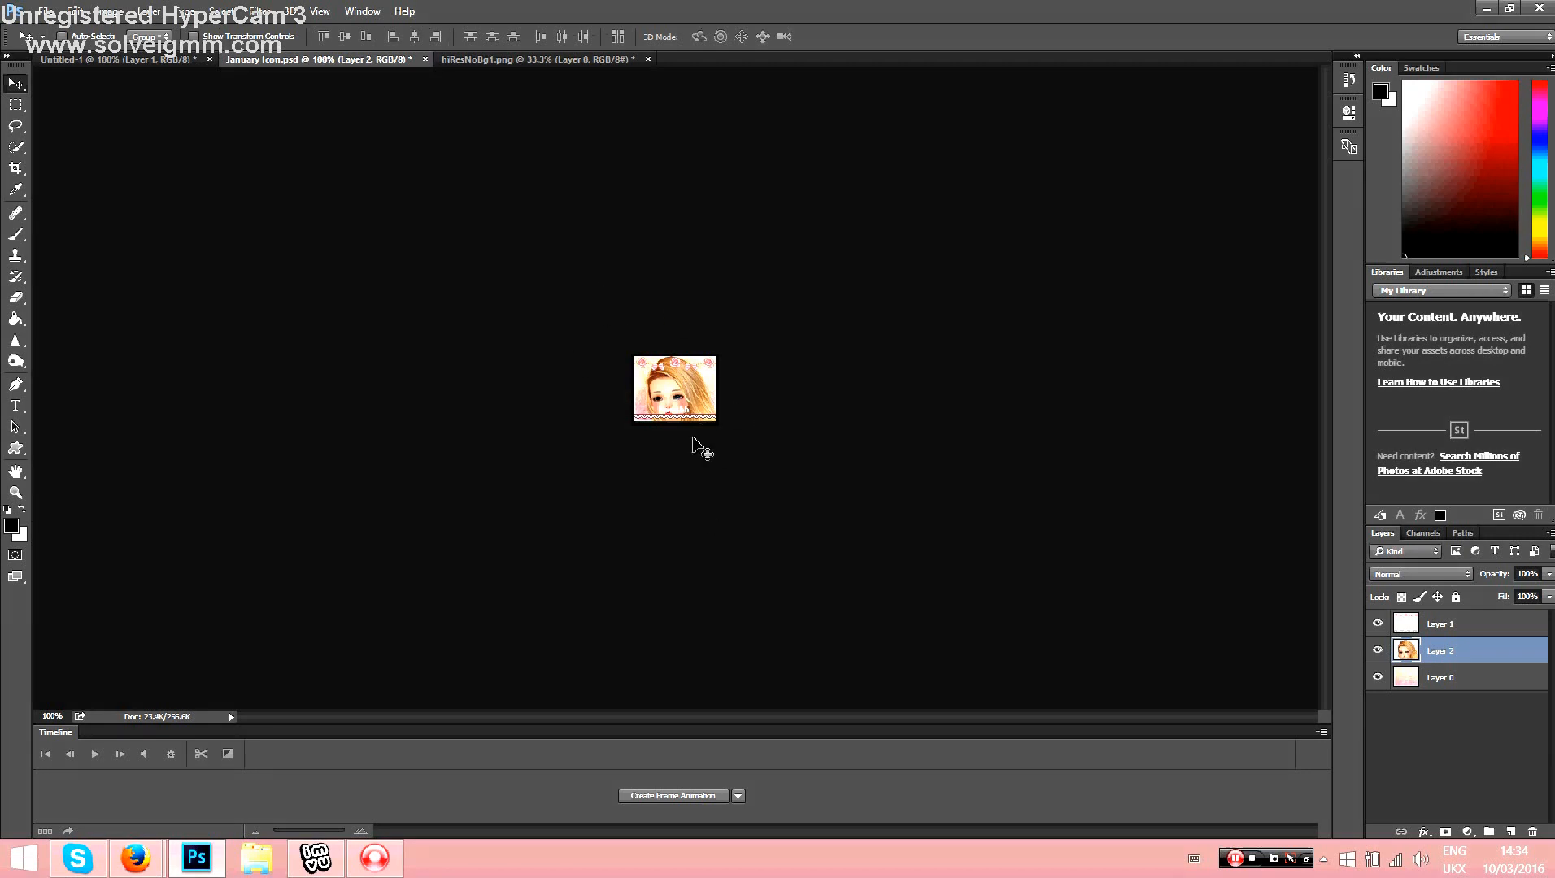
{"action": "mouse_move", "coordinate": [558, 523]}
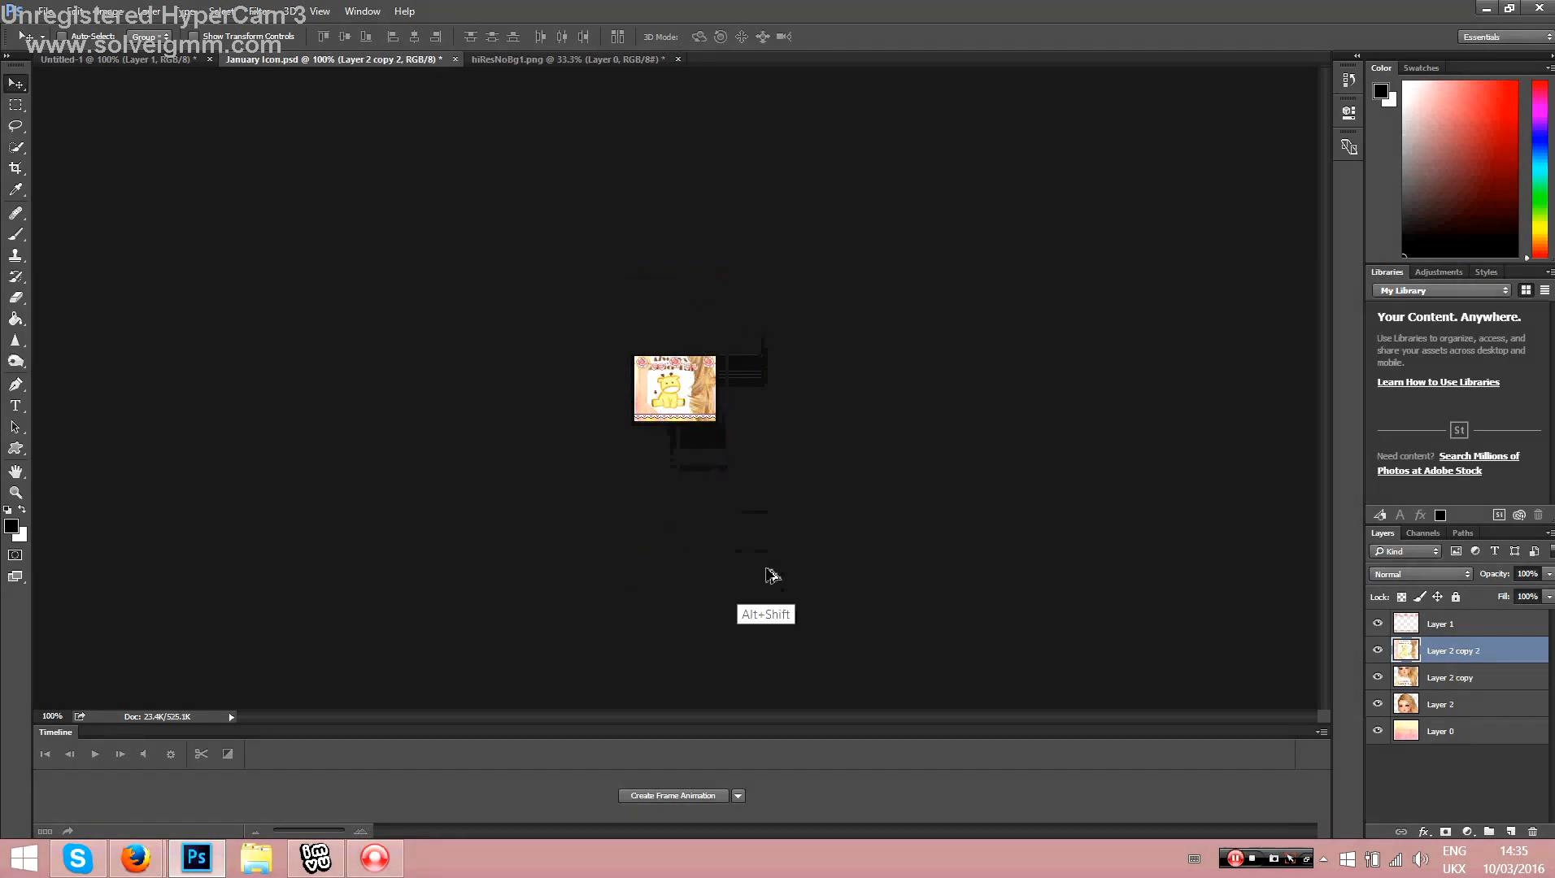
{"action": "mouse_move", "coordinate": [749, 553]}
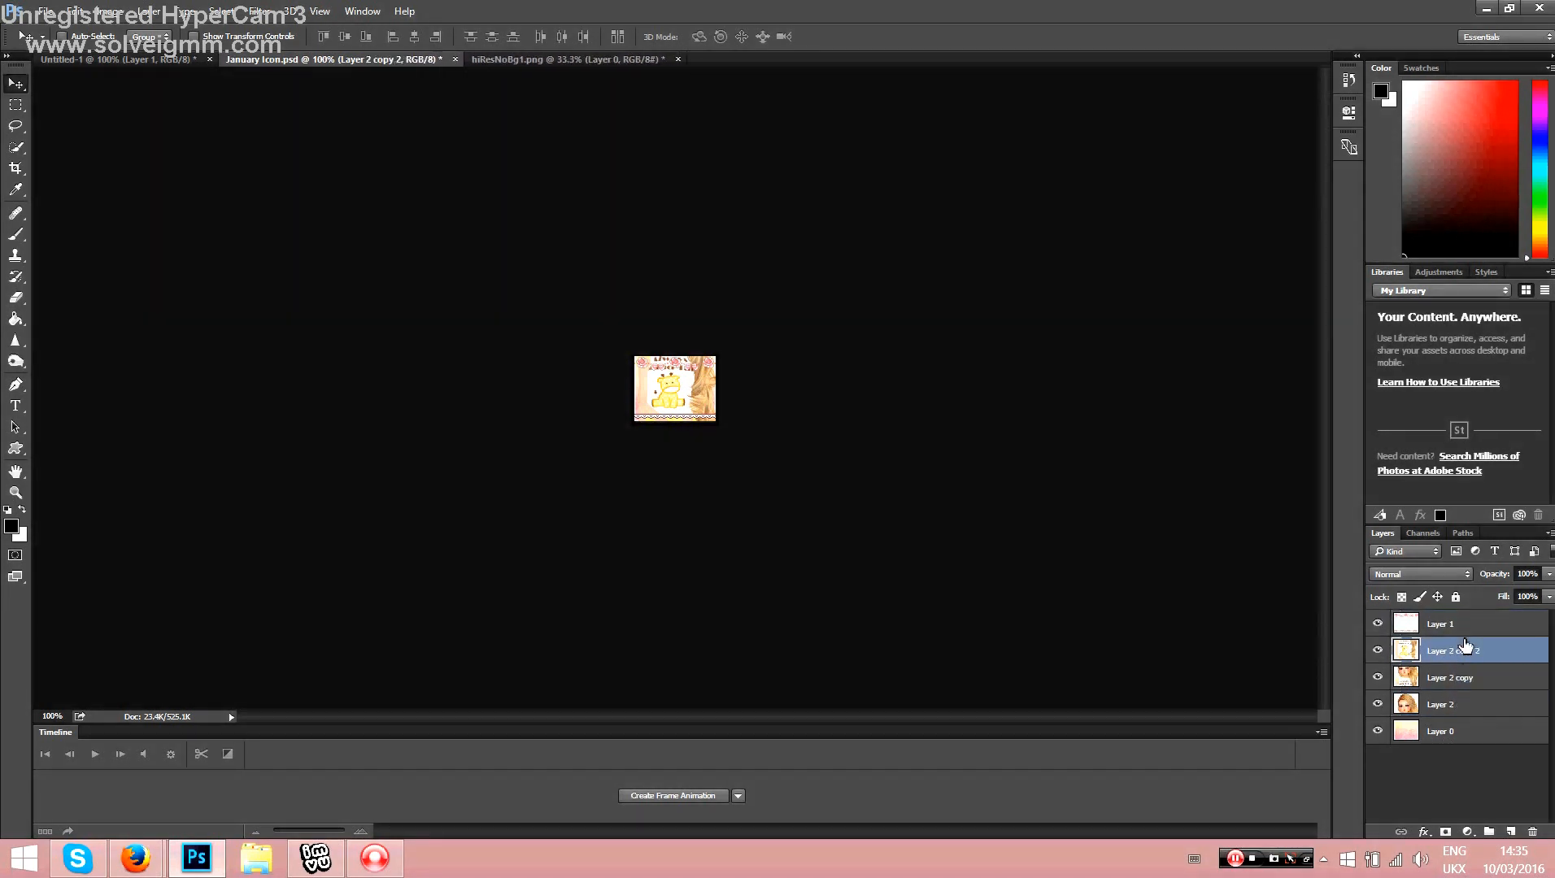
Step: Duplicate Layer 1 and Layer 0, placing each copy below a different Layer 2 copy
{"action": "left_click", "coordinate": [1438, 623]}
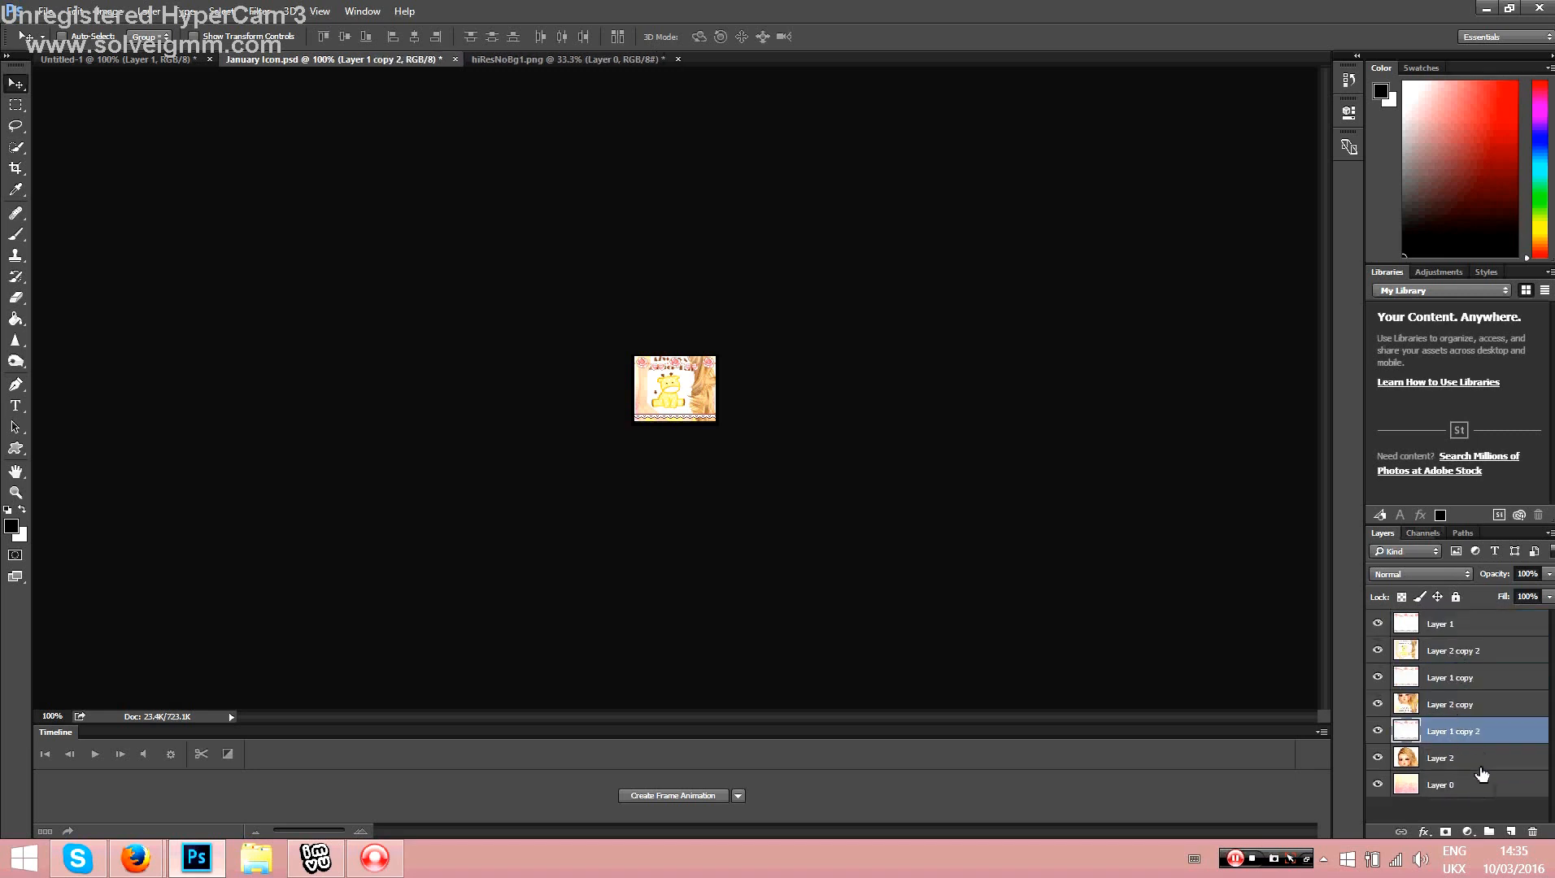
{"action": "left_click", "coordinate": [1441, 784]}
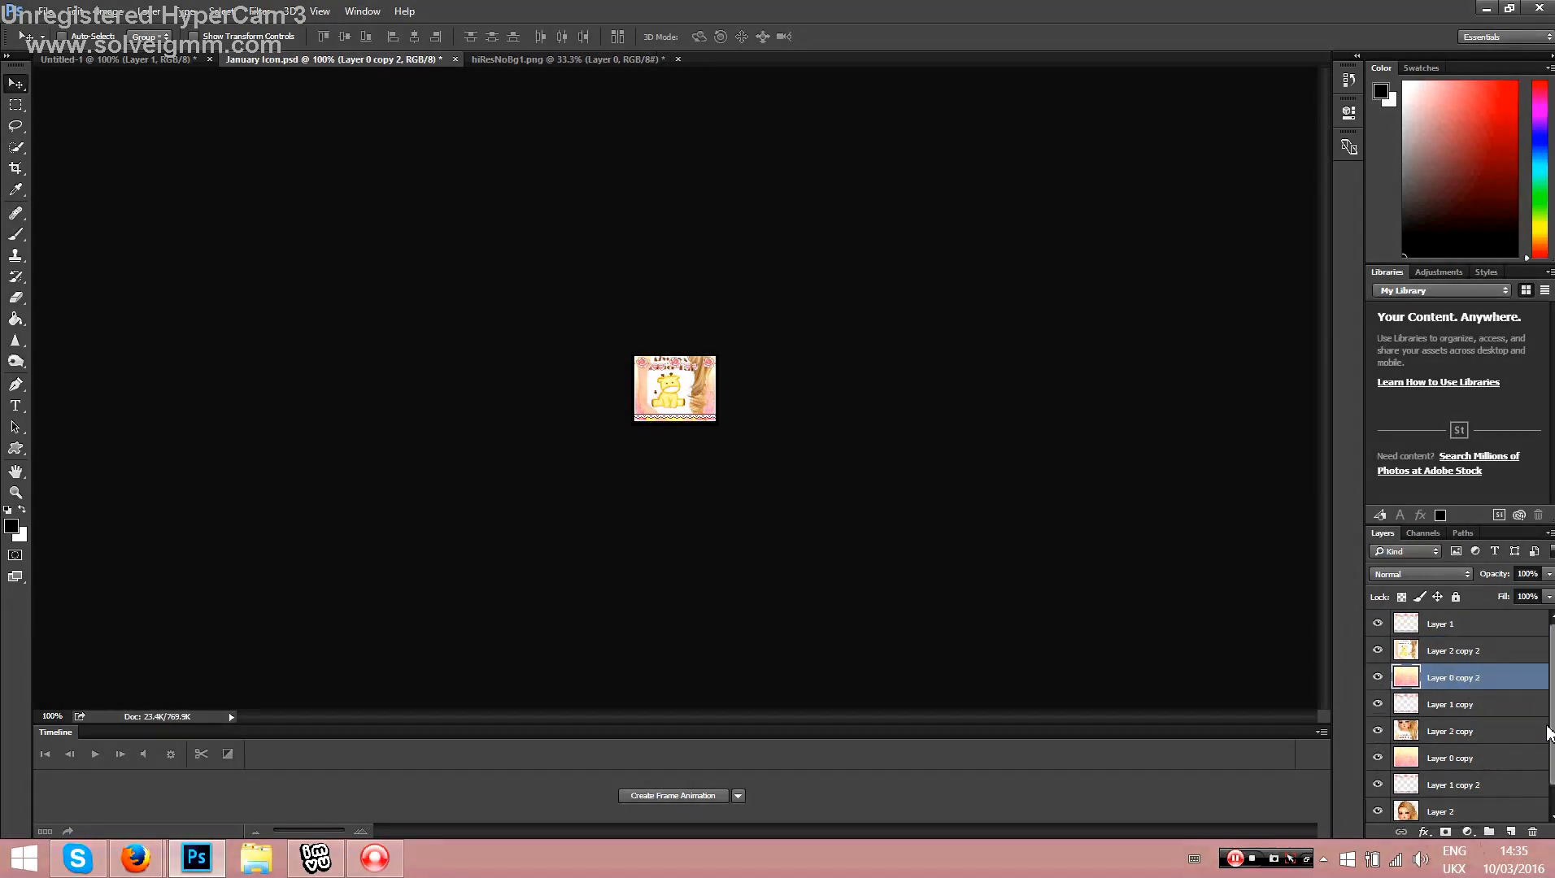
{"action": "left_click", "coordinate": [1447, 624]}
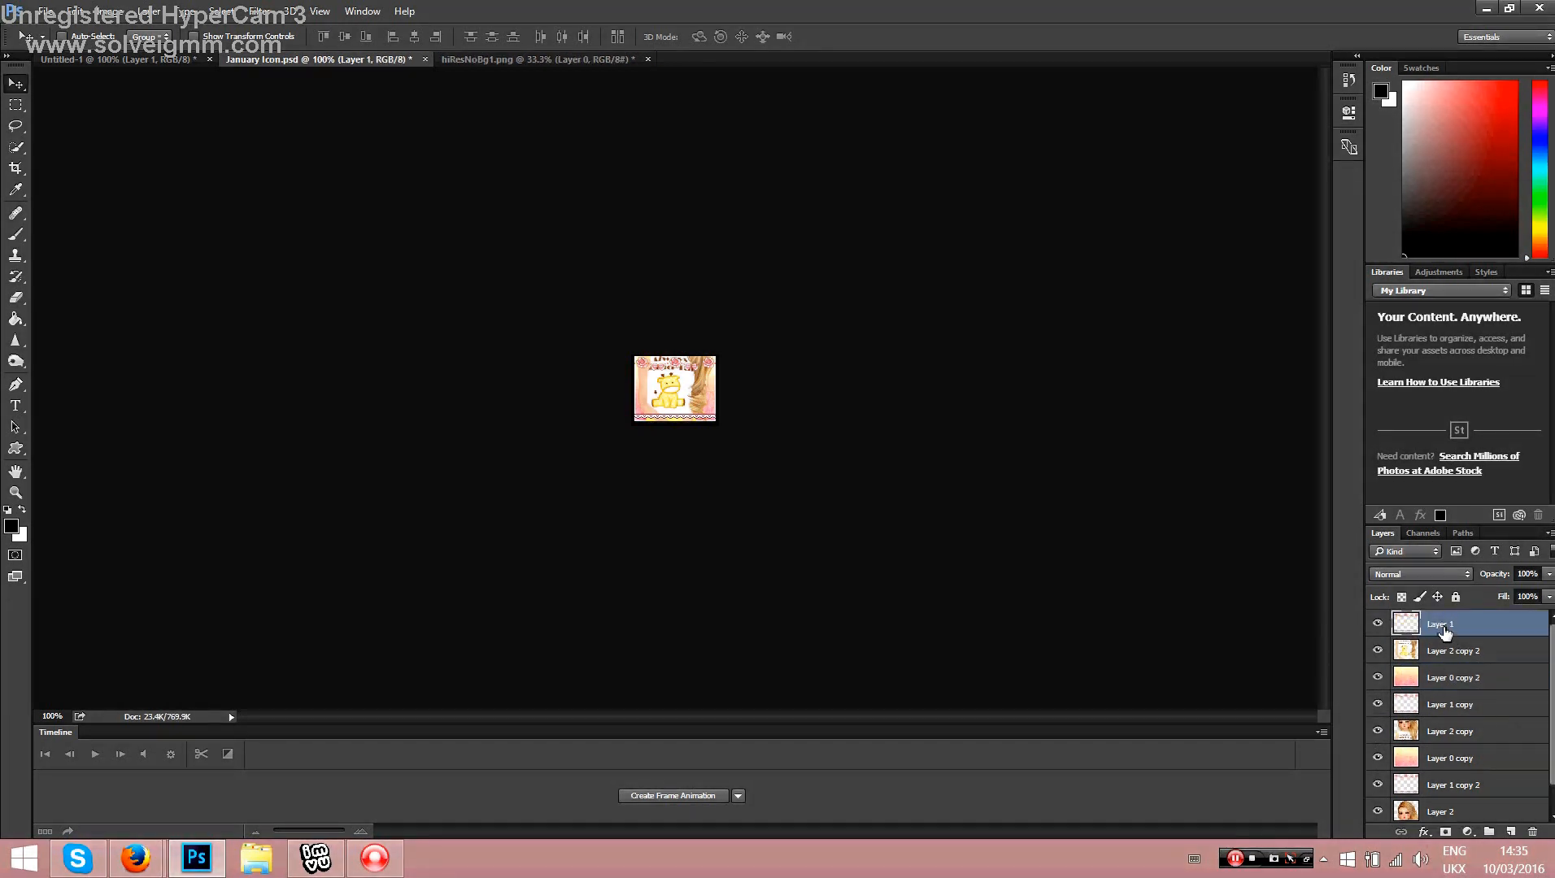
Step: Merge Down Layer 1, Layer 2 copy and Layer 2 into the layers beneath them
{"action": "right_click", "coordinate": [1445, 623]}
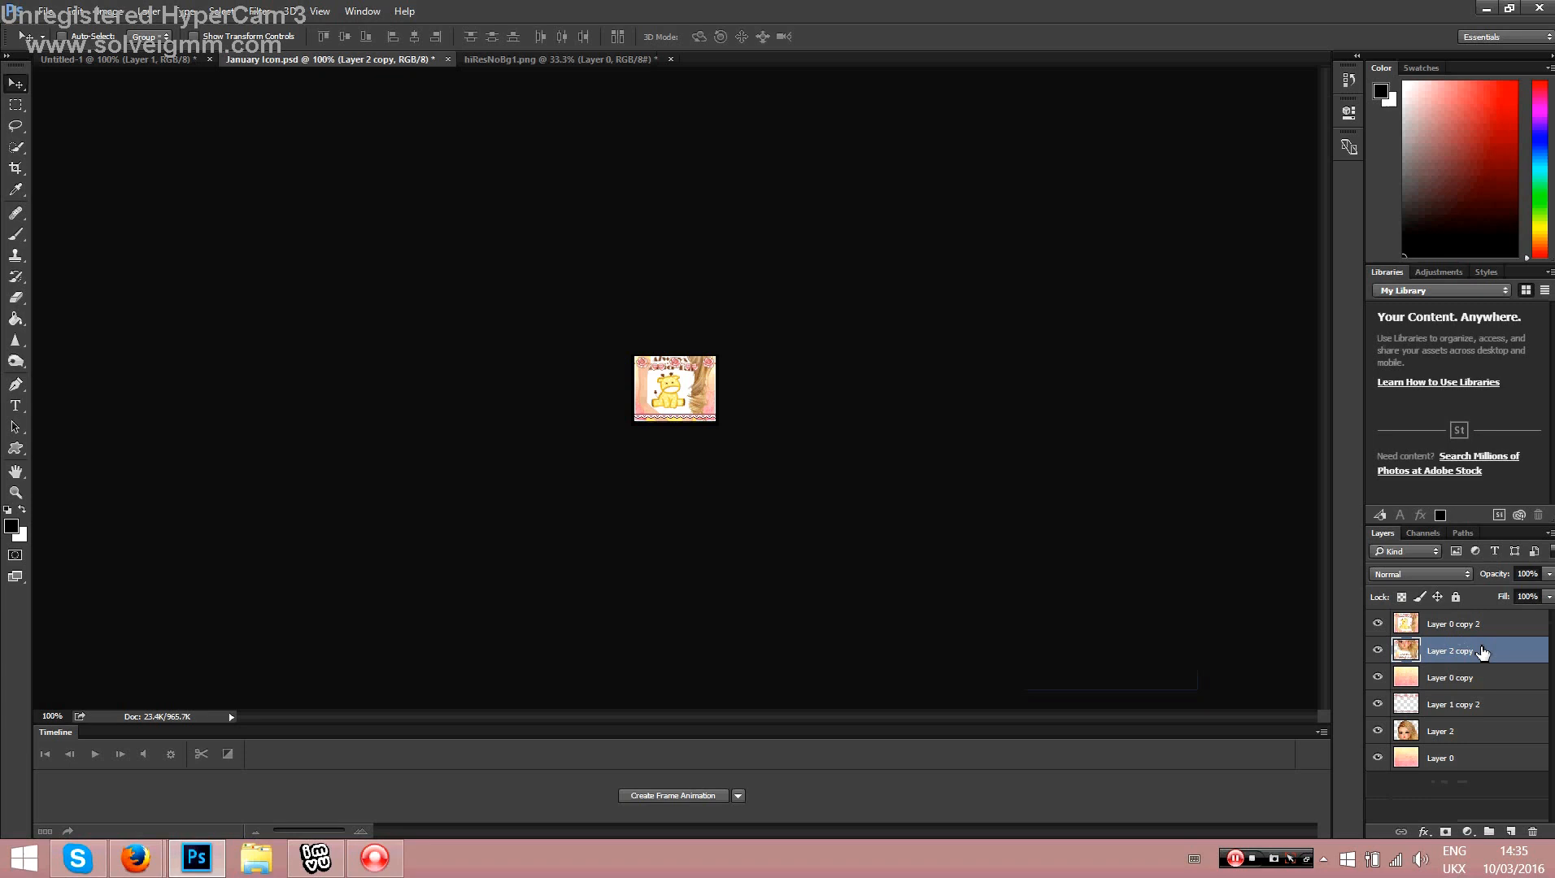
{"action": "right_click", "coordinate": [1449, 652]}
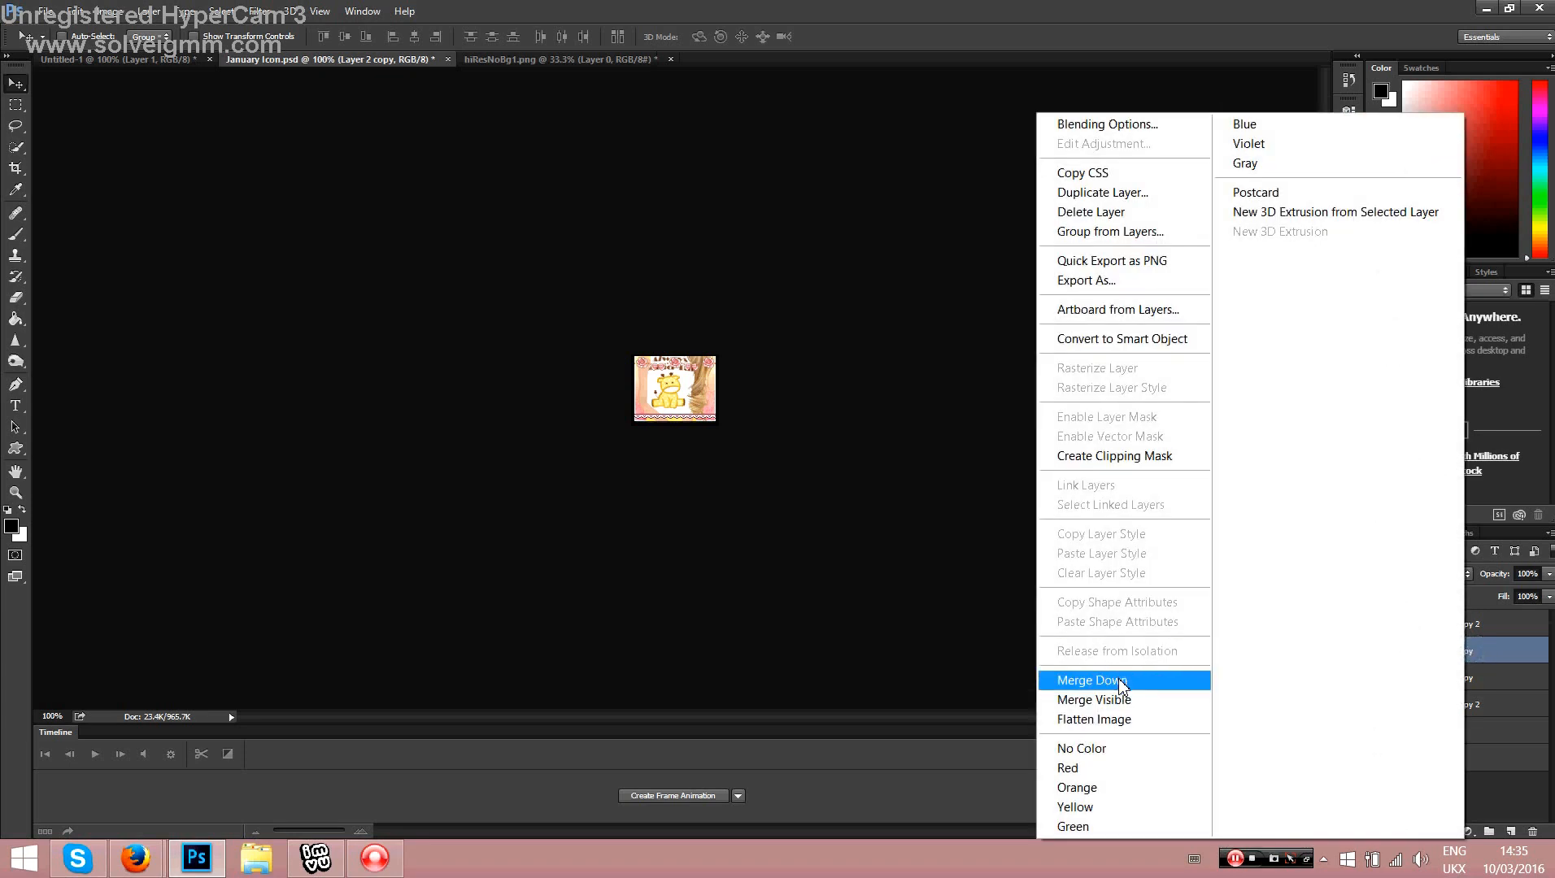
{"action": "left_click", "coordinate": [1090, 680]}
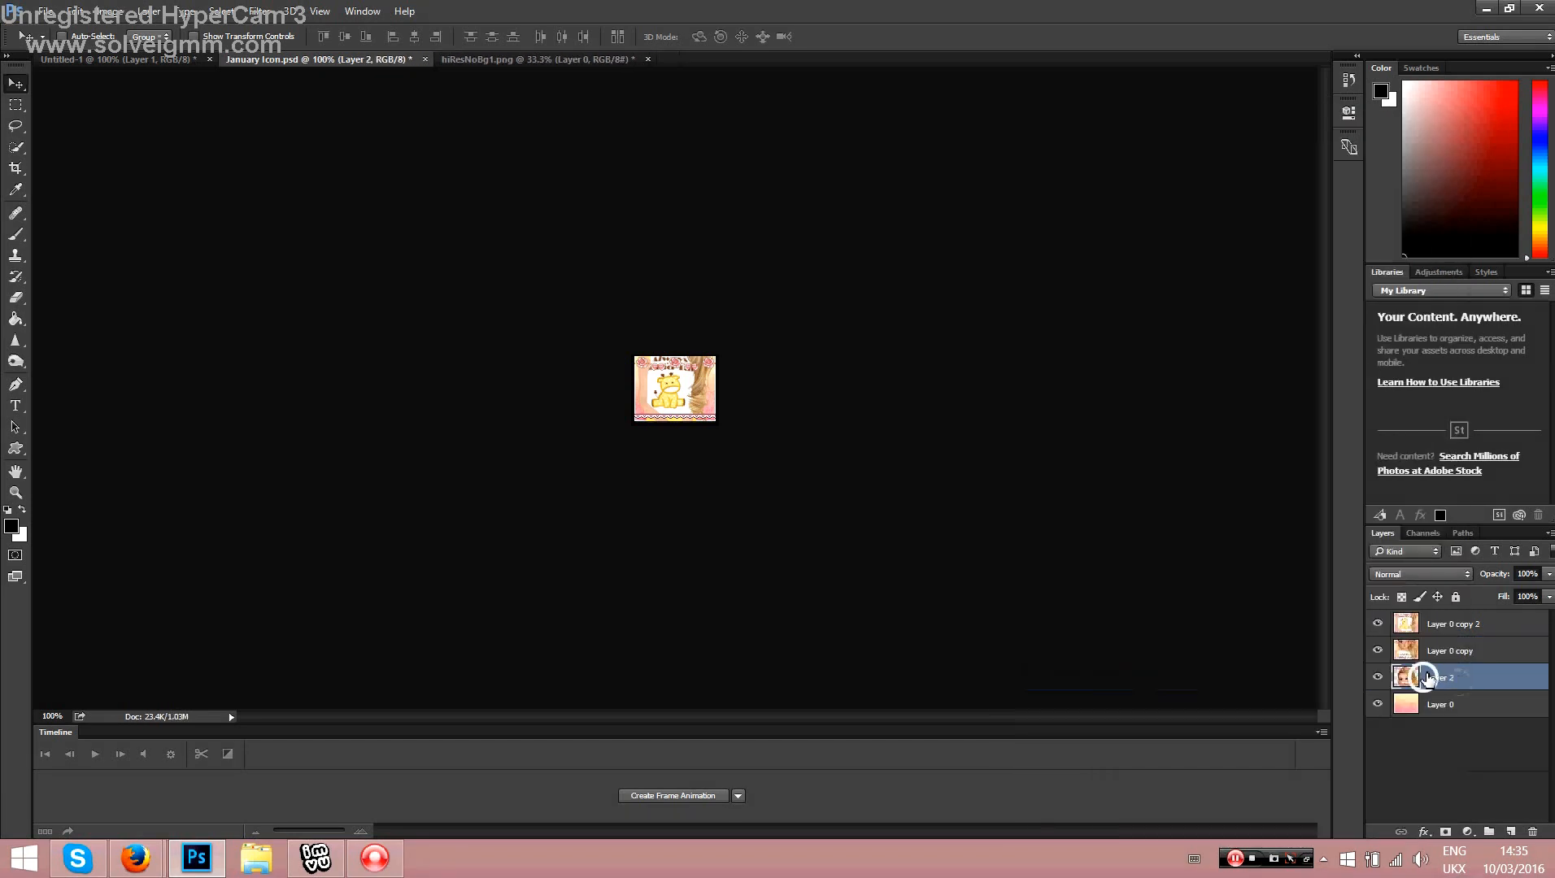
{"action": "left_click", "coordinate": [1447, 677]}
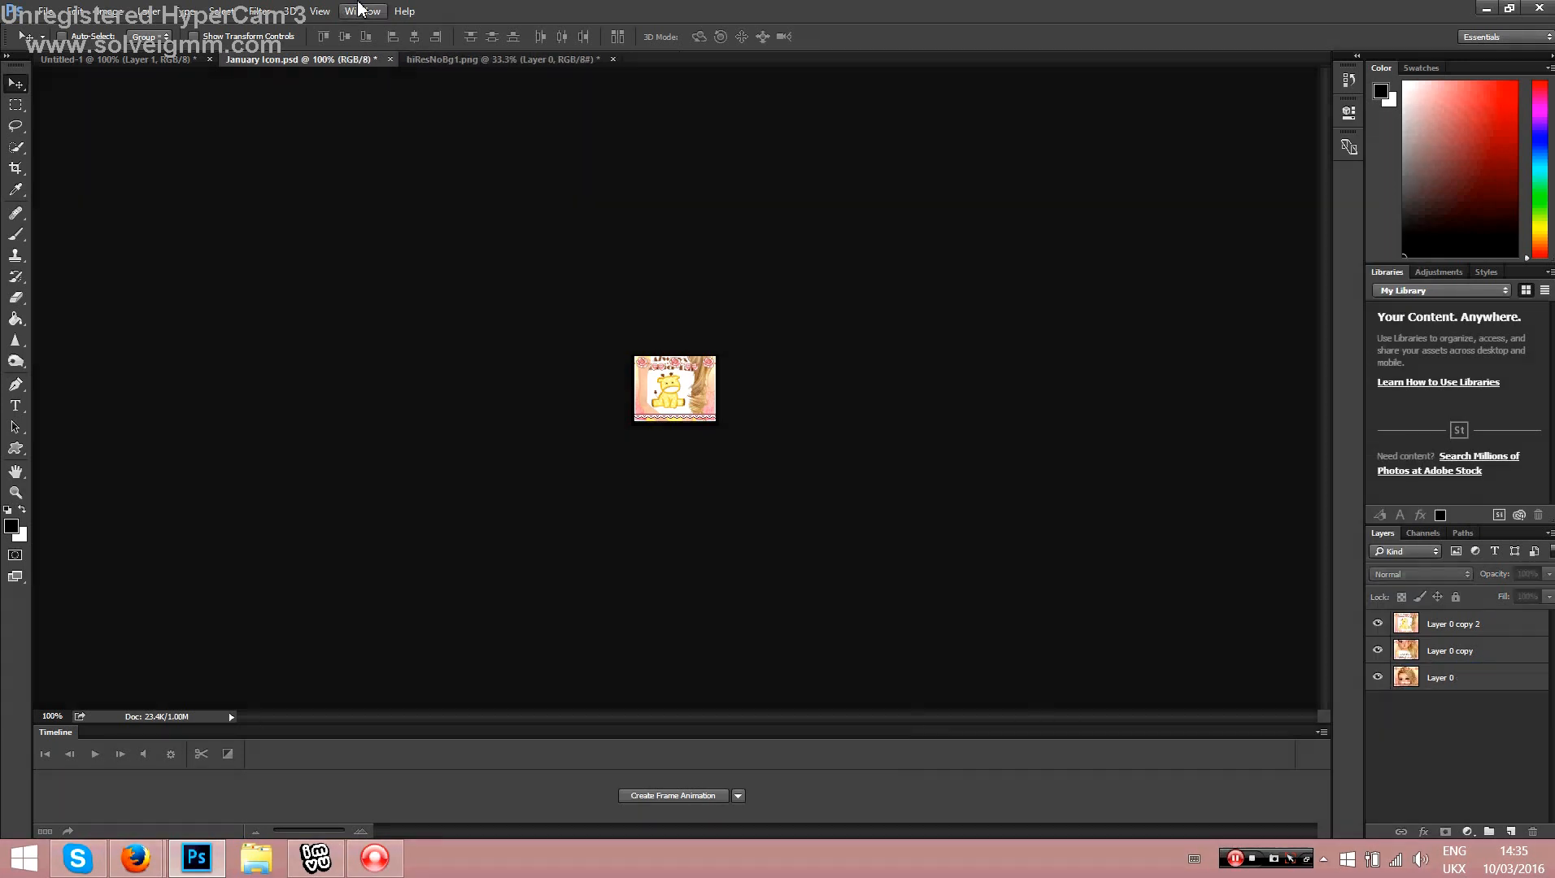
Step: Show the Timeline panel, start a frame animation, and make frames from the layers
{"action": "left_click", "coordinate": [361, 11]}
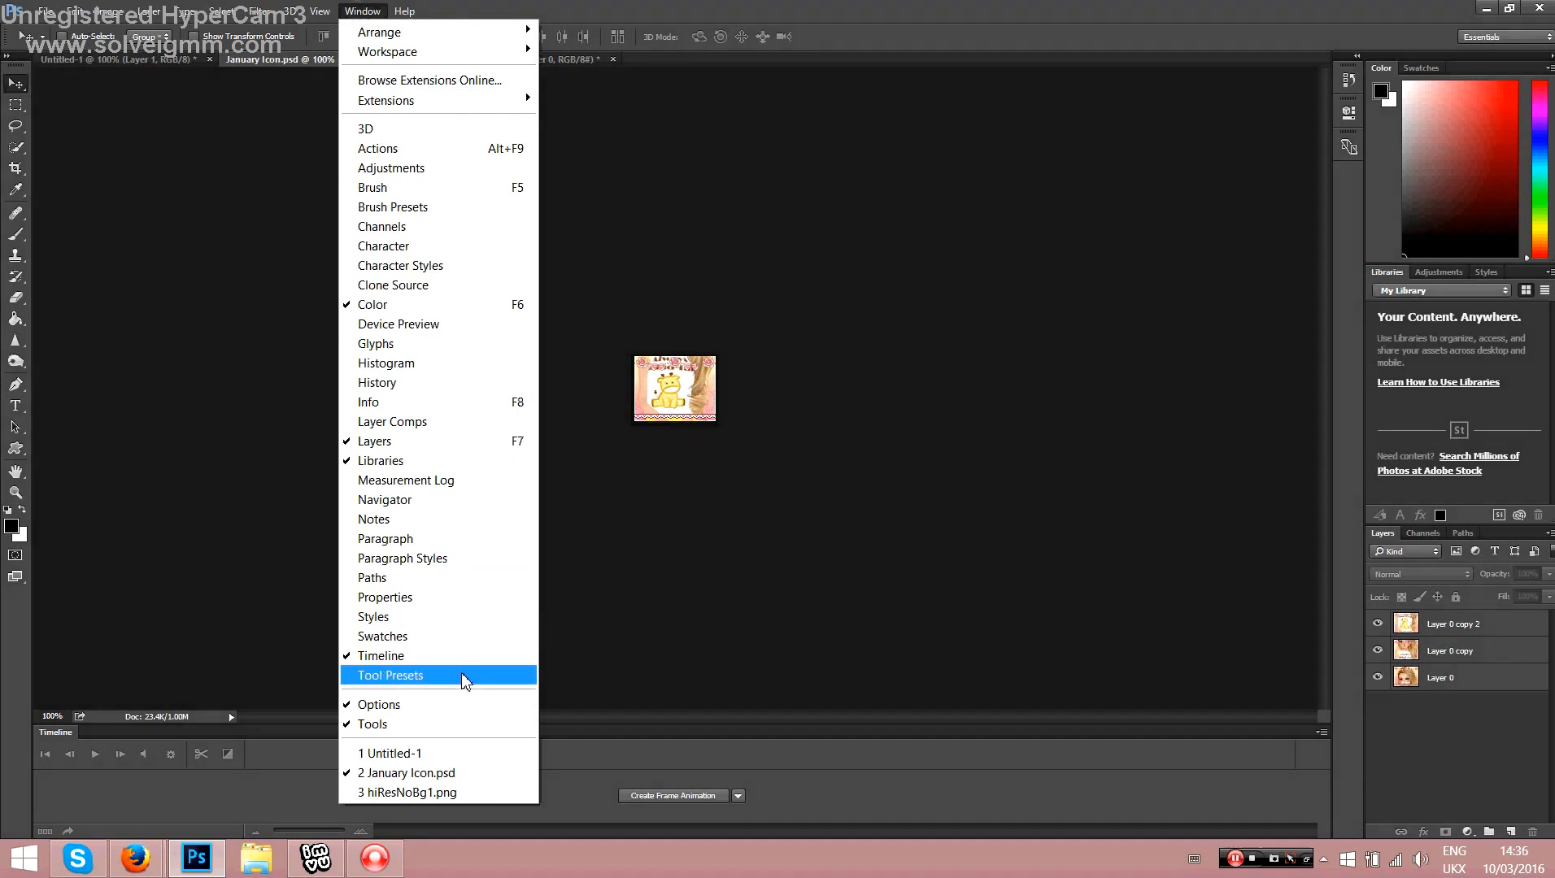
{"action": "mouse_move", "coordinate": [417, 655]}
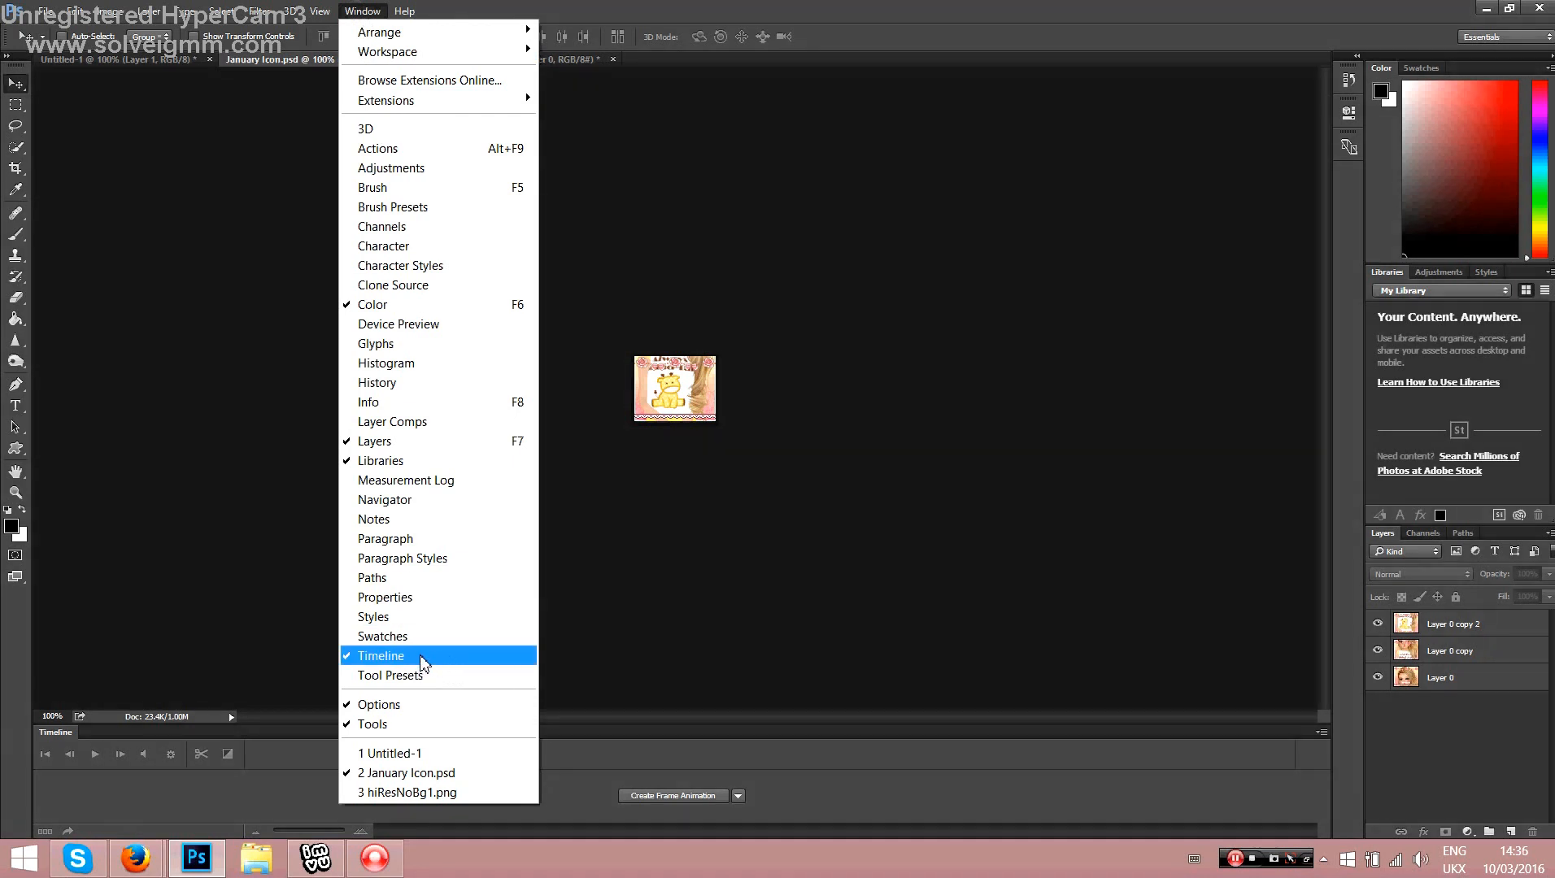
{"action": "left_click", "coordinate": [379, 655]}
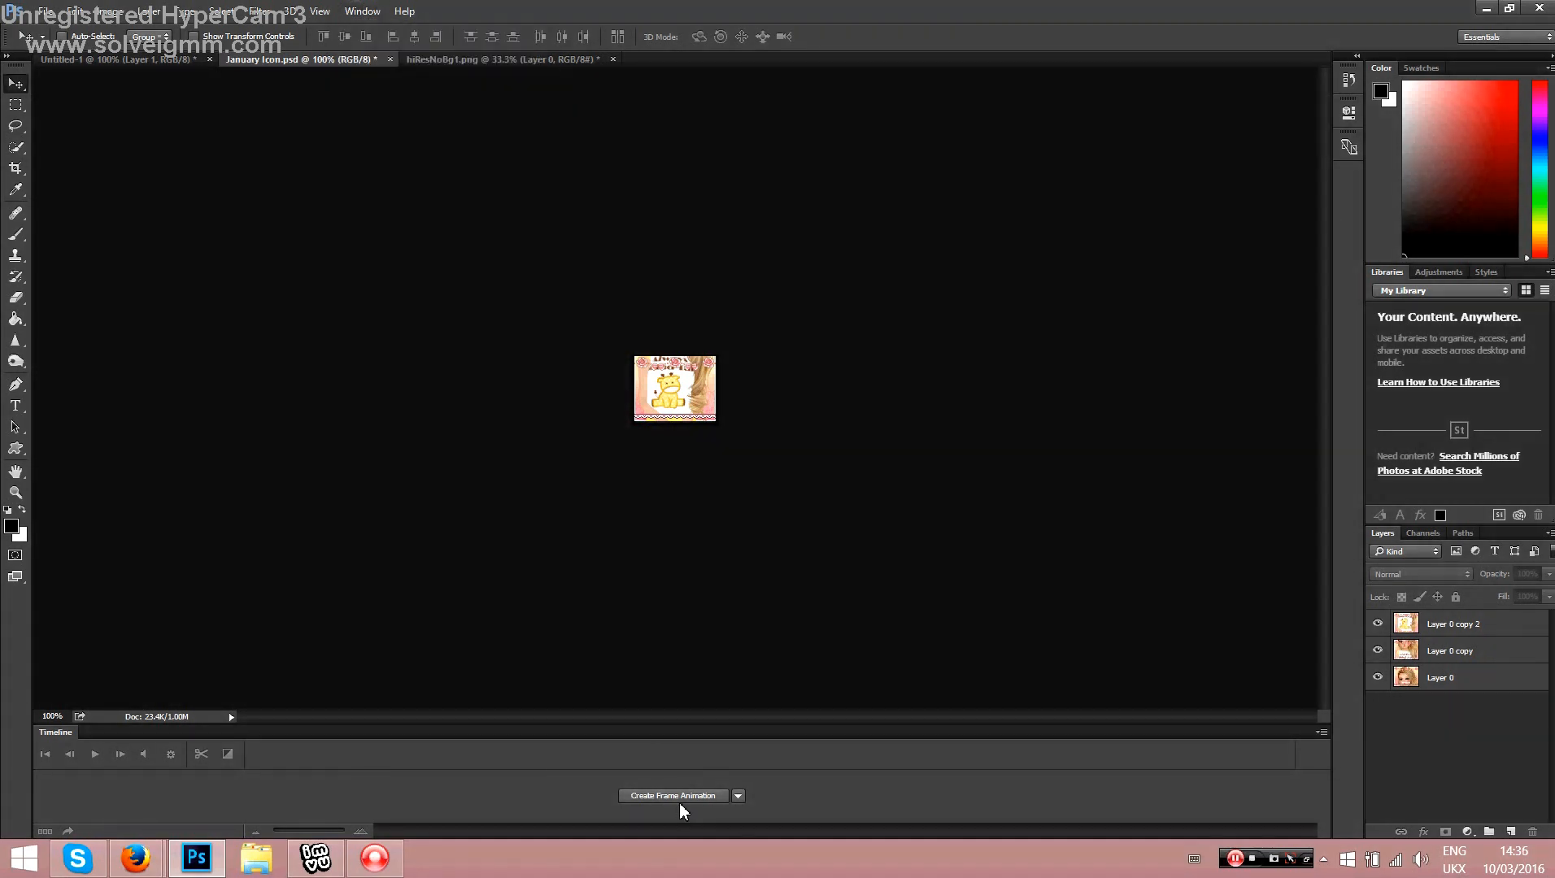
{"action": "left_click", "coordinate": [673, 795]}
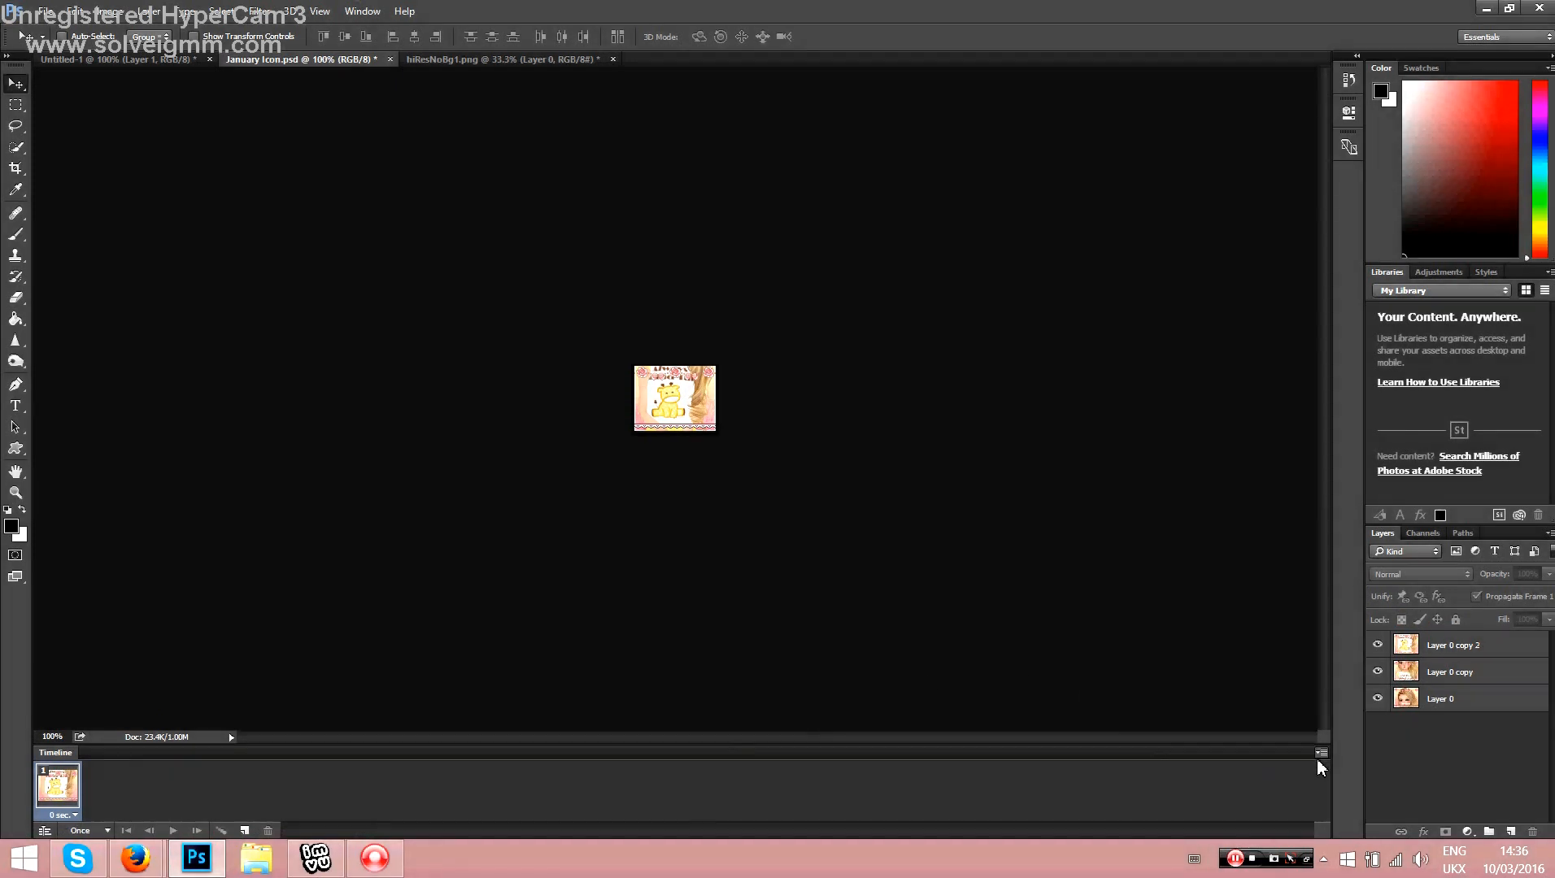
{"action": "left_click", "coordinate": [1320, 752]}
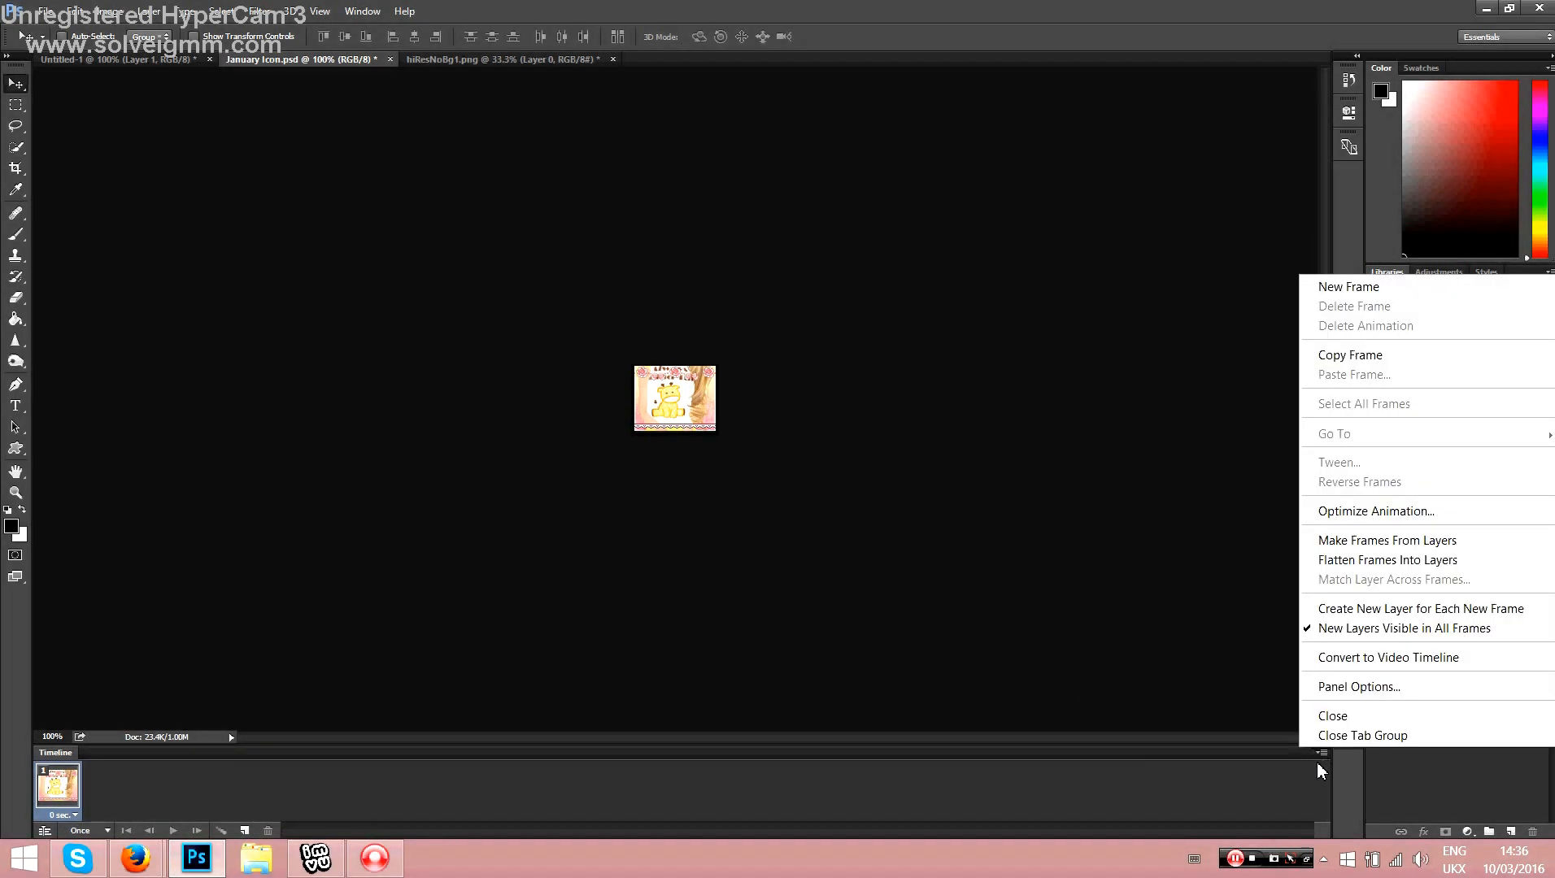
{"action": "mouse_move", "coordinate": [1387, 558]}
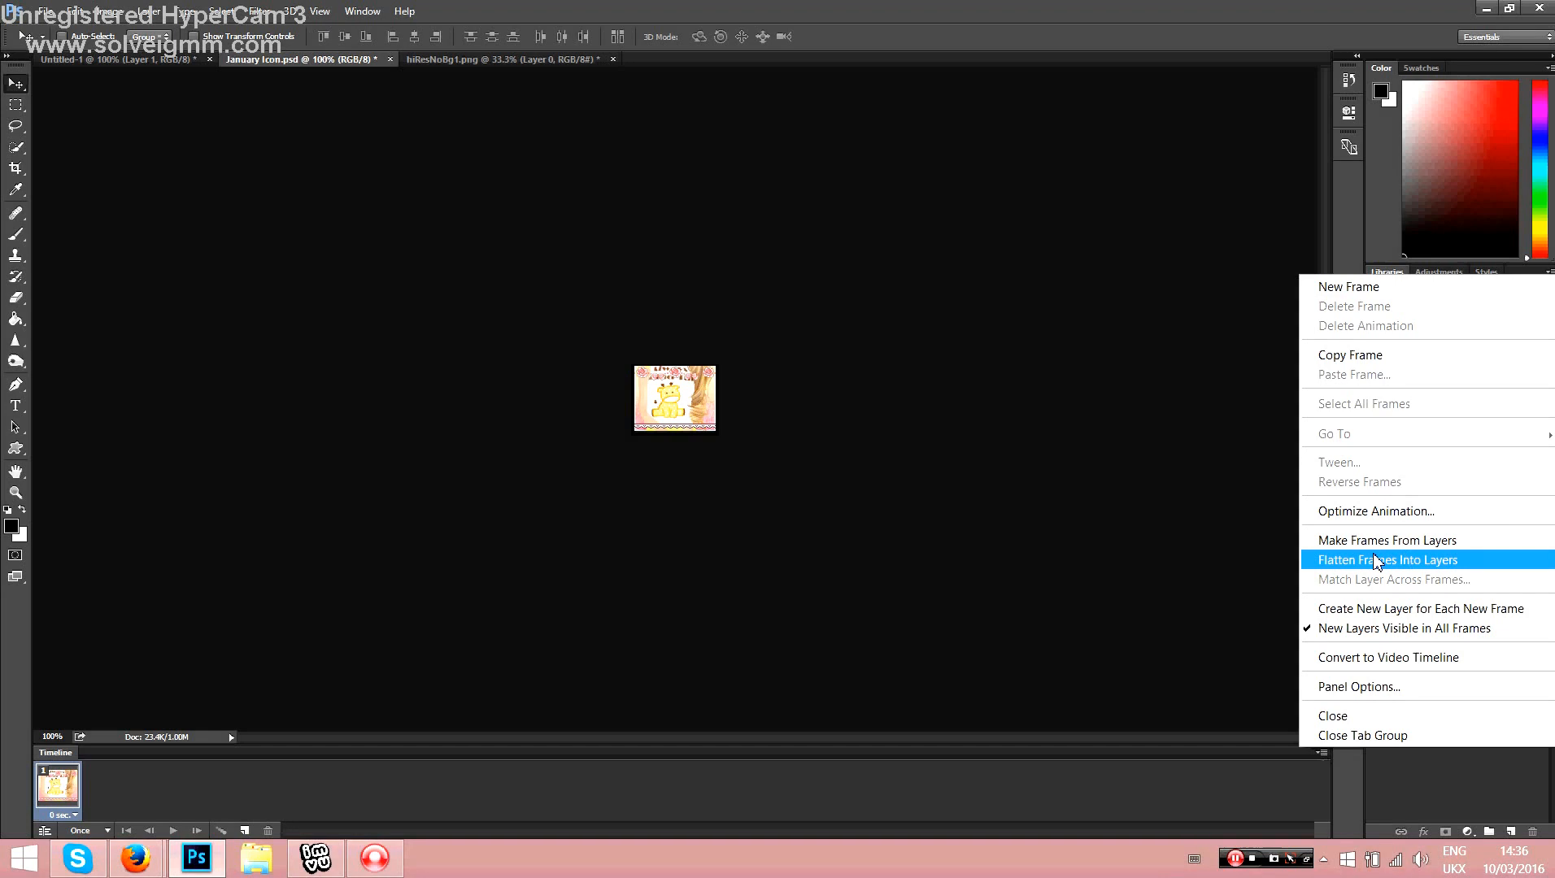
{"action": "left_click", "coordinate": [1388, 559]}
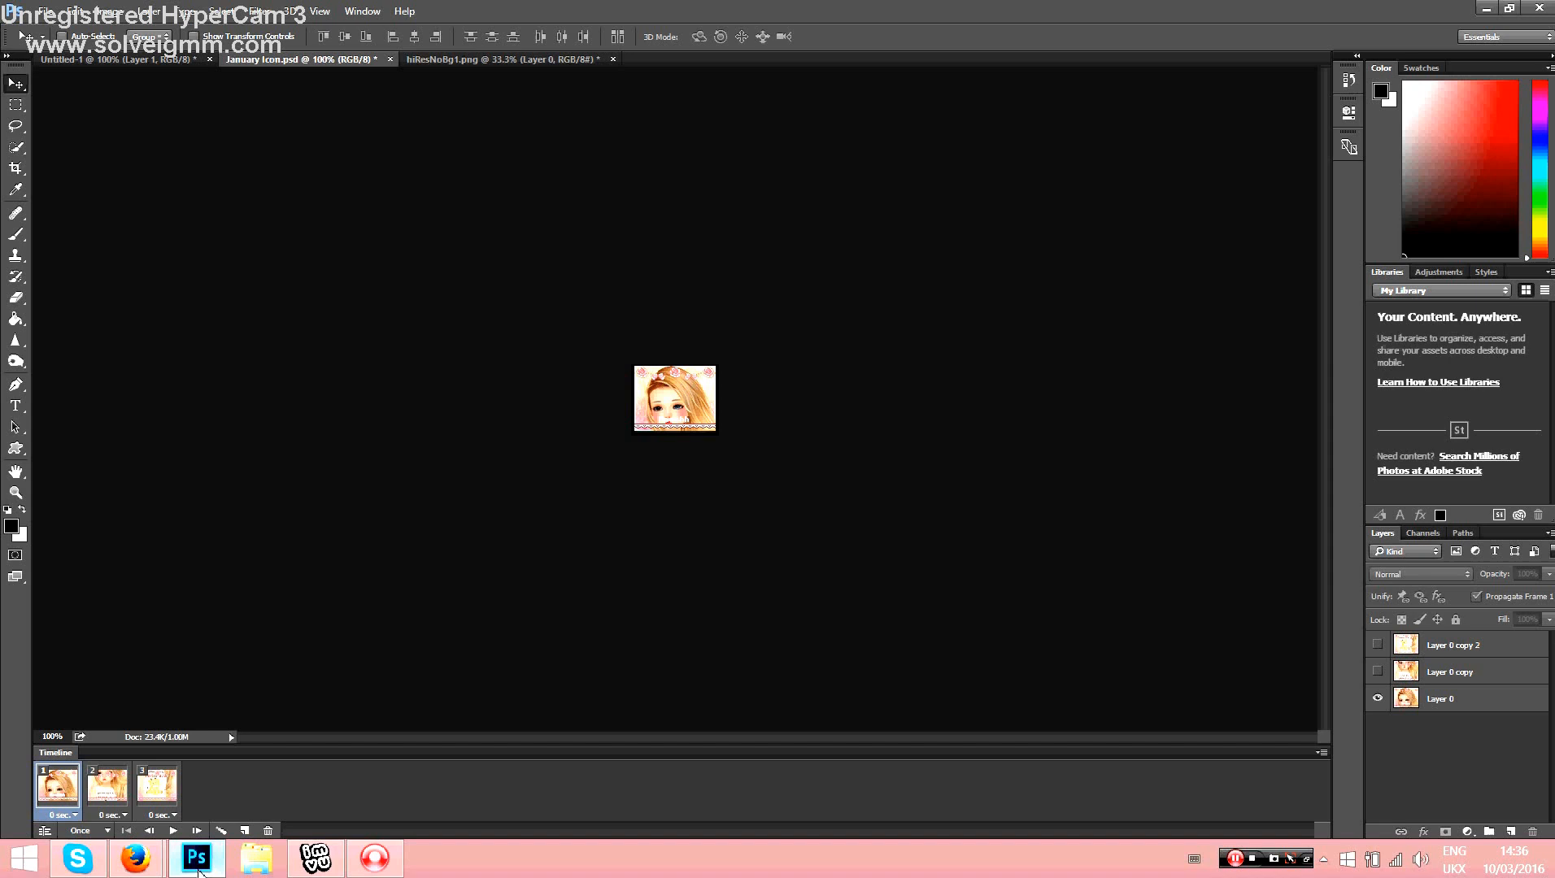
{"action": "mouse_move", "coordinate": [196, 857]}
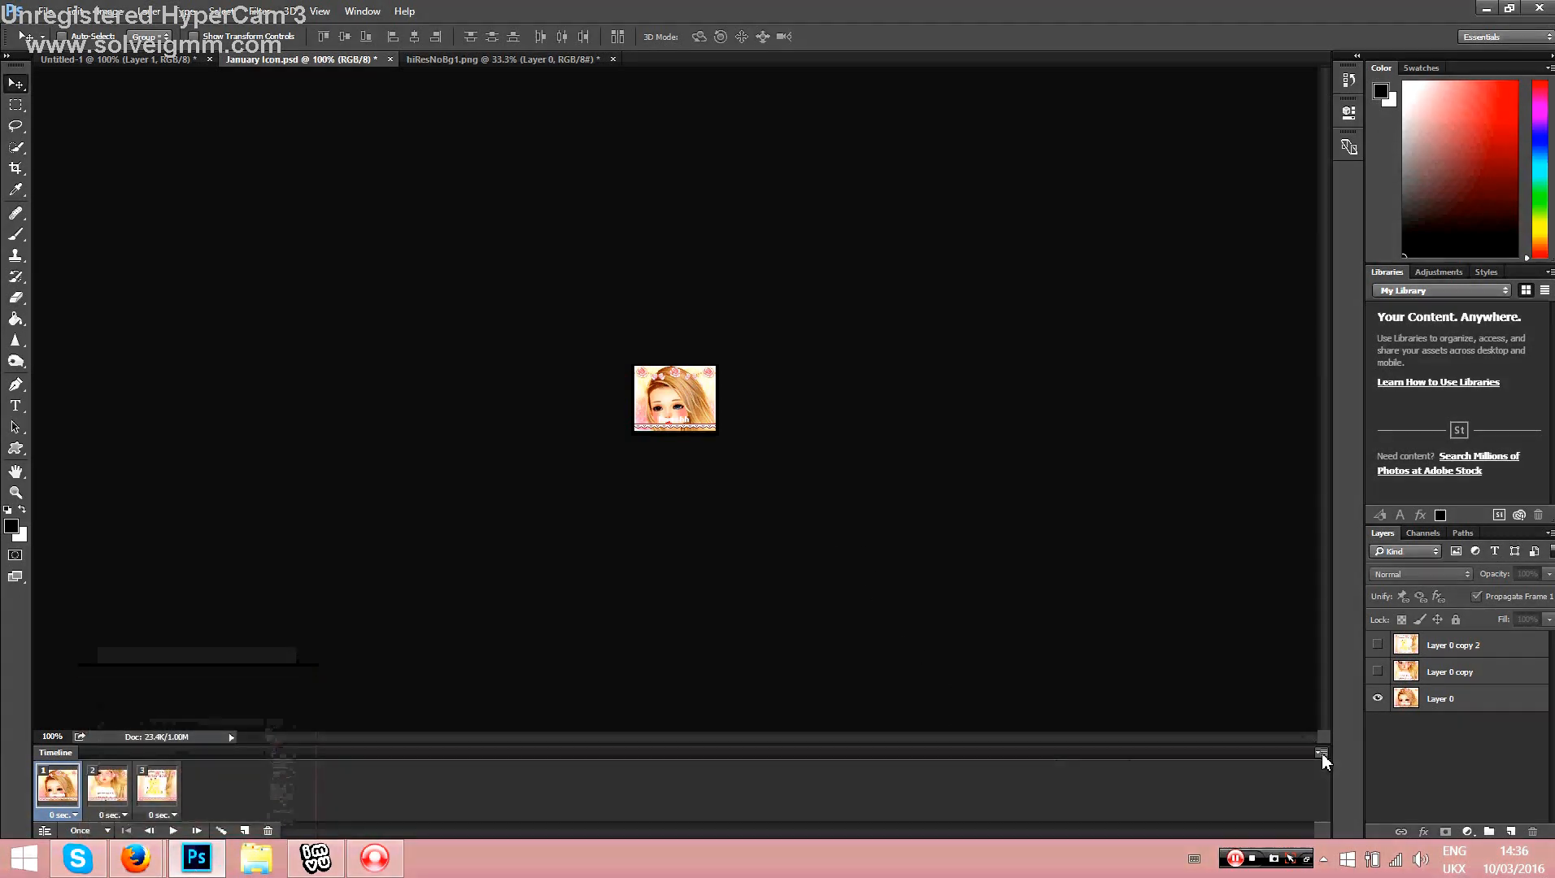
Step: Tween twice, adding 2 in-between frames without opacity after frames 1 and 4
{"action": "left_click", "coordinate": [1320, 752]}
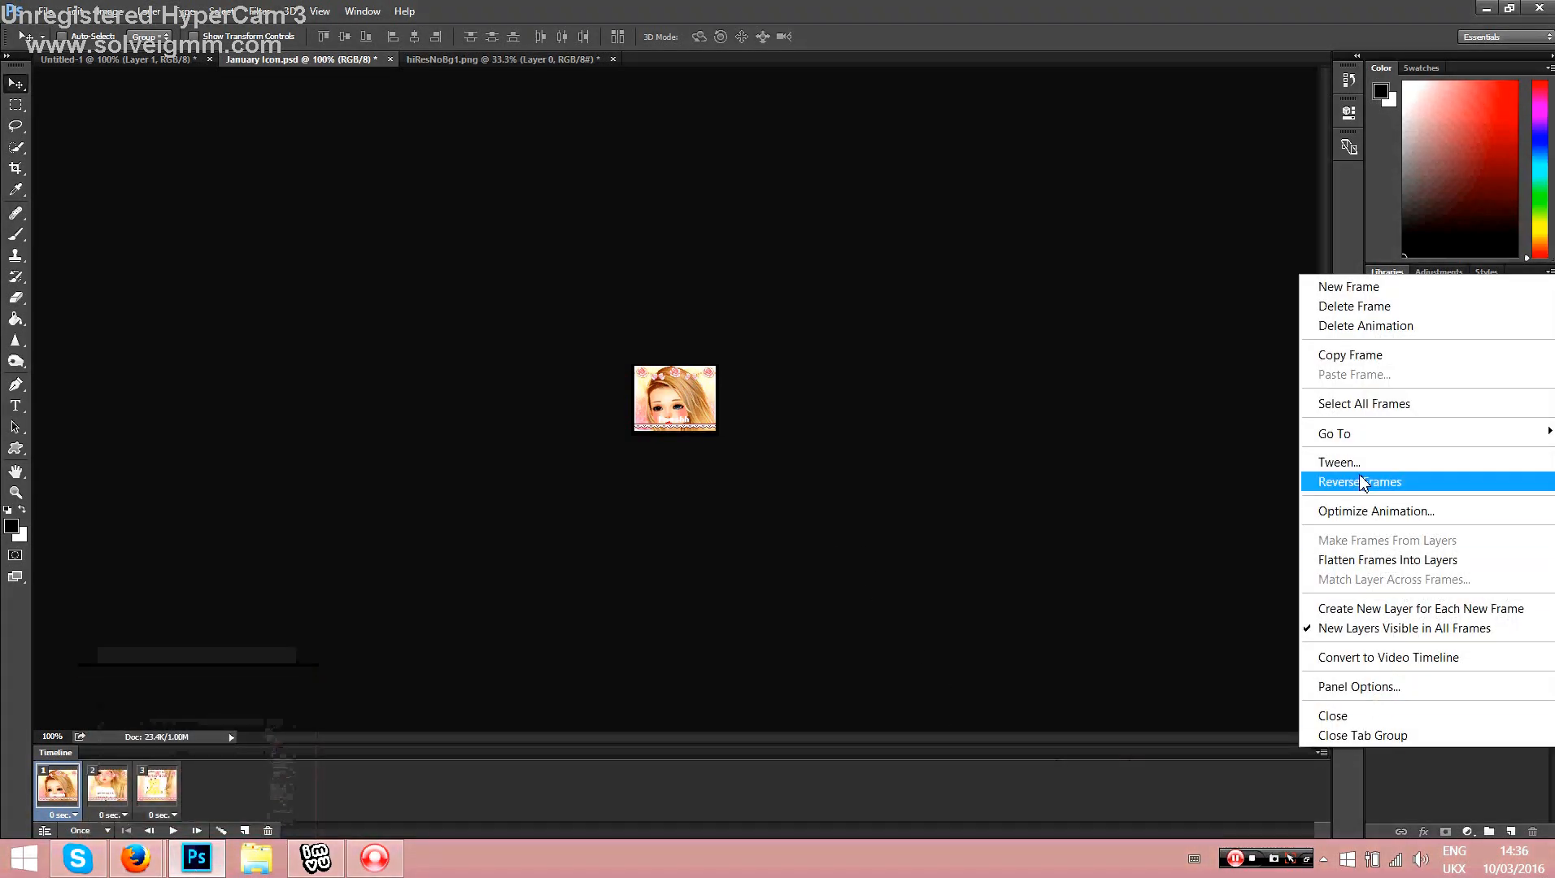
{"action": "left_click", "coordinate": [1338, 462]}
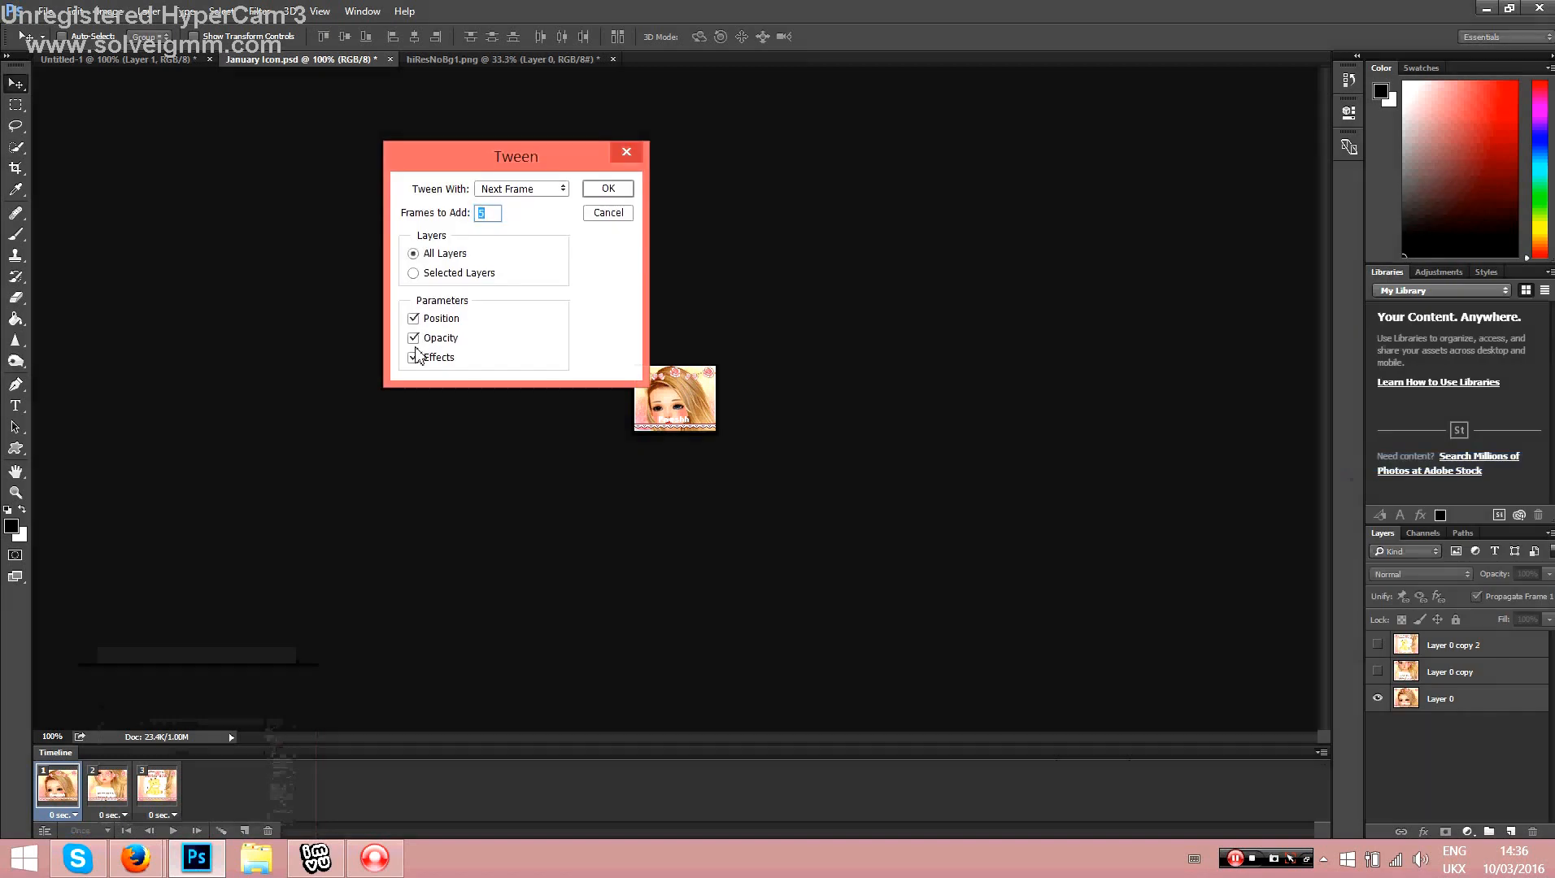
{"action": "left_click", "coordinate": [413, 337]}
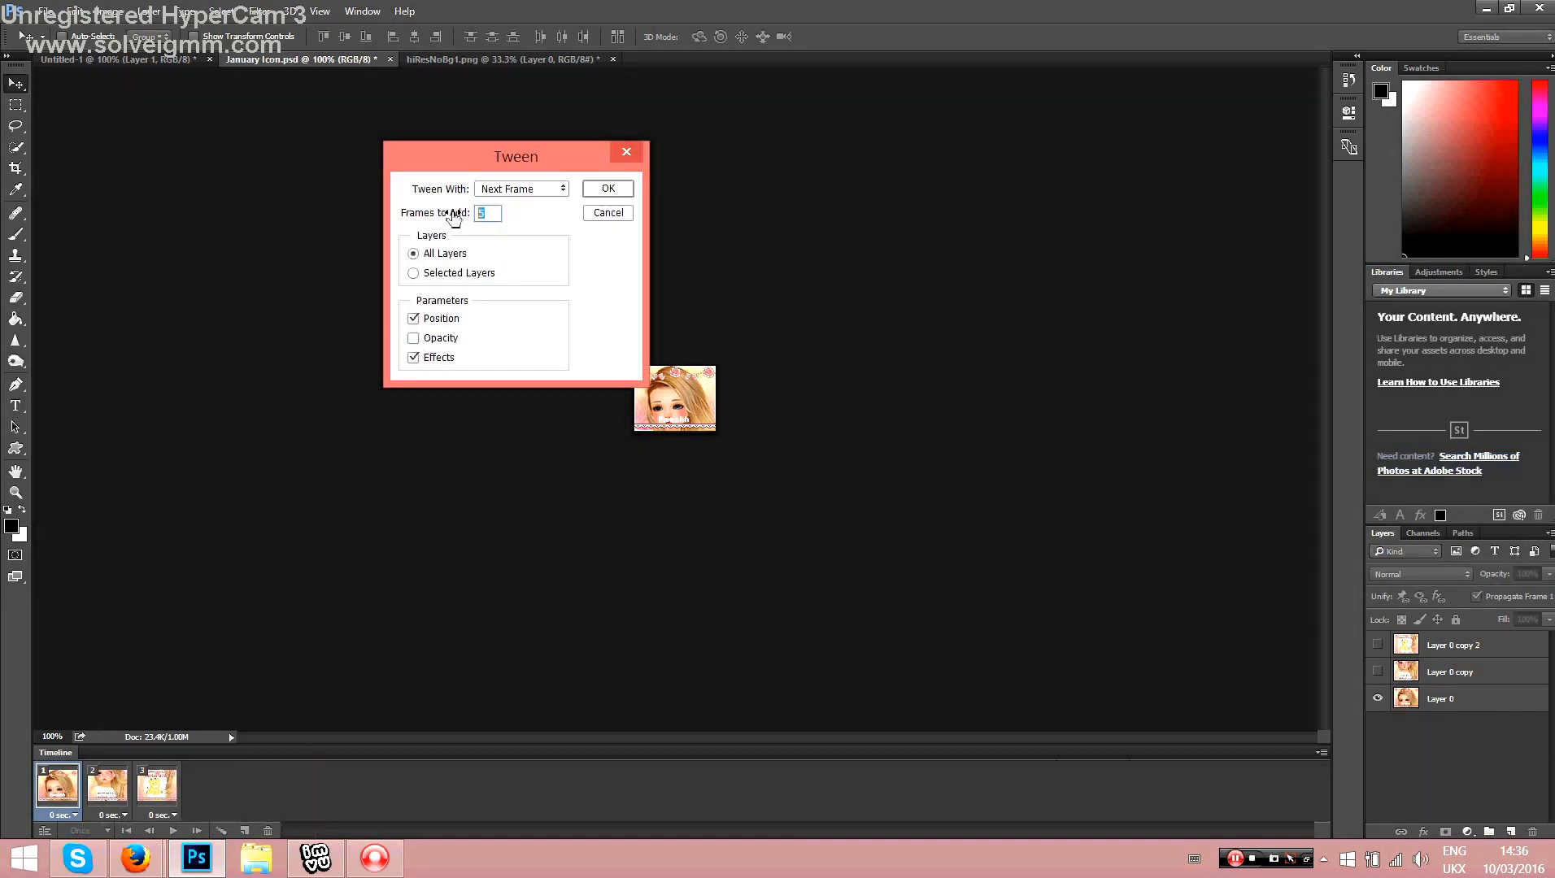
{"action": "type", "text": "2"}
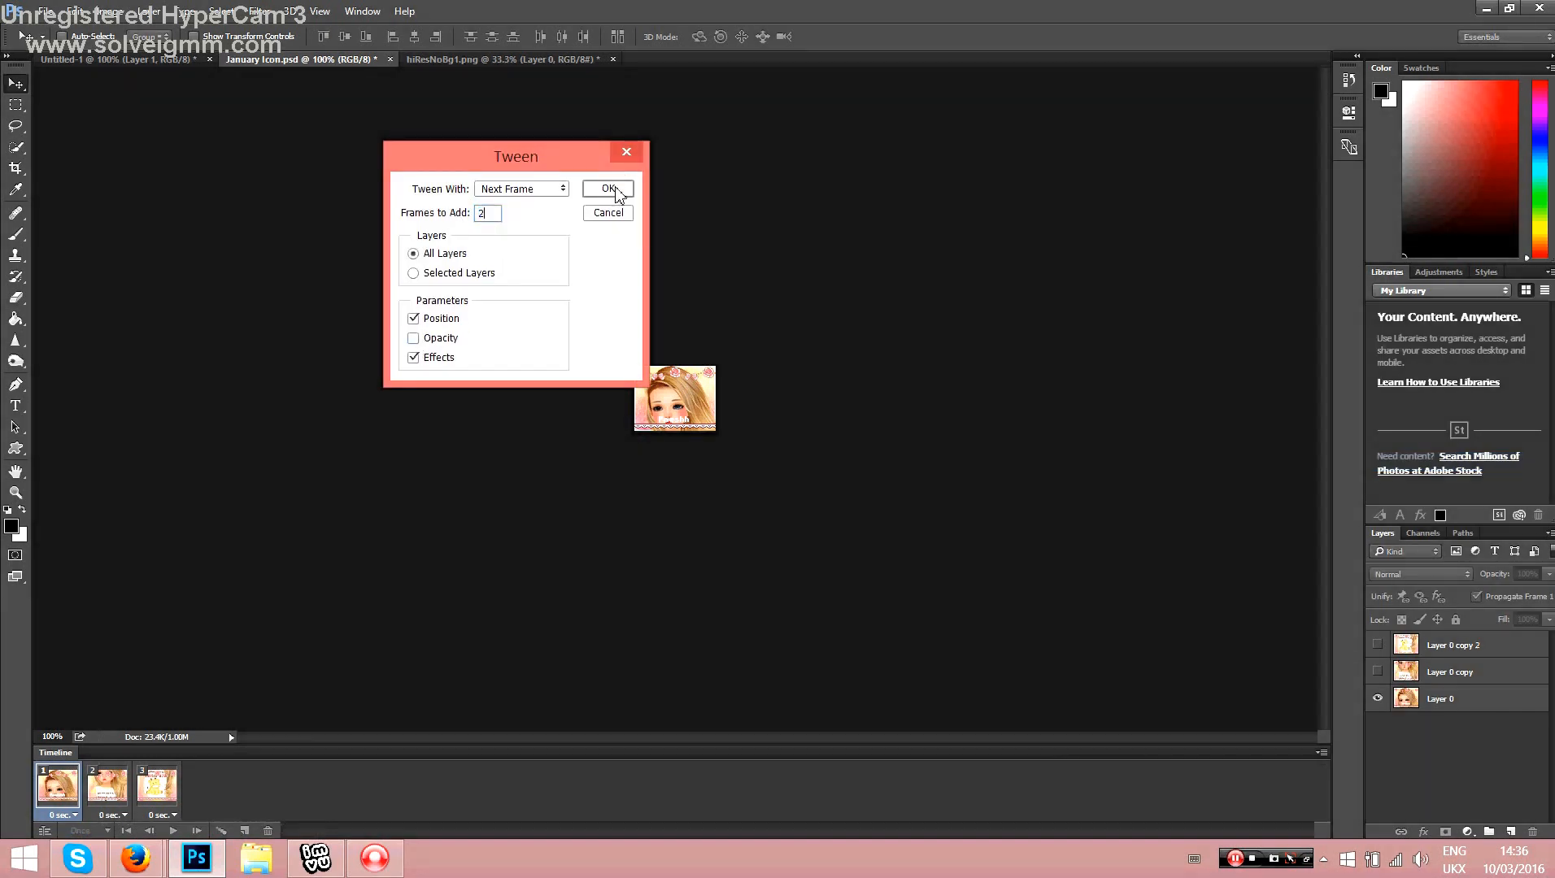
{"action": "left_click", "coordinate": [607, 189]}
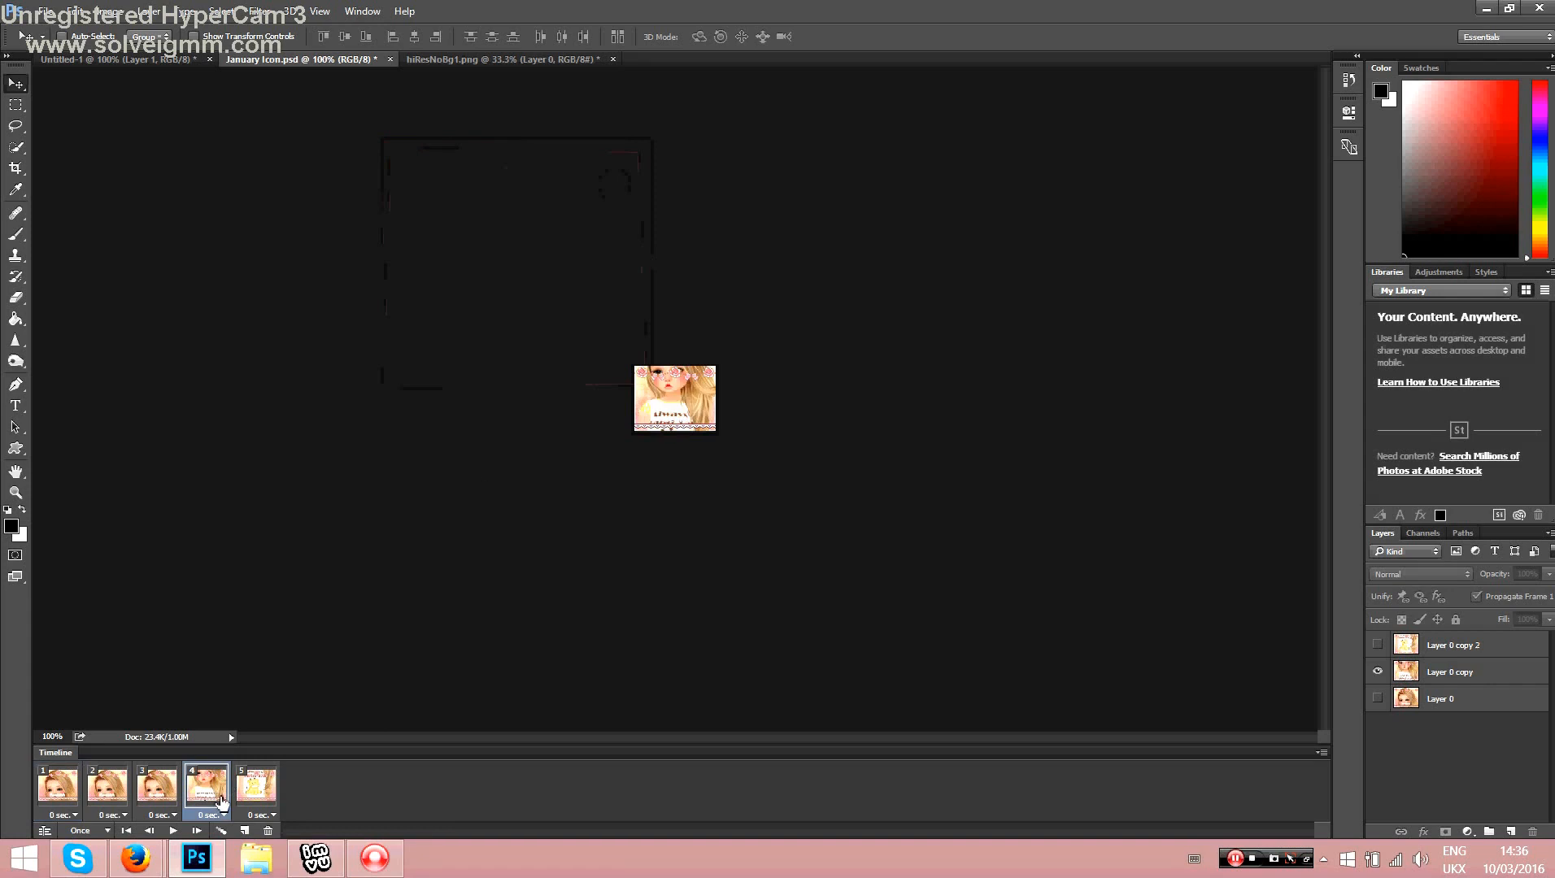
{"action": "left_click", "coordinate": [1319, 753]}
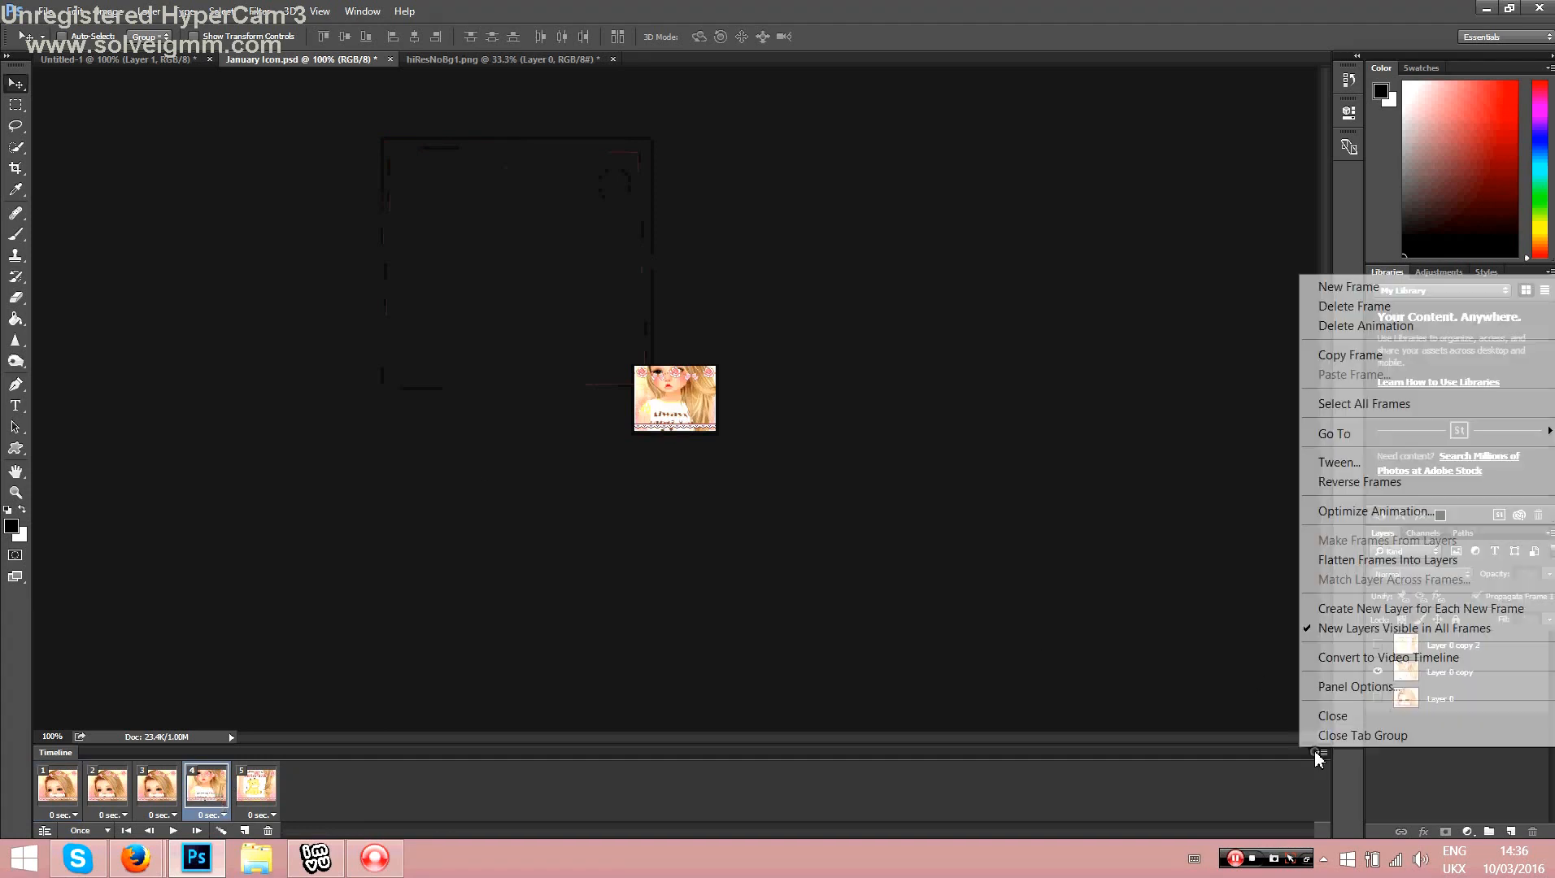
{"action": "left_click", "coordinate": [1339, 462]}
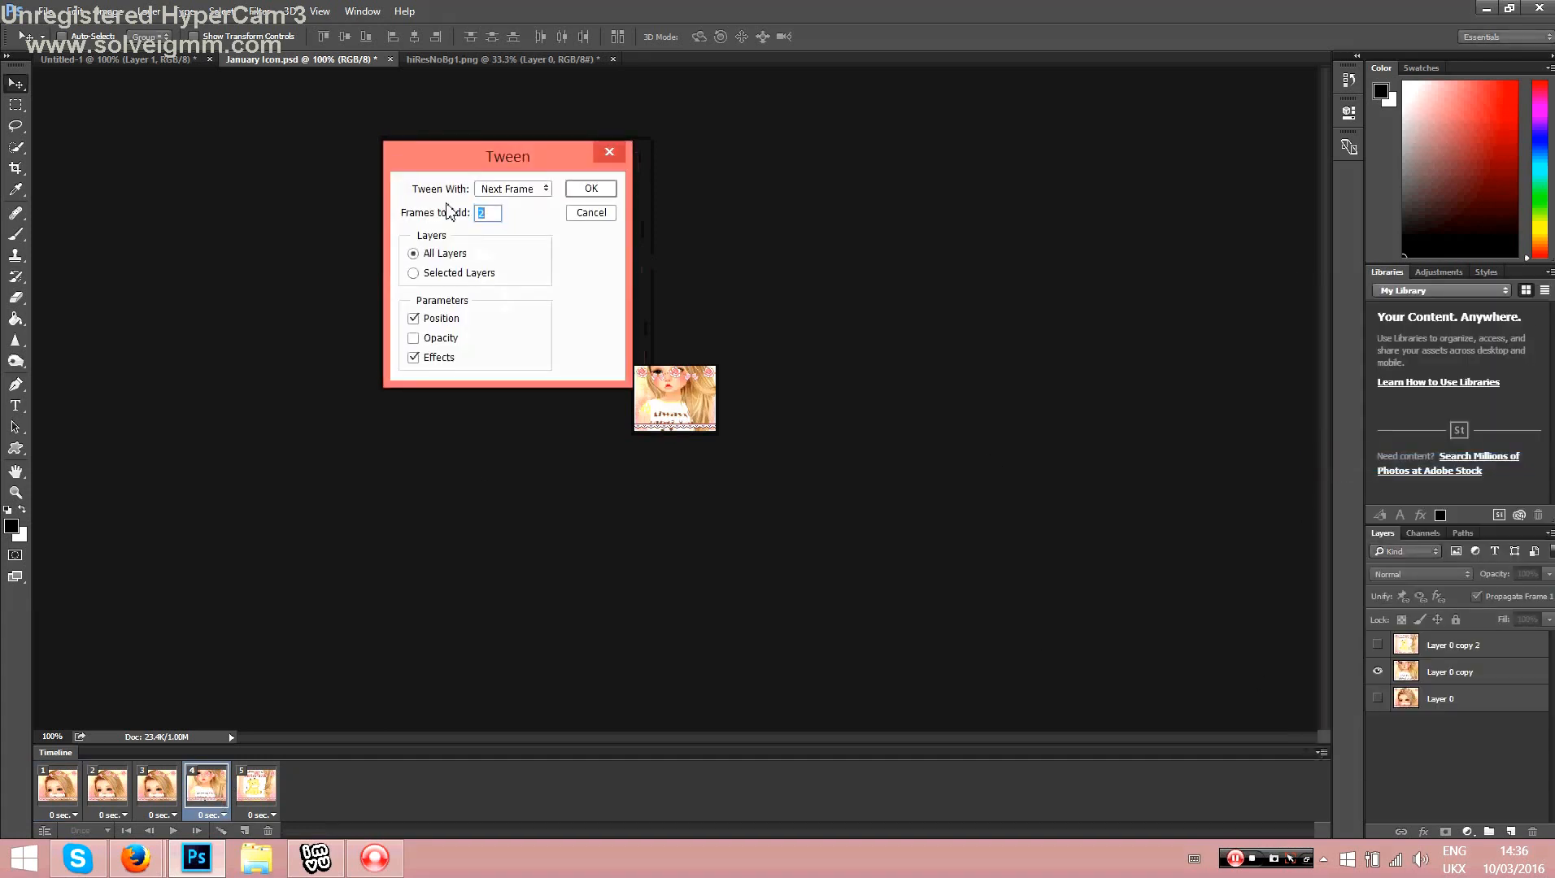
{"action": "left_click", "coordinate": [589, 188]}
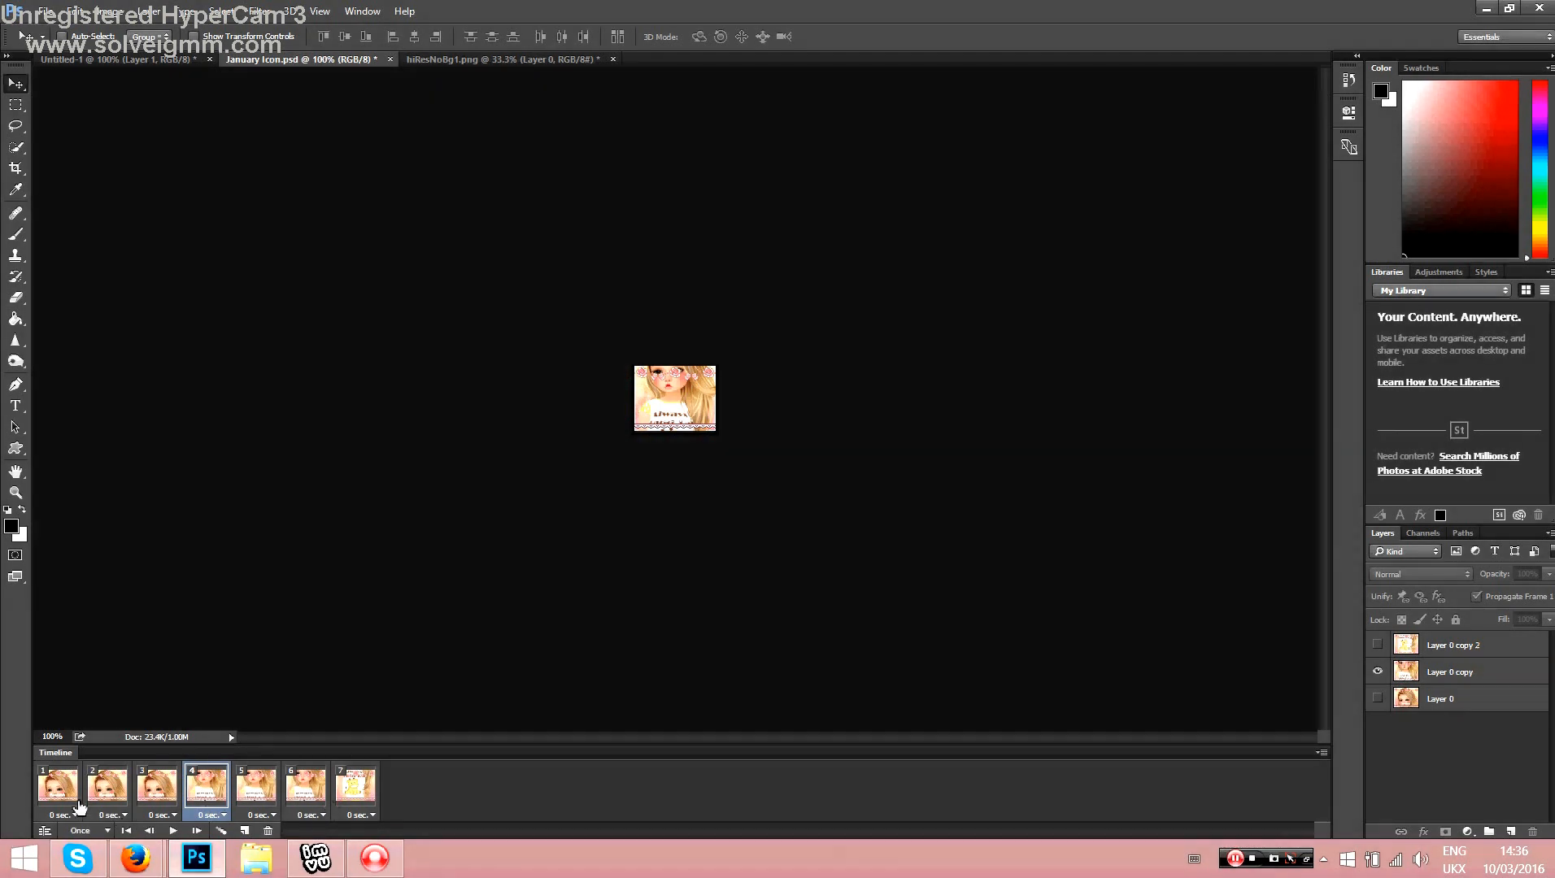
Step: Give frames 1, 4 and 7 a 0.5-second delay
{"action": "left_click", "coordinate": [65, 814]}
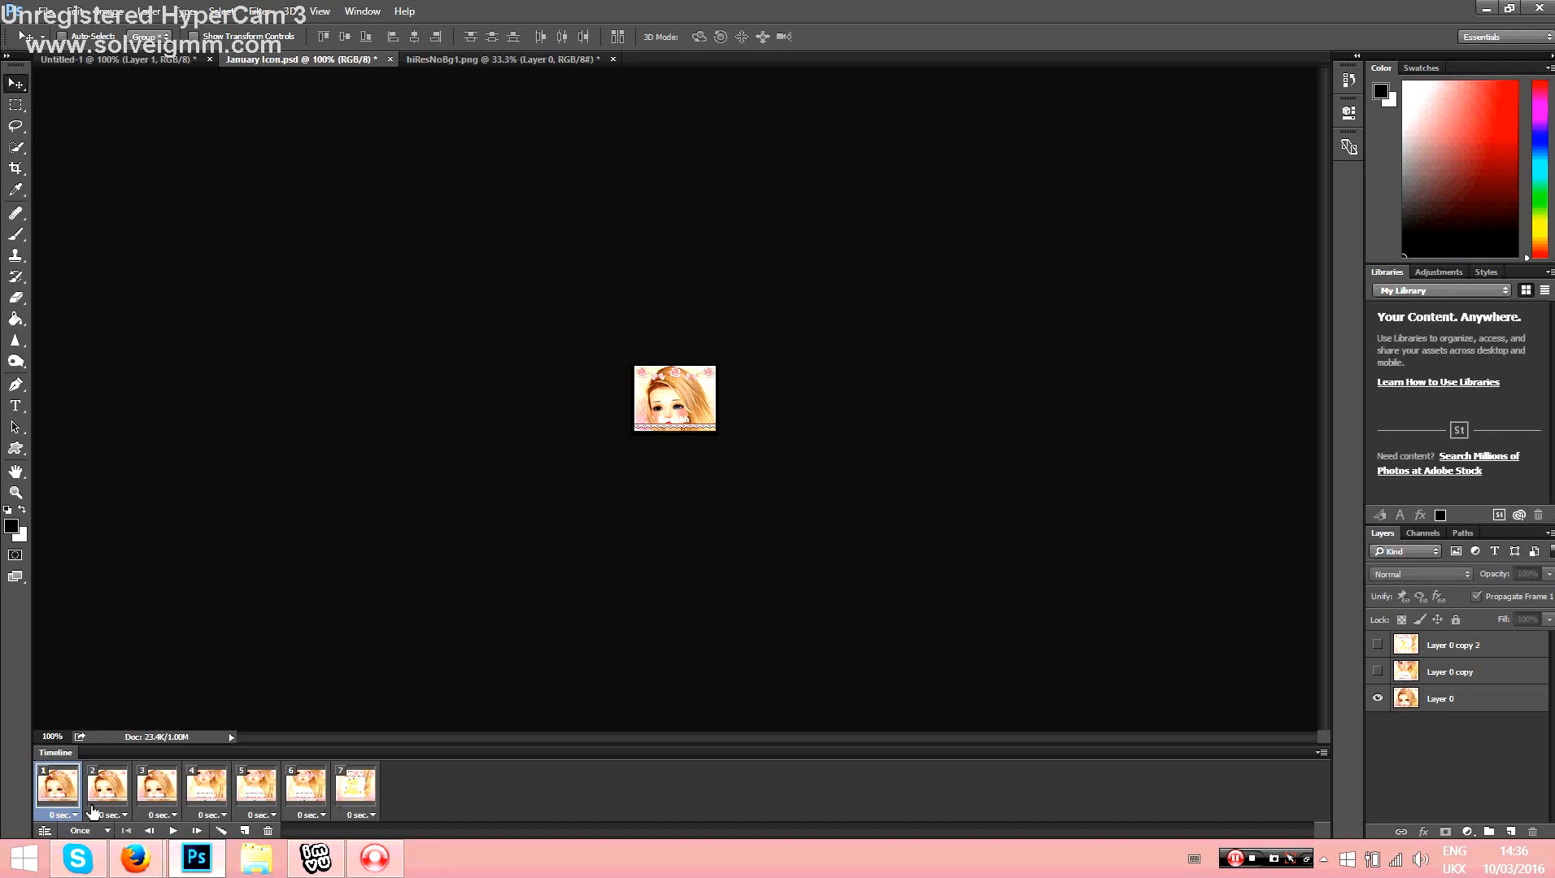
{"action": "left_click", "coordinate": [68, 815]}
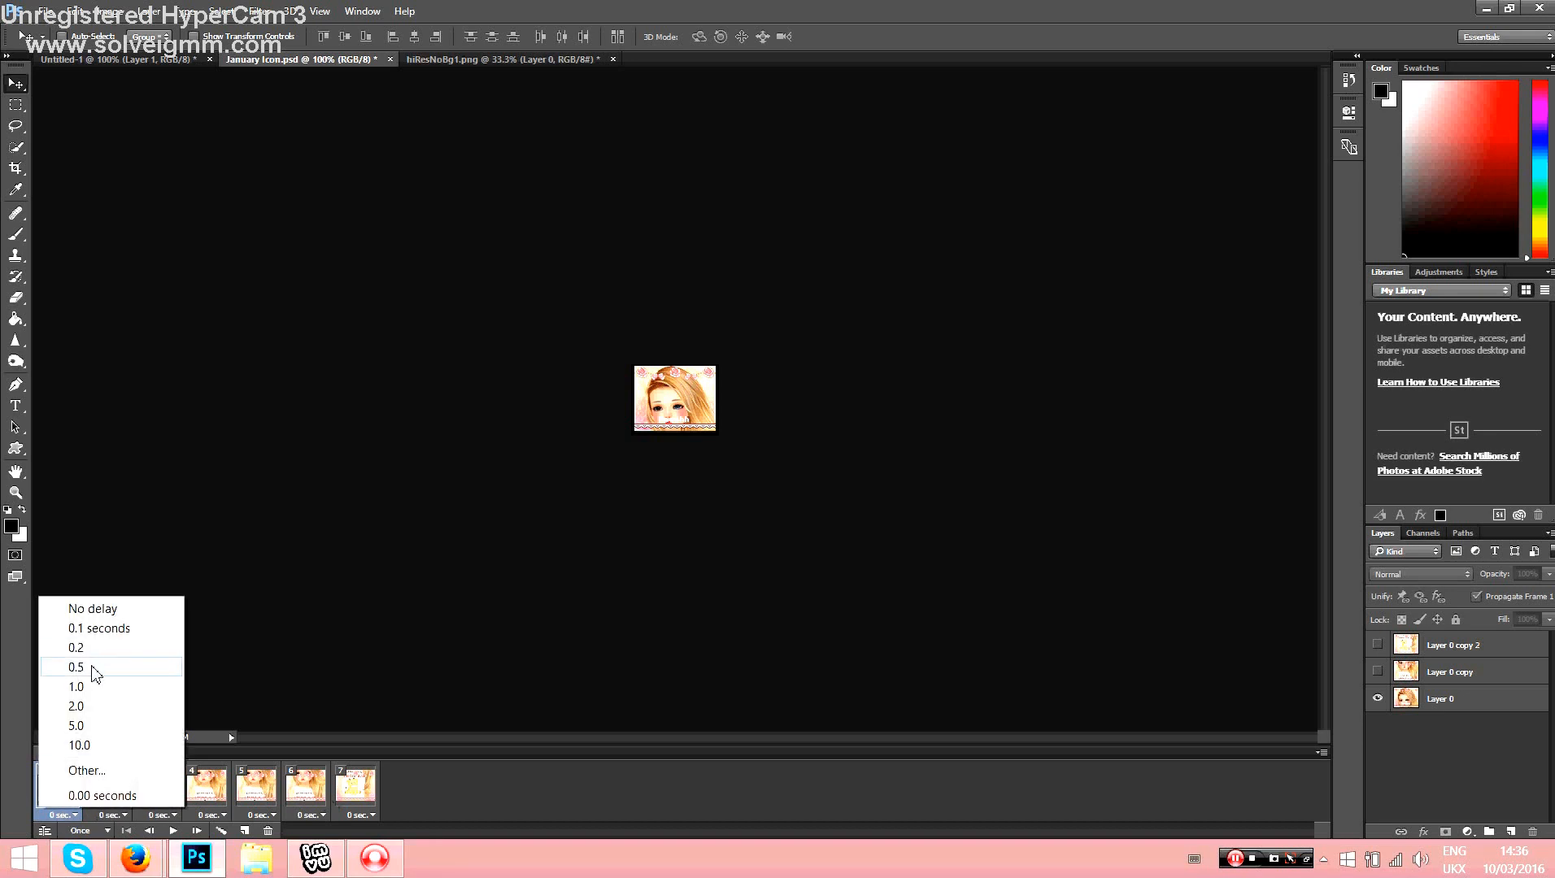
{"action": "left_click", "coordinate": [75, 667]}
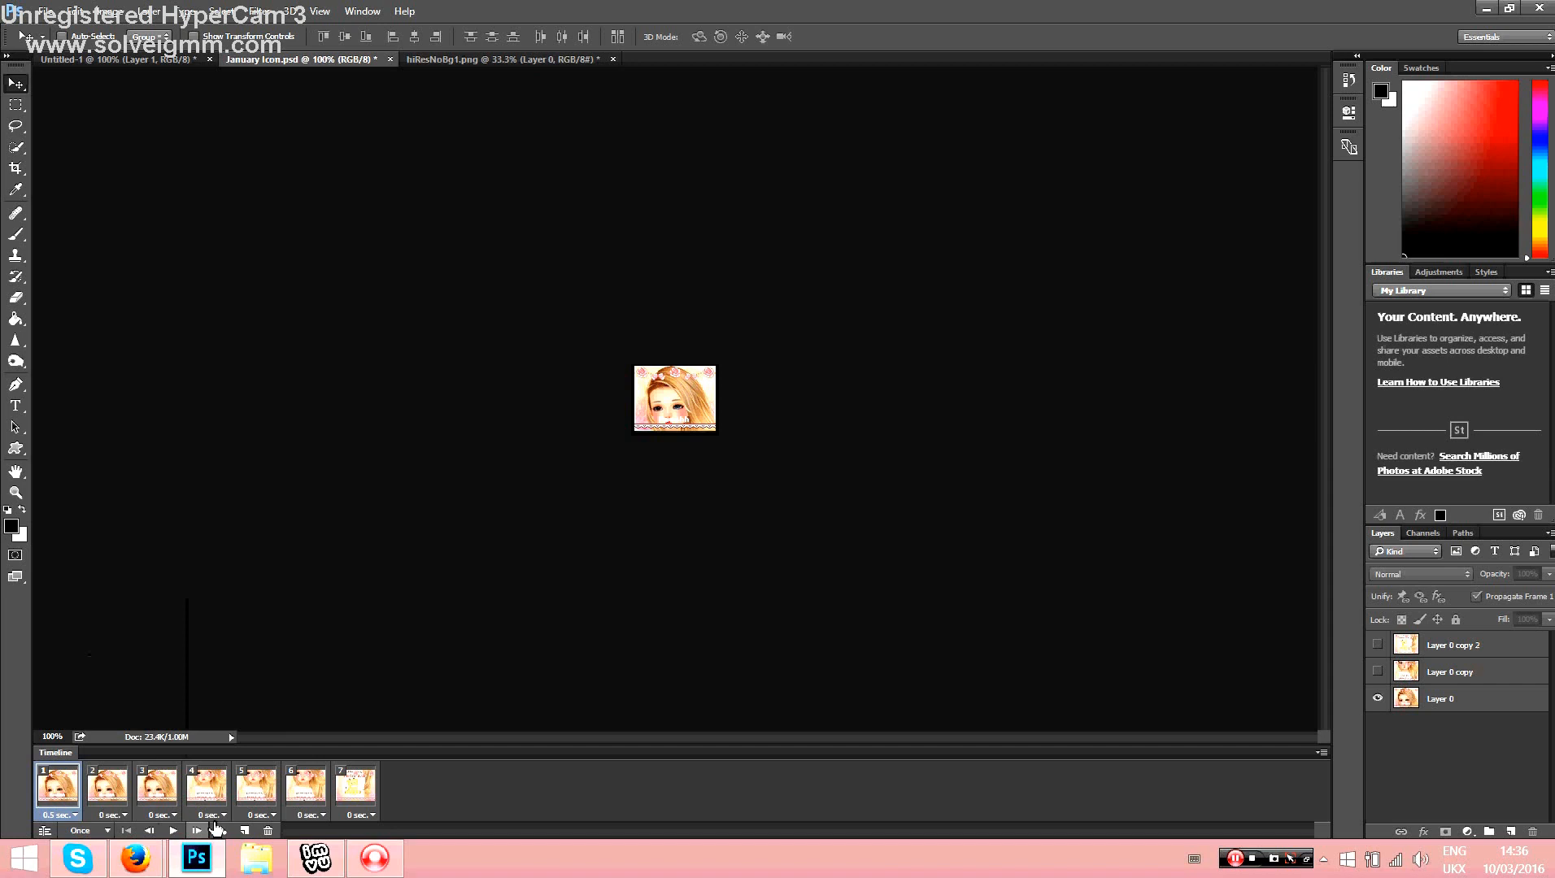
{"action": "left_click", "coordinate": [205, 788]}
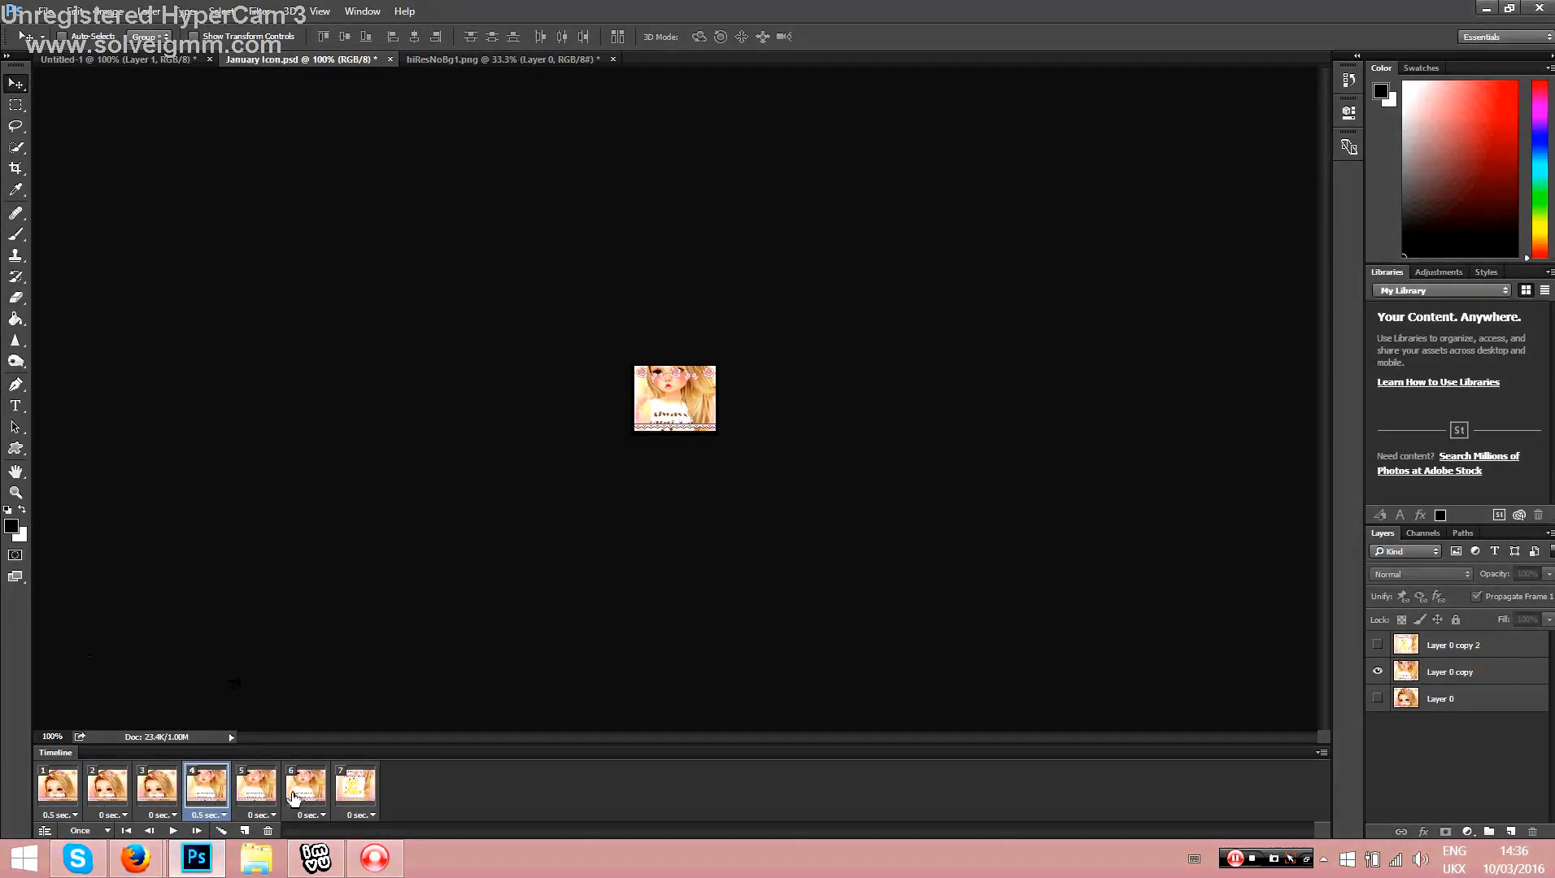
{"action": "left_click", "coordinate": [353, 814]}
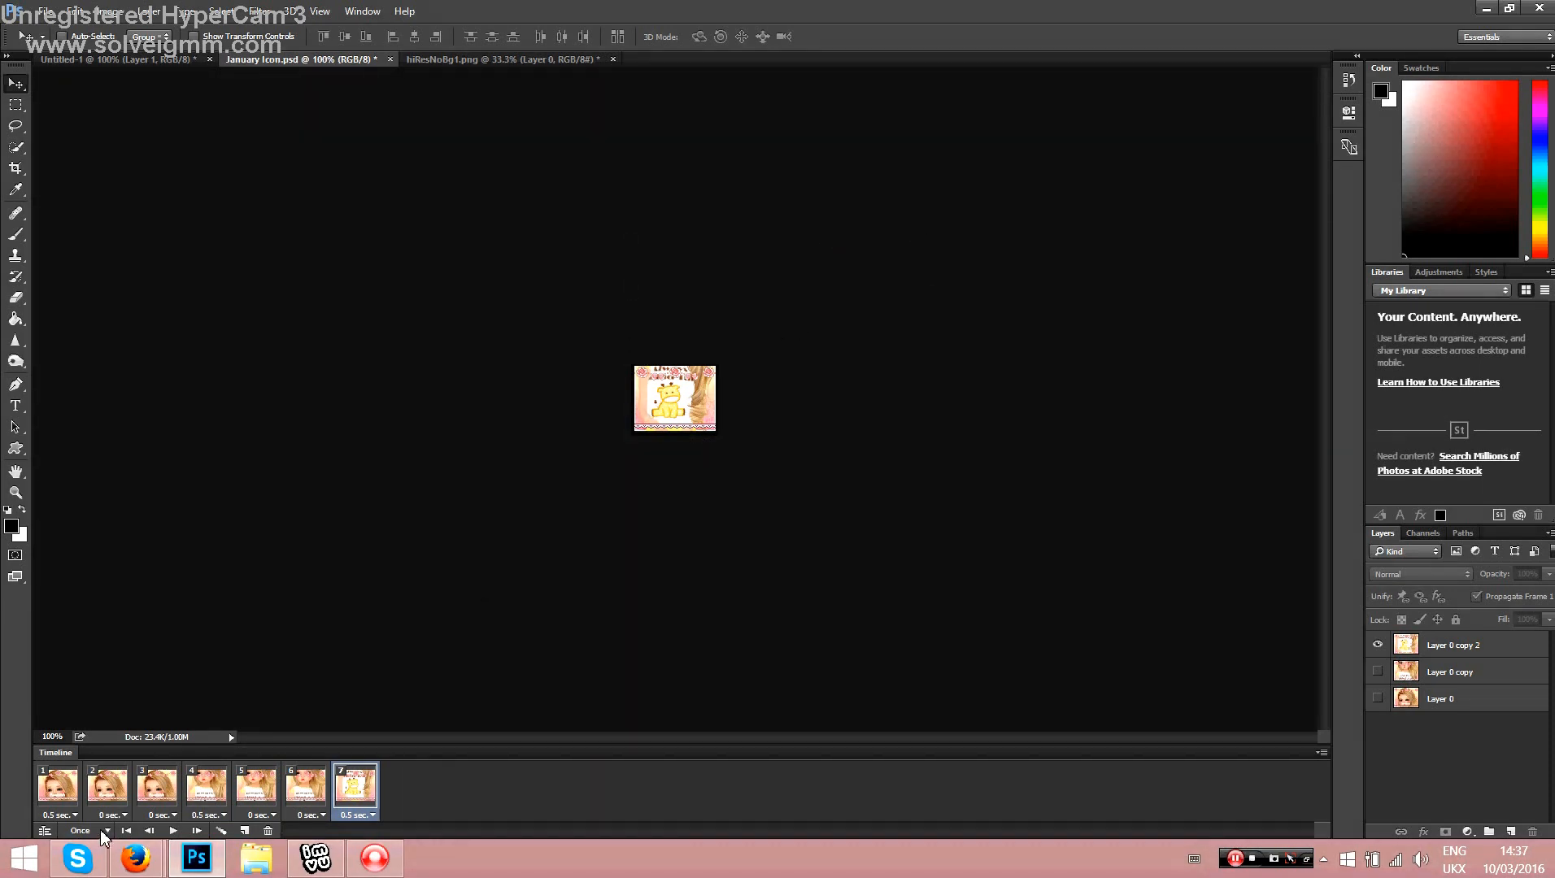
Step: Switch looping from Once to Forever and preview the animation with Play and Stop
{"action": "left_click", "coordinate": [79, 830]}
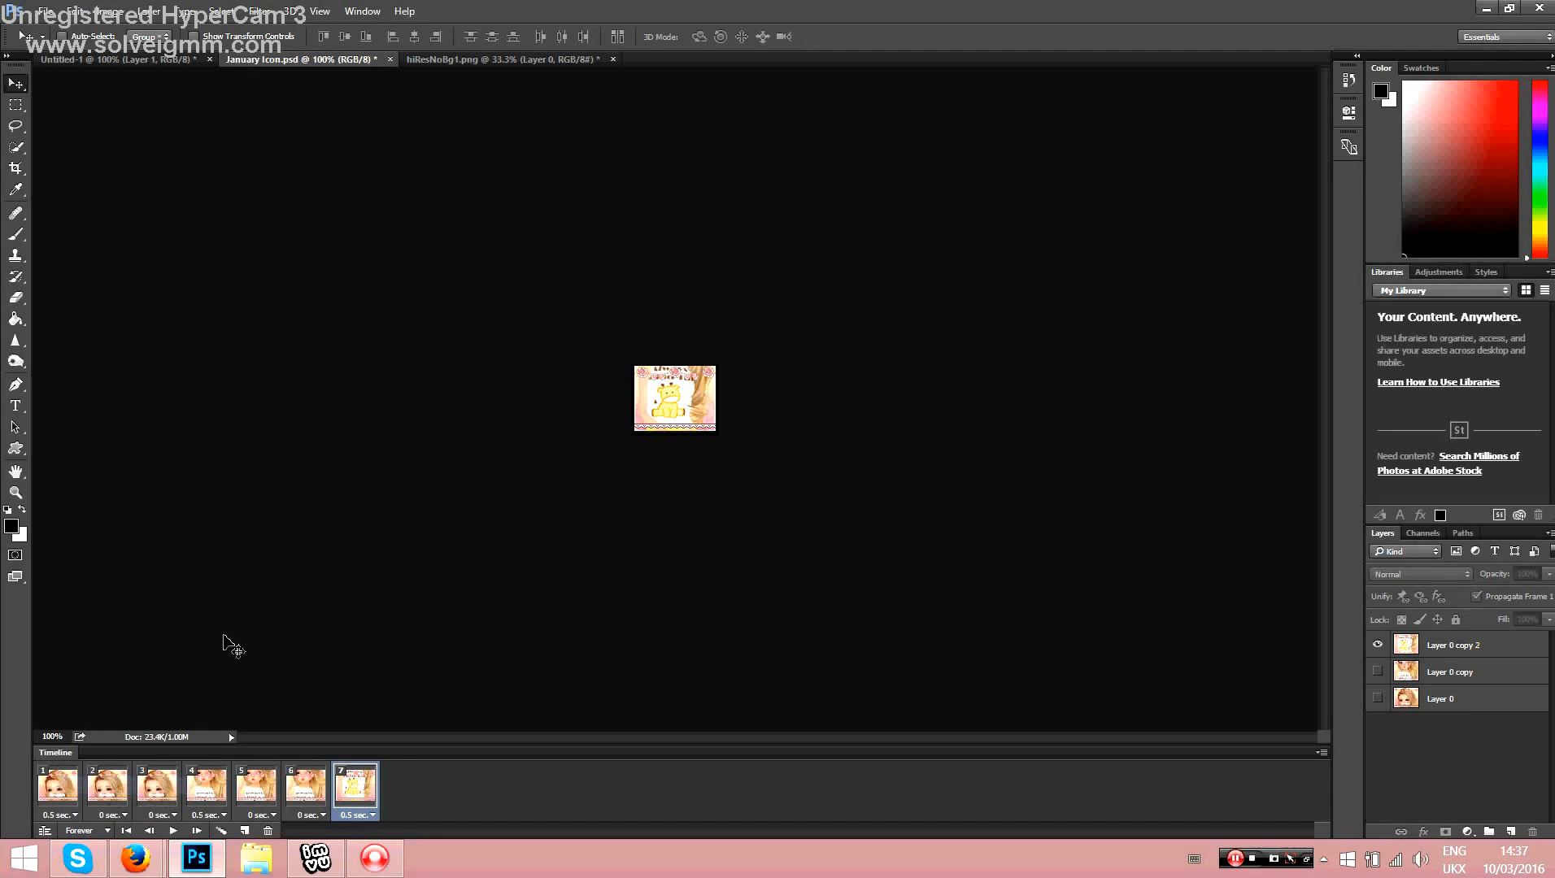
{"action": "left_click", "coordinate": [205, 785]}
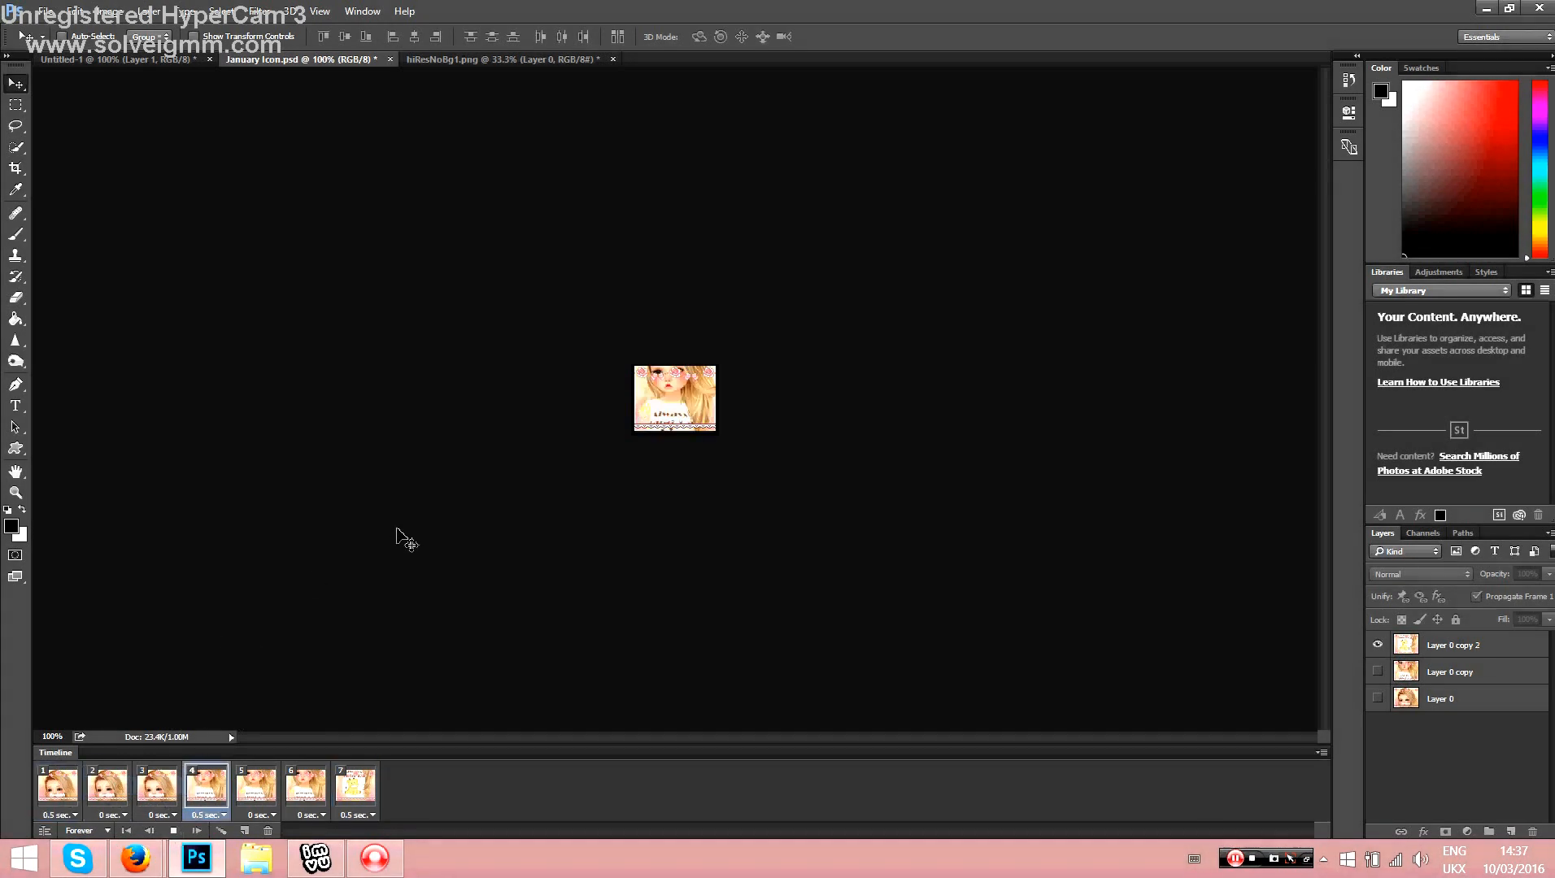
{"action": "mouse_move", "coordinate": [384, 529]}
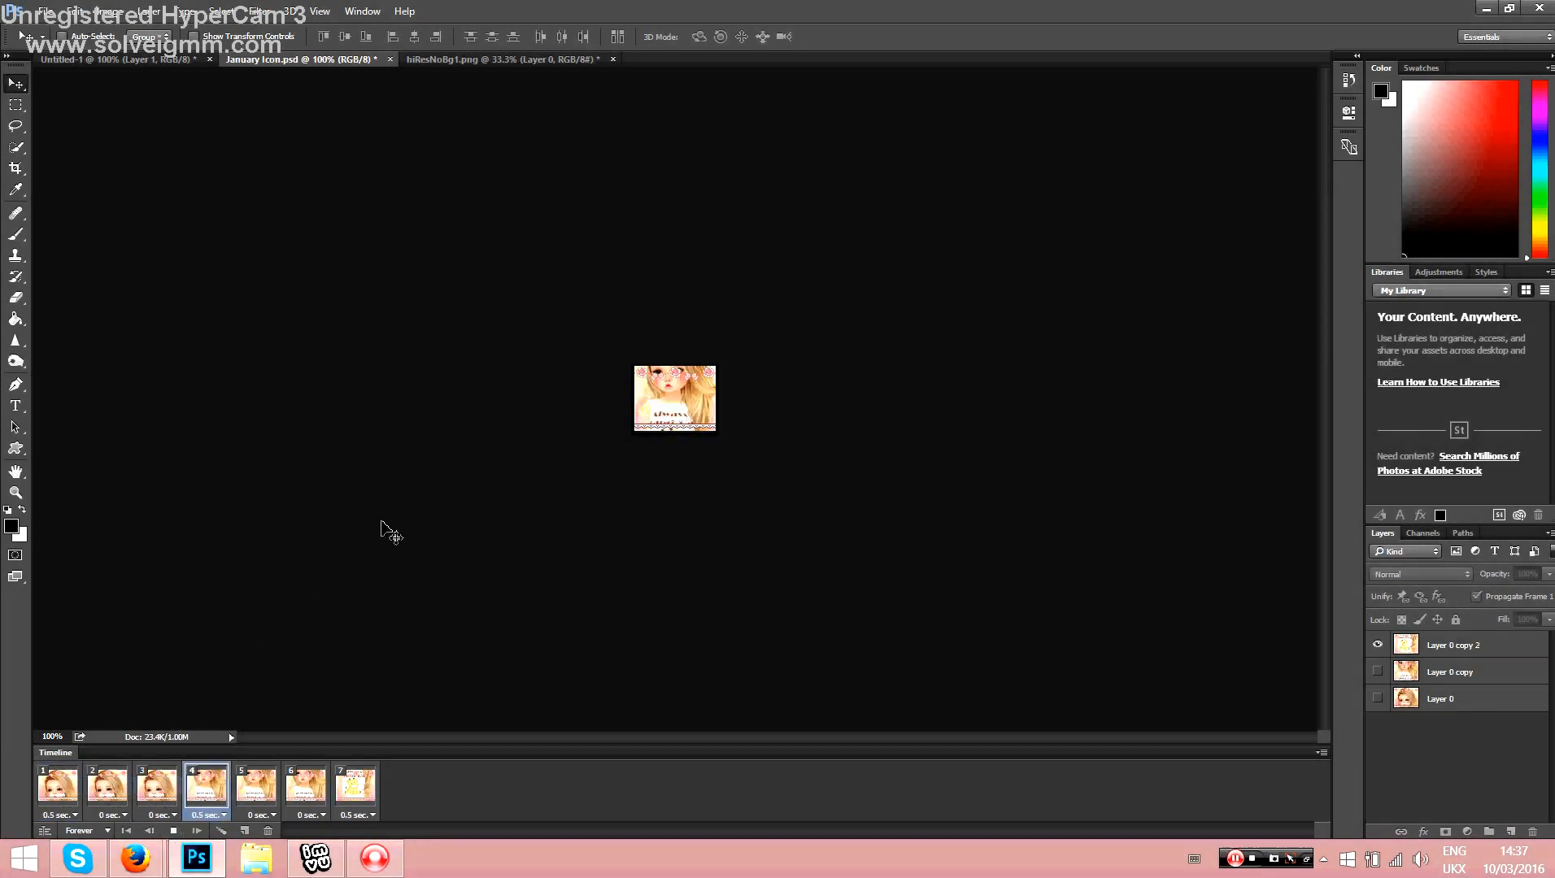
{"action": "left_click", "coordinate": [354, 787]}
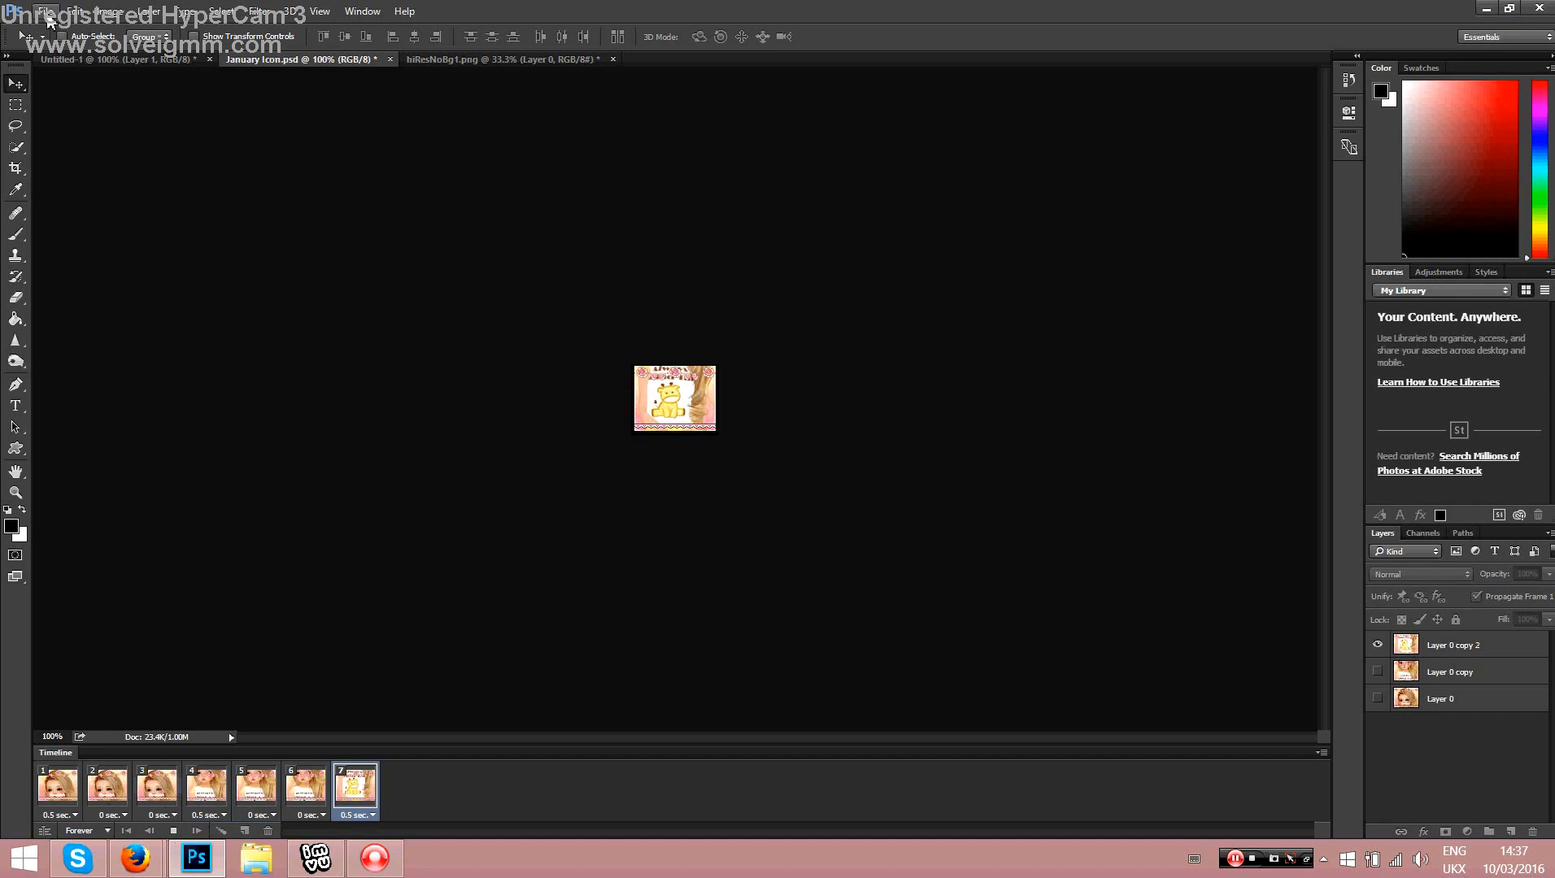
Step: Save the animation through Save for Web (Legacy) as a forever-looping GIF
{"action": "left_click", "coordinate": [45, 10]}
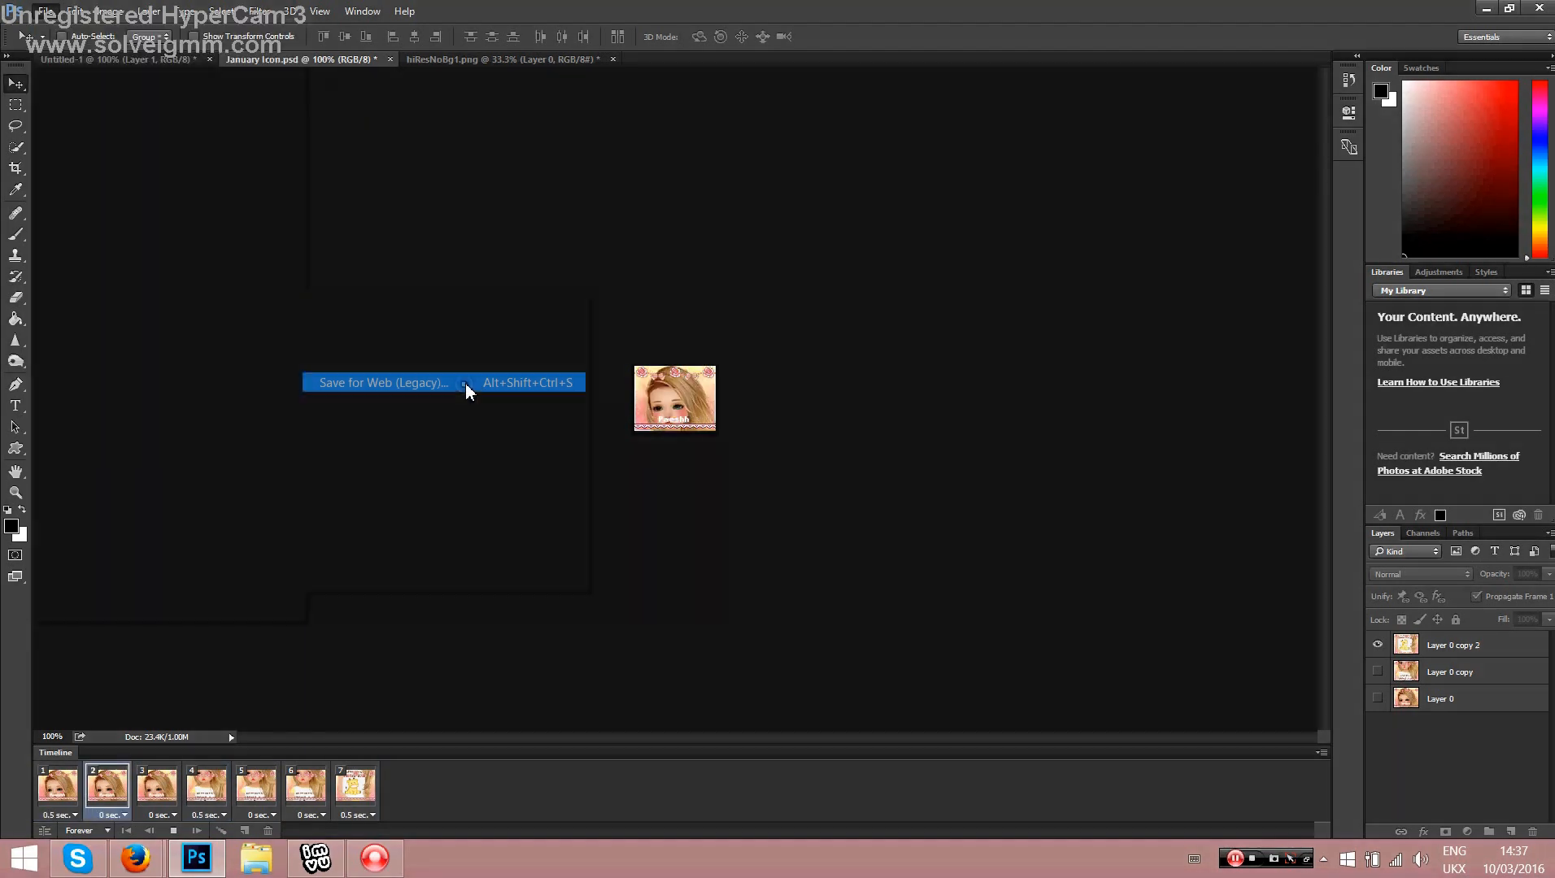
{"action": "left_click", "coordinate": [383, 383]}
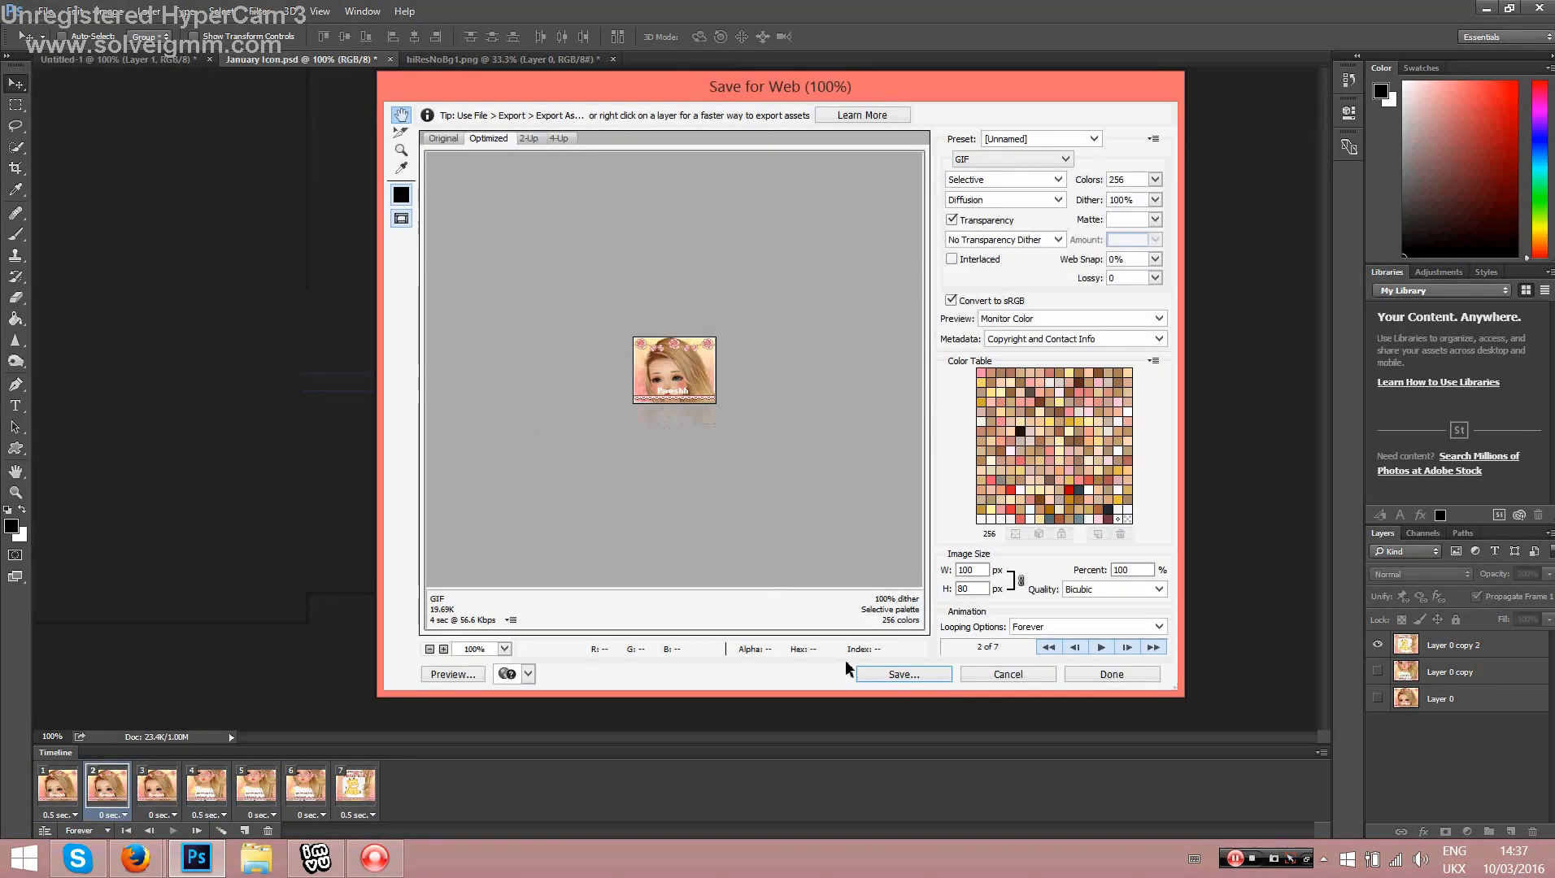
{"action": "left_click", "coordinate": [901, 674]}
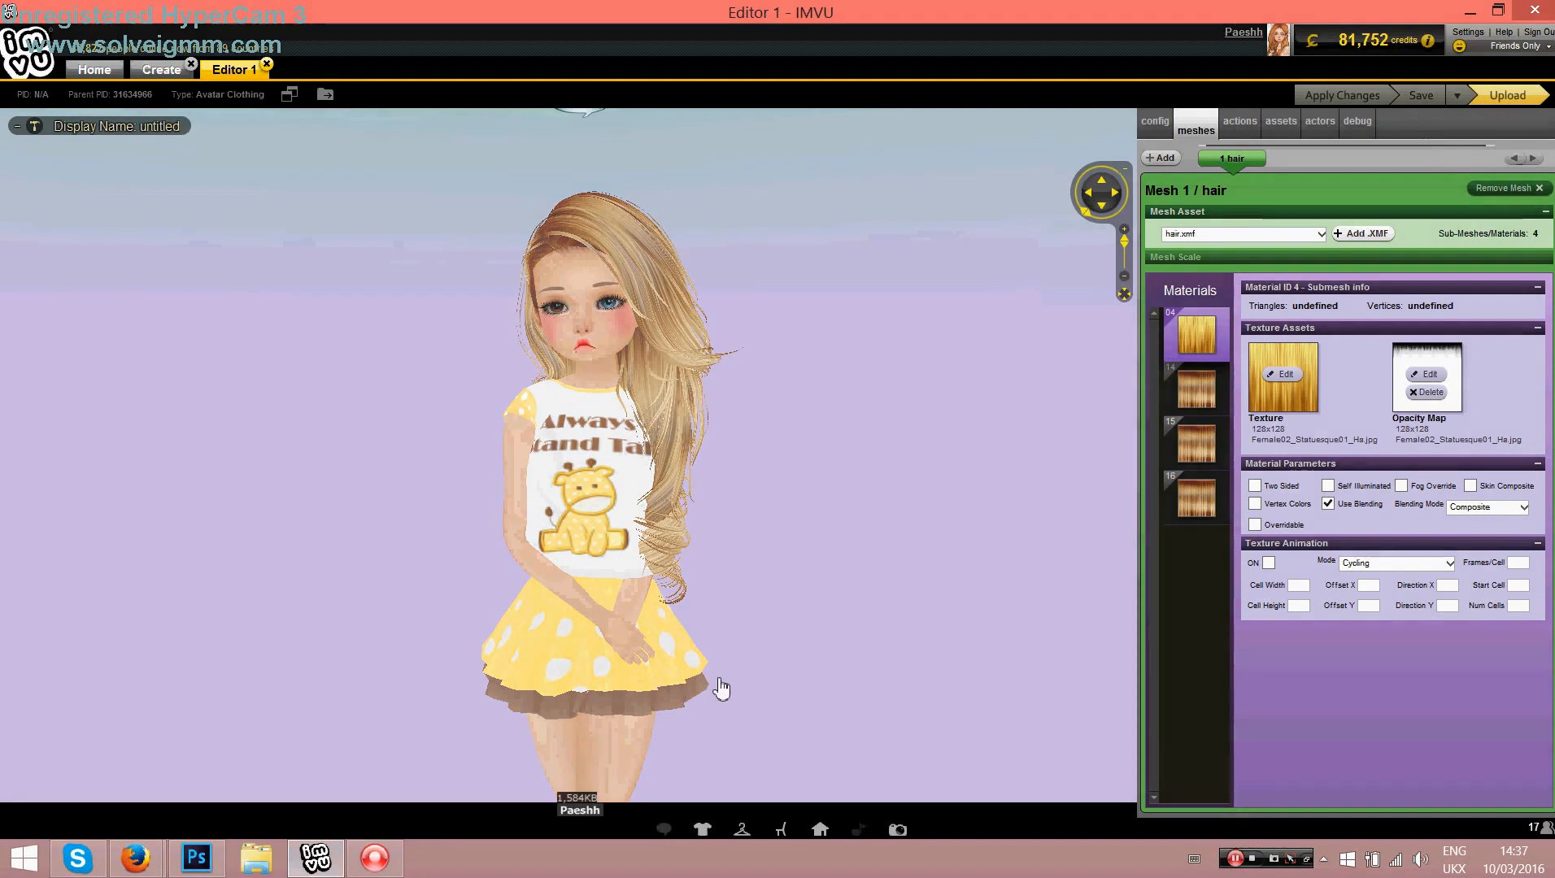
Step: Start the IMVU product submission and attach the saved animated GIF as the product image
{"action": "left_click", "coordinate": [1506, 95]}
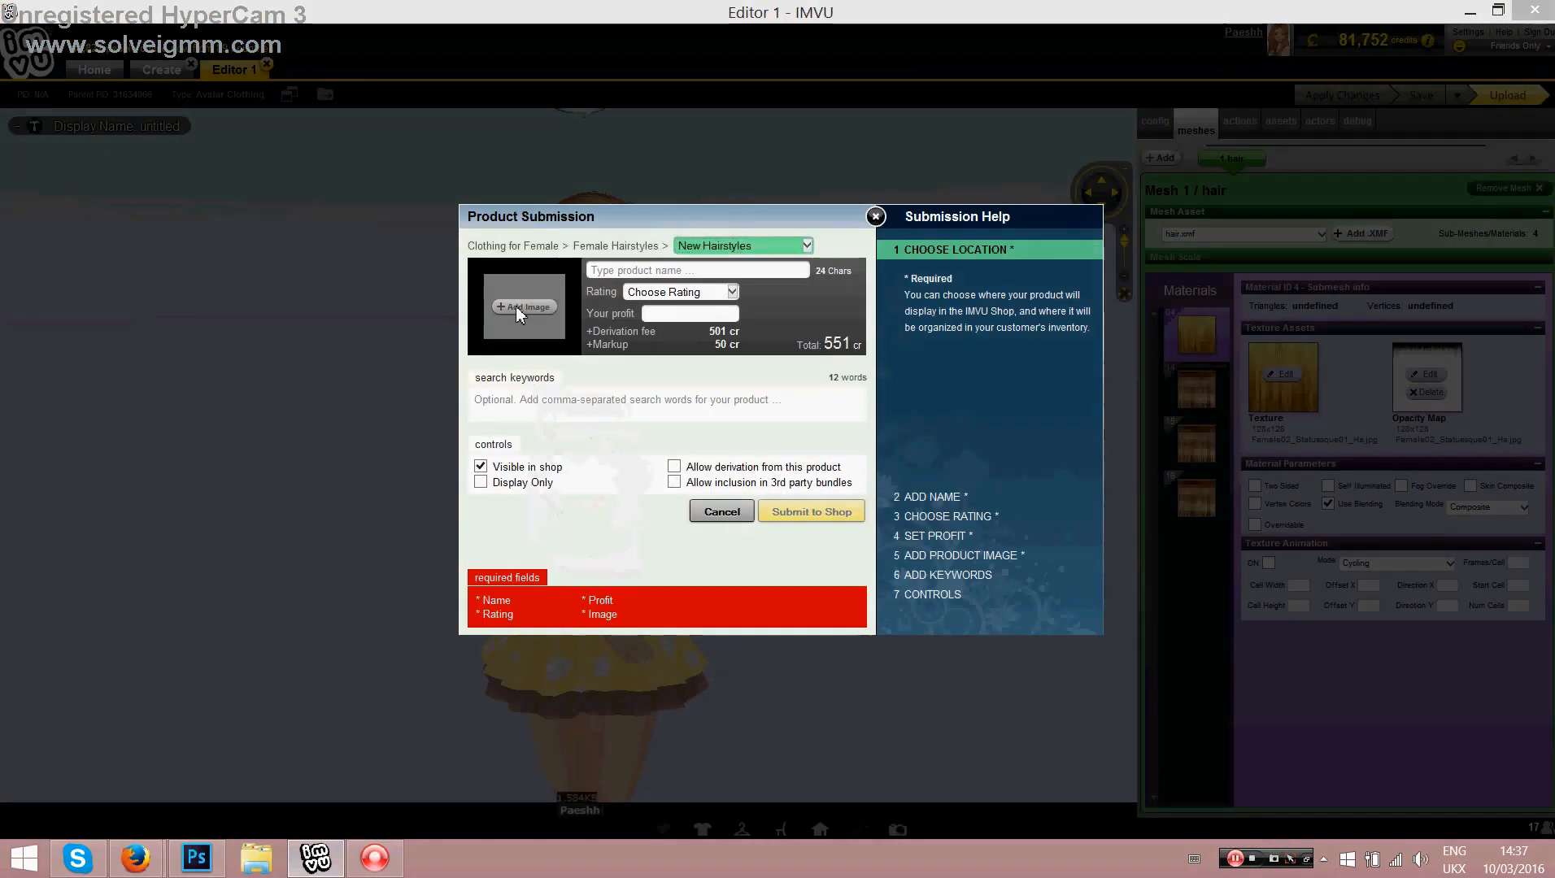
{"action": "left_click", "coordinate": [524, 307]}
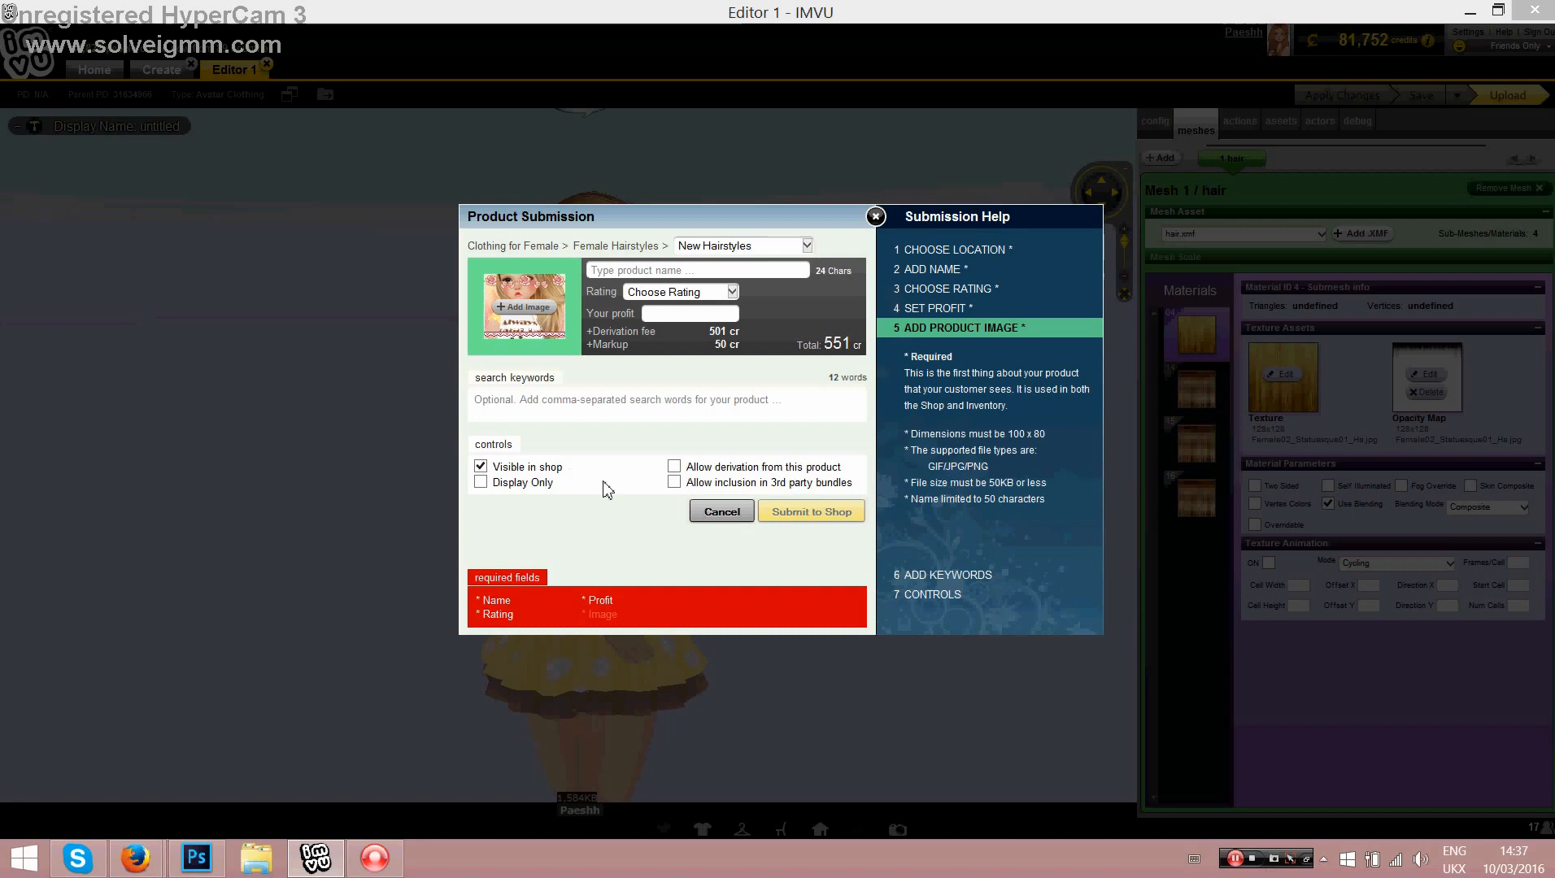
{"action": "mouse_move", "coordinate": [1260, 868]}
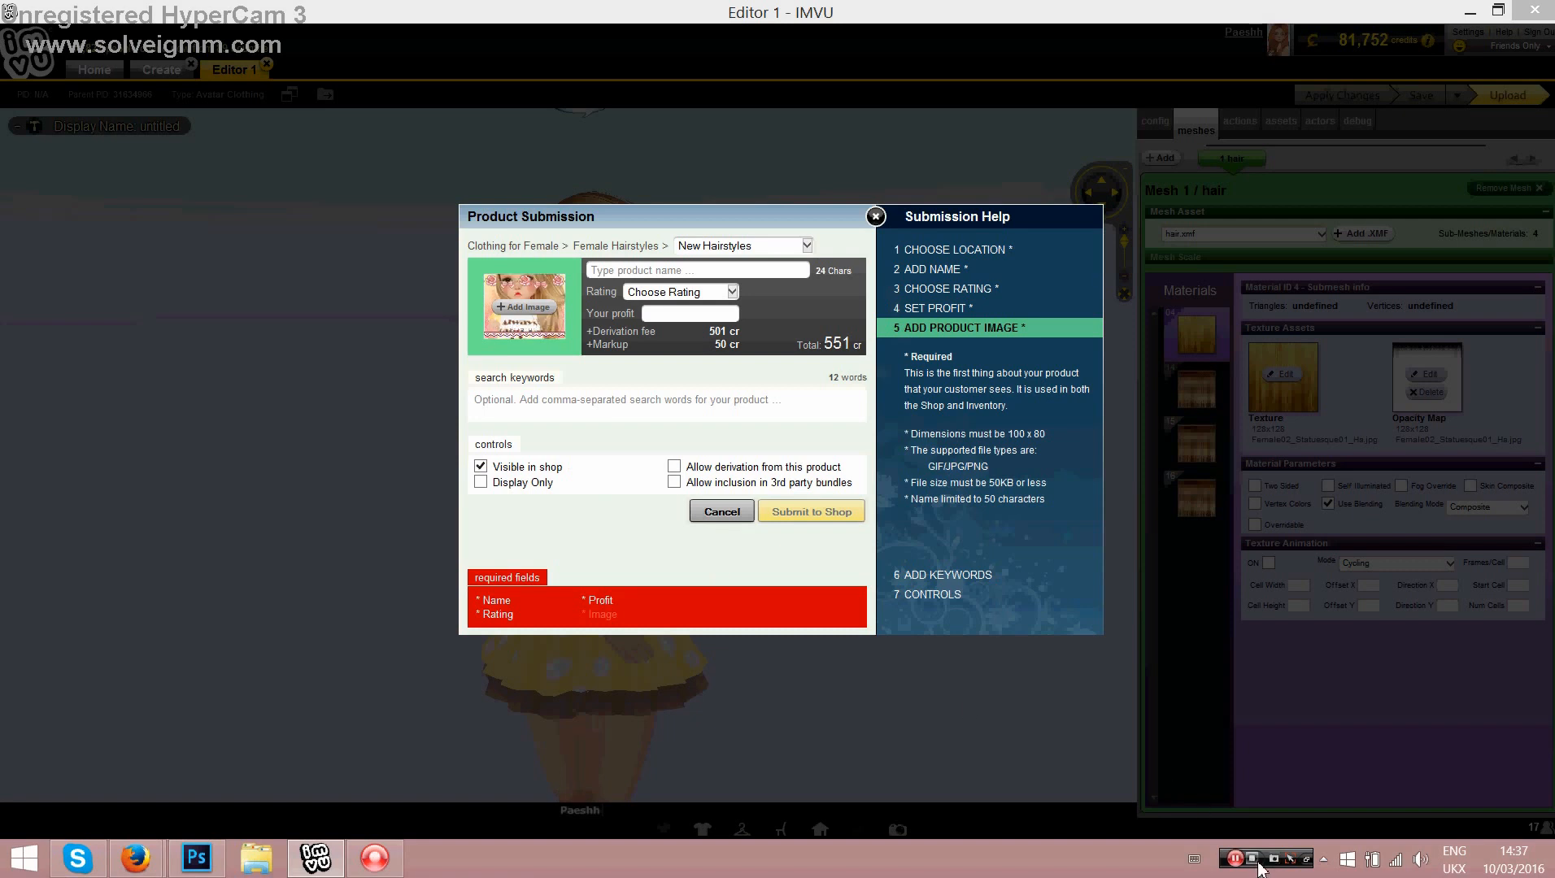